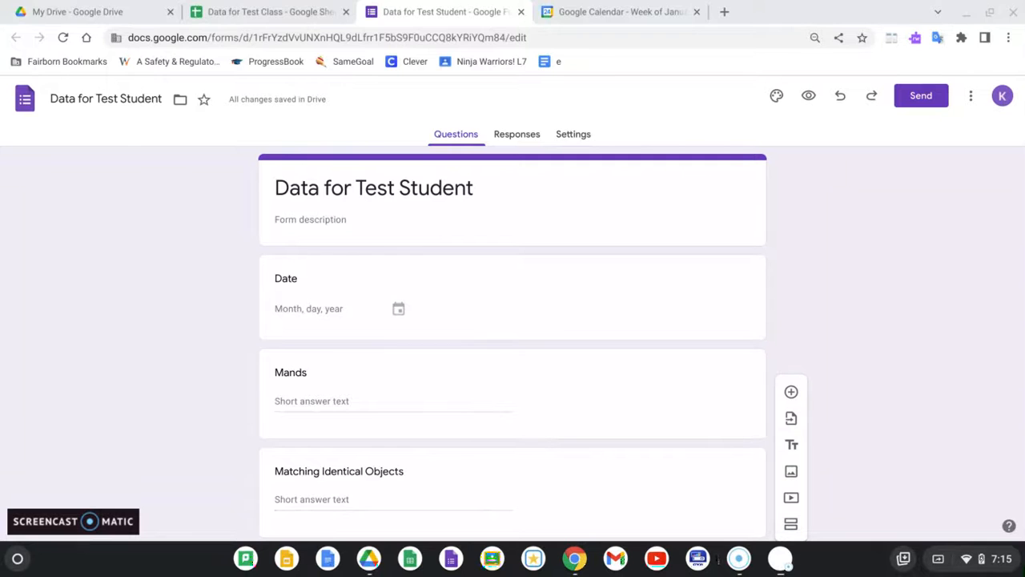
mouse_move(268, 11)
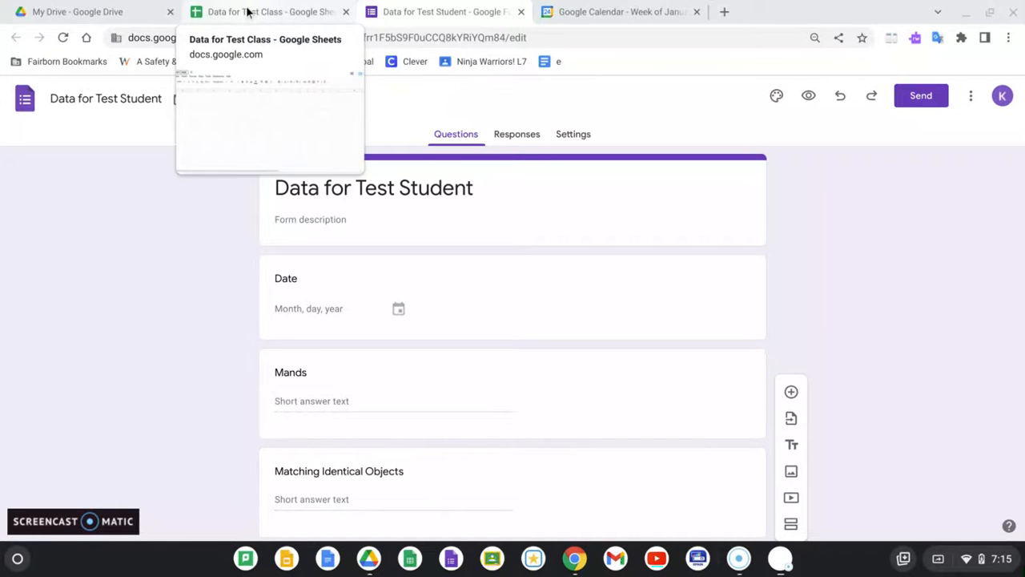
- Compare the Data for Test Class spreadsheet with the Data for Test Student form
left_click(269, 11)
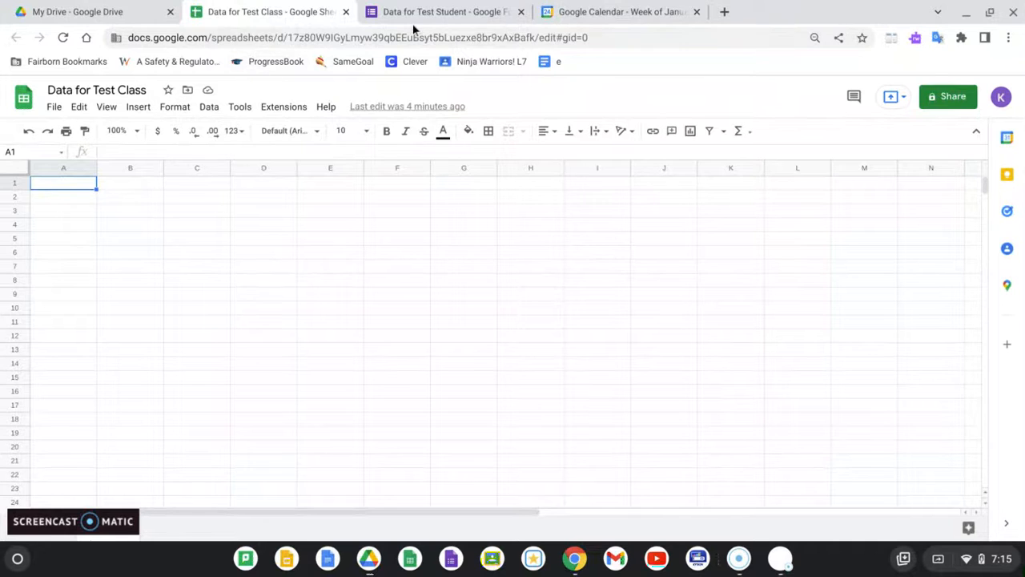
left_click(445, 12)
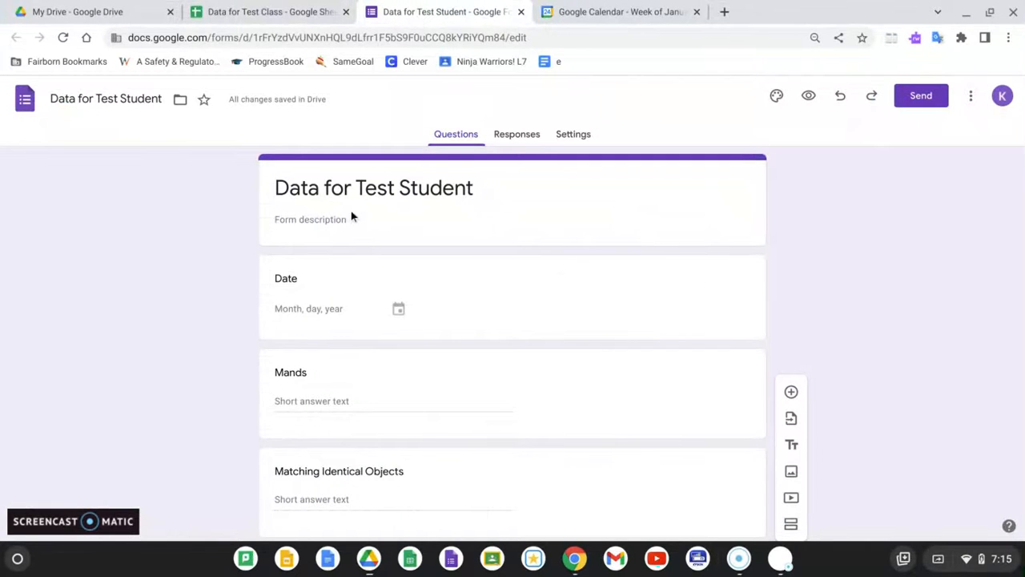
mouse_move(203, 287)
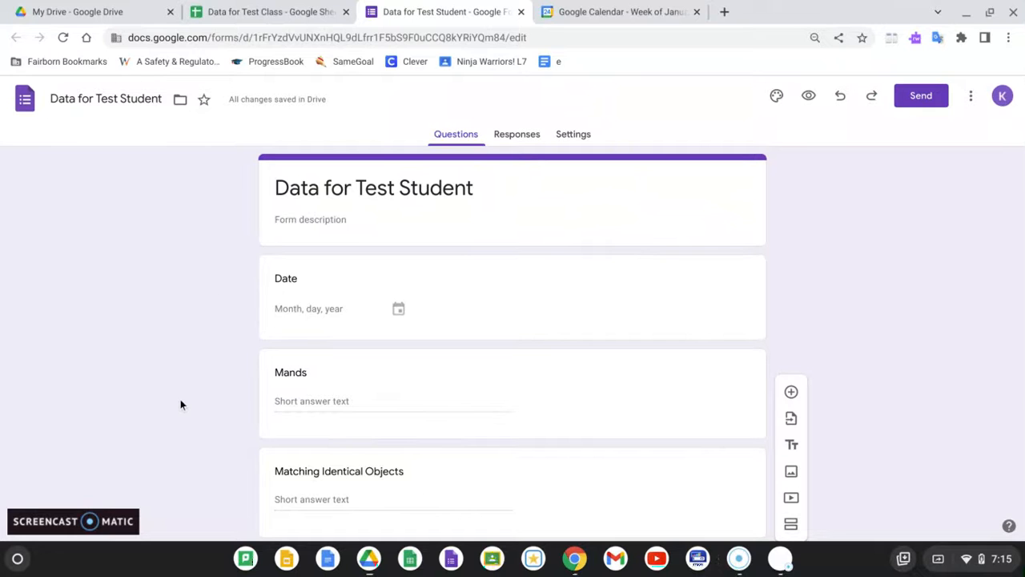
scroll("down", 3)
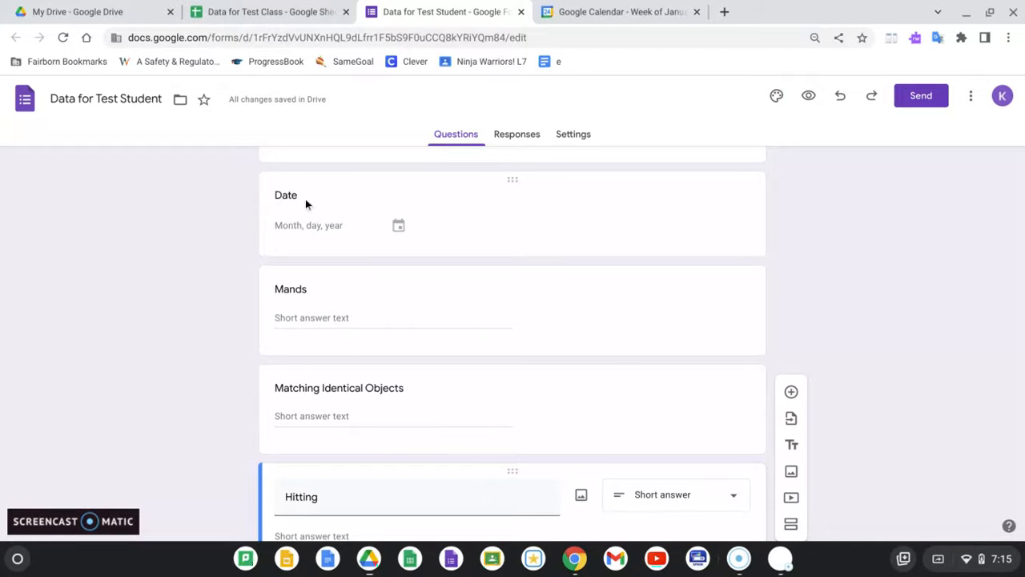
mouse_move(342, 231)
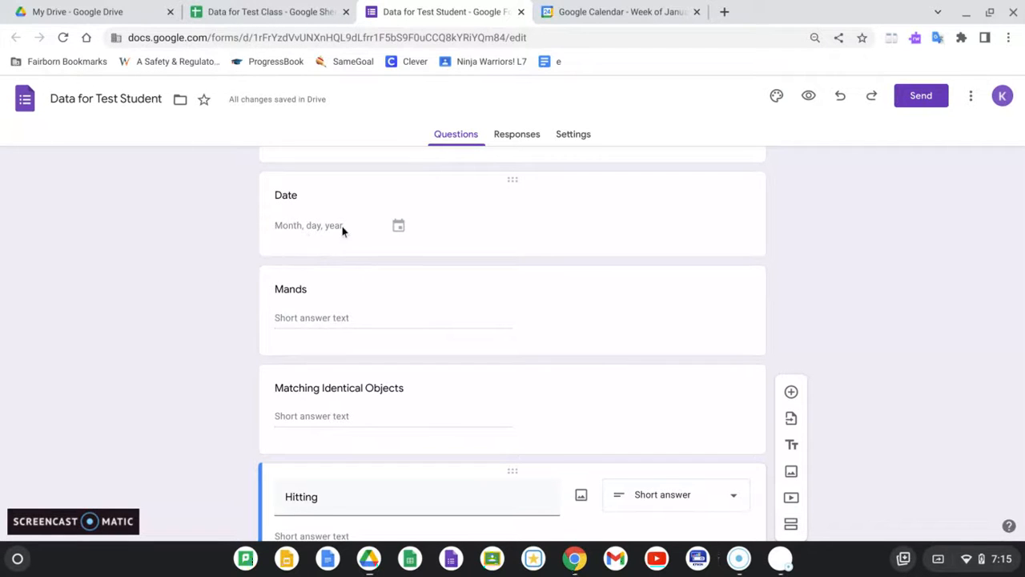
mouse_move(676, 211)
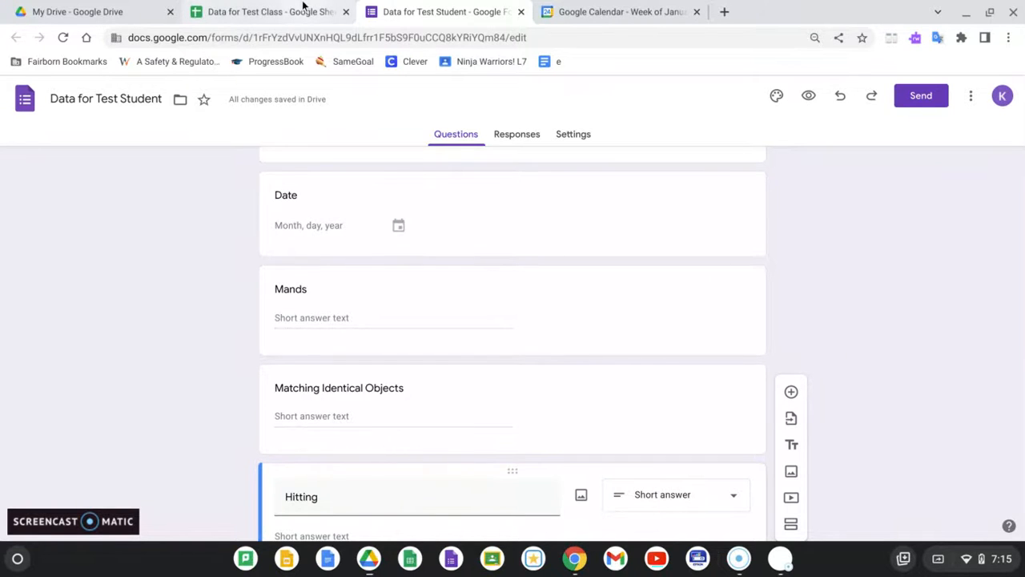
left_click(268, 12)
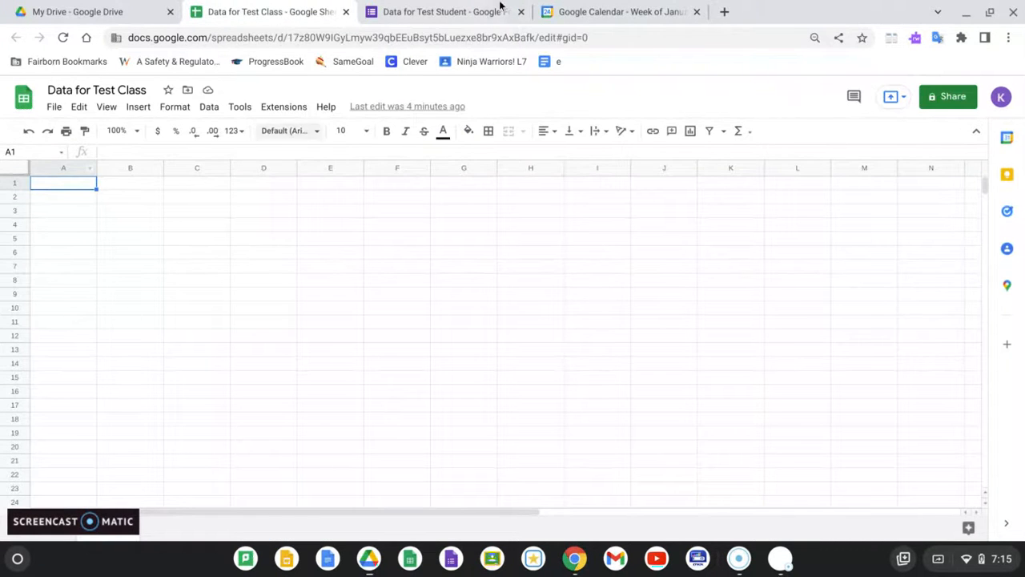
left_click(440, 11)
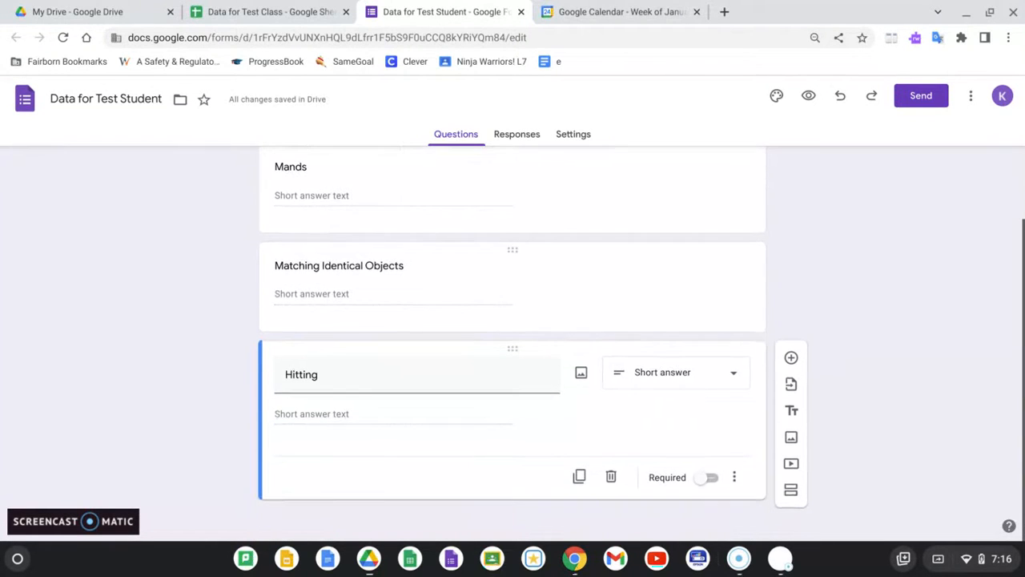
left_click(330, 374)
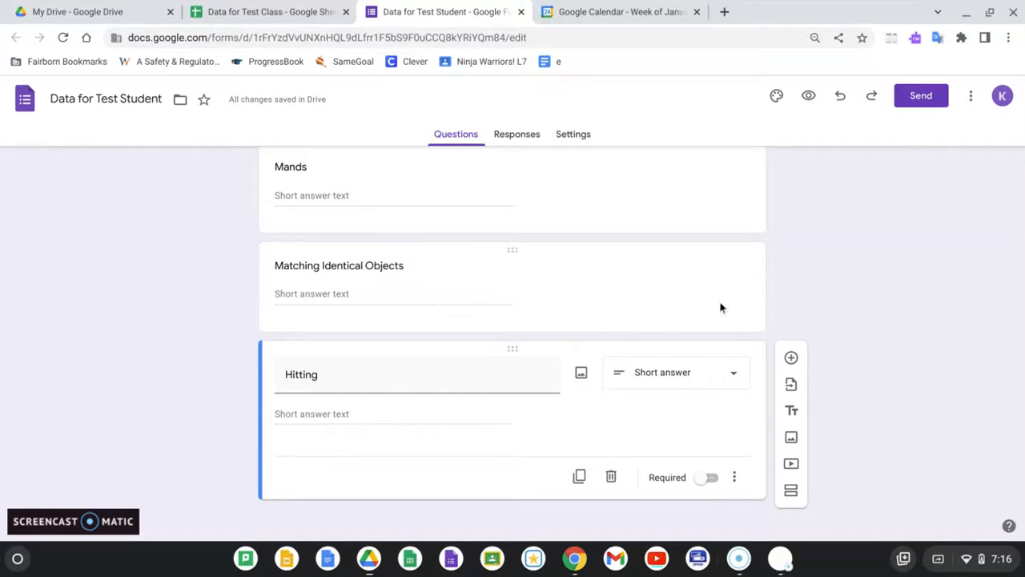
mouse_move(820, 272)
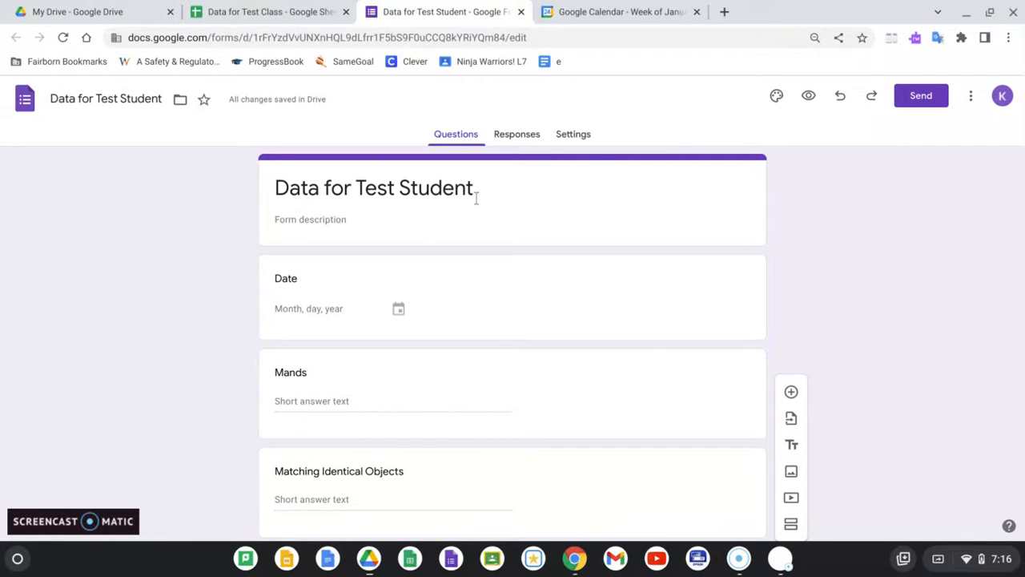
left_click(268, 11)
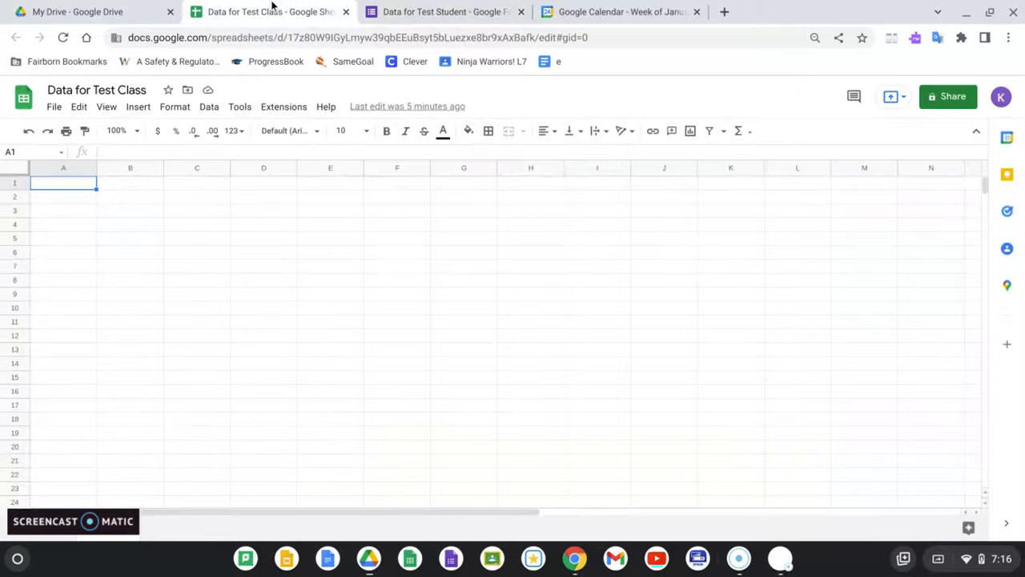
mouse_move(367, 265)
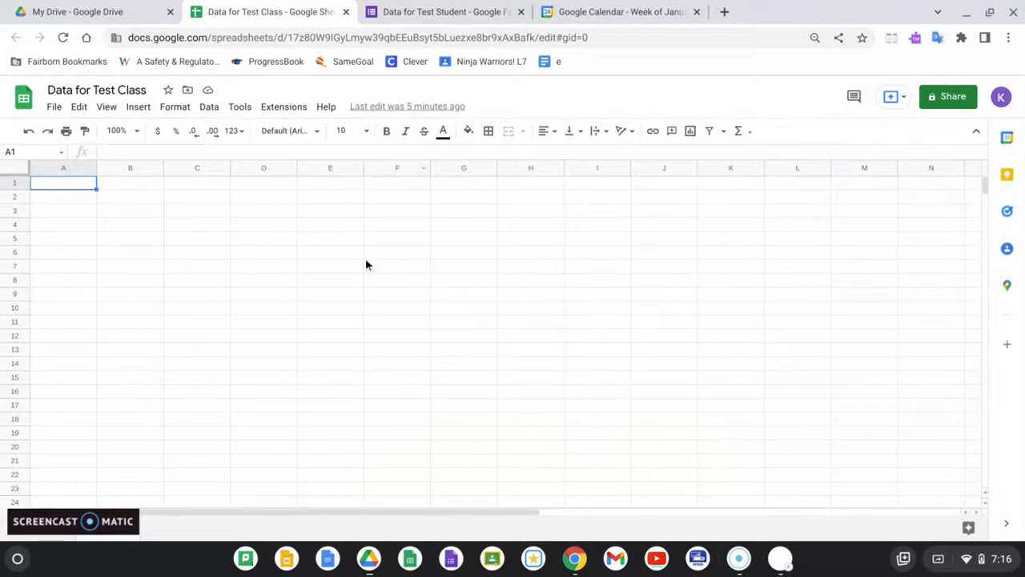
mouse_move(445, 11)
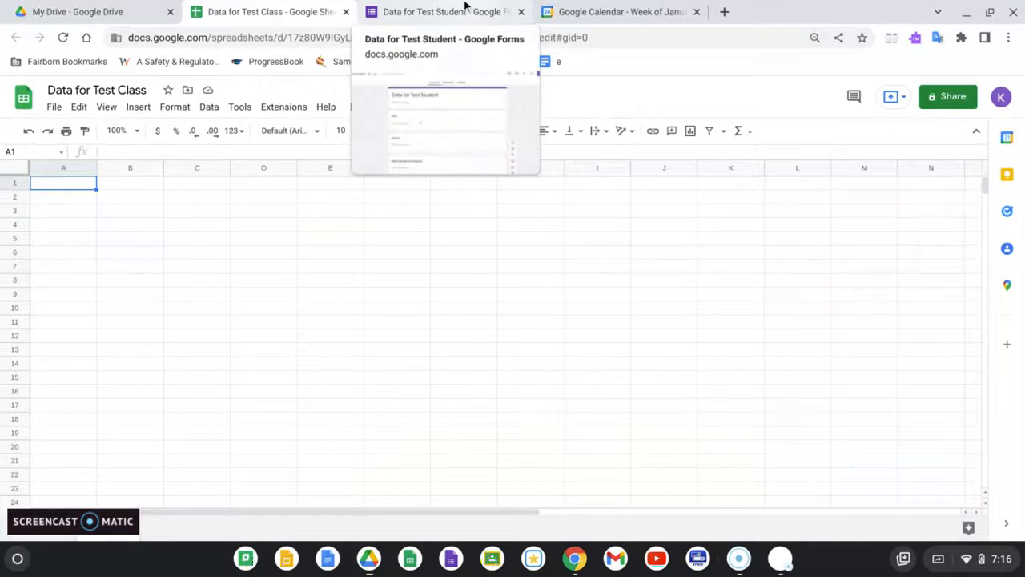
left_click(444, 11)
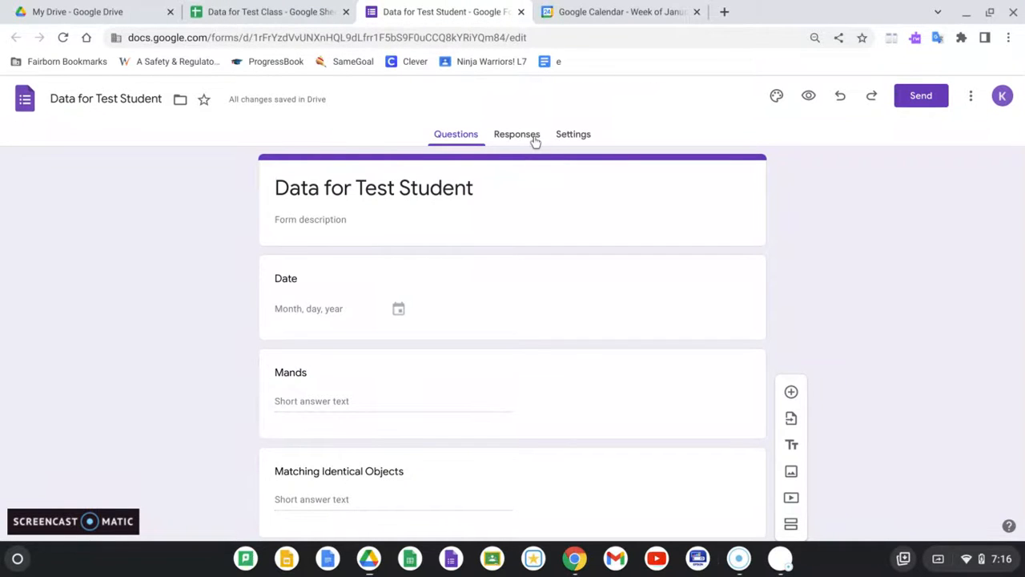
- Link the form's responses to the existing Data for Test Class spreadsheet
left_click(516, 133)
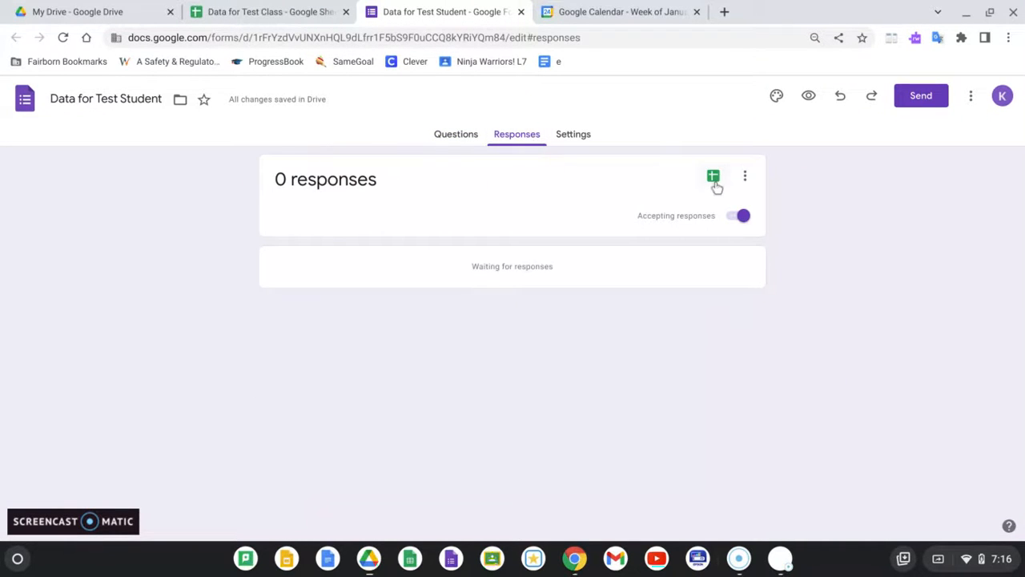
mouse_move(712, 176)
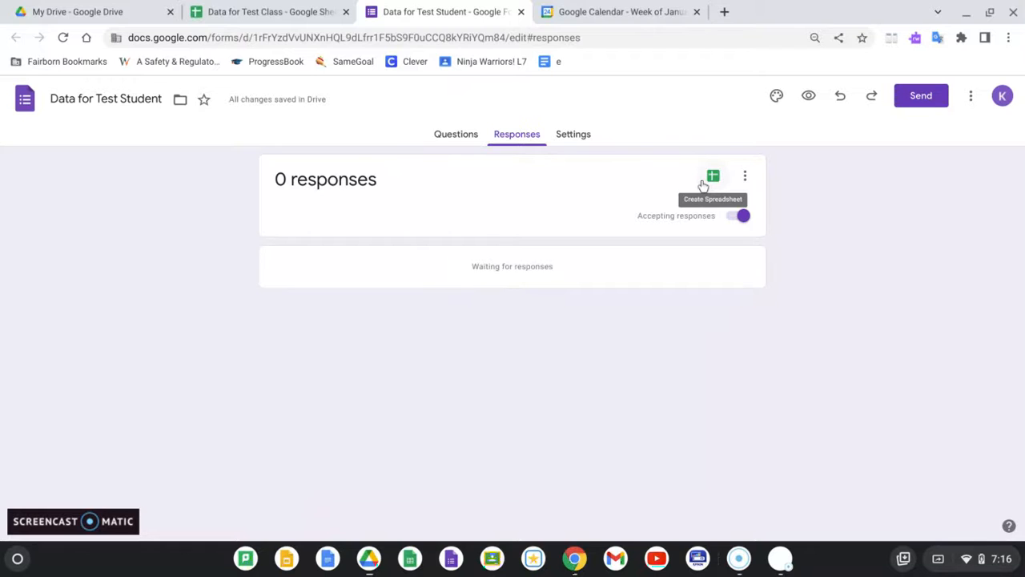
left_click(713, 175)
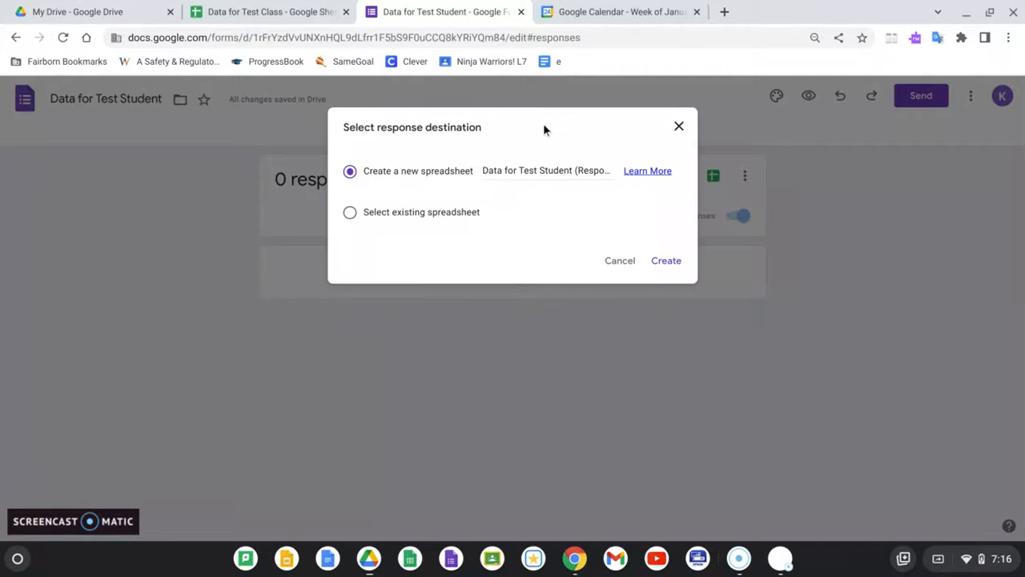
mouse_move(554, 132)
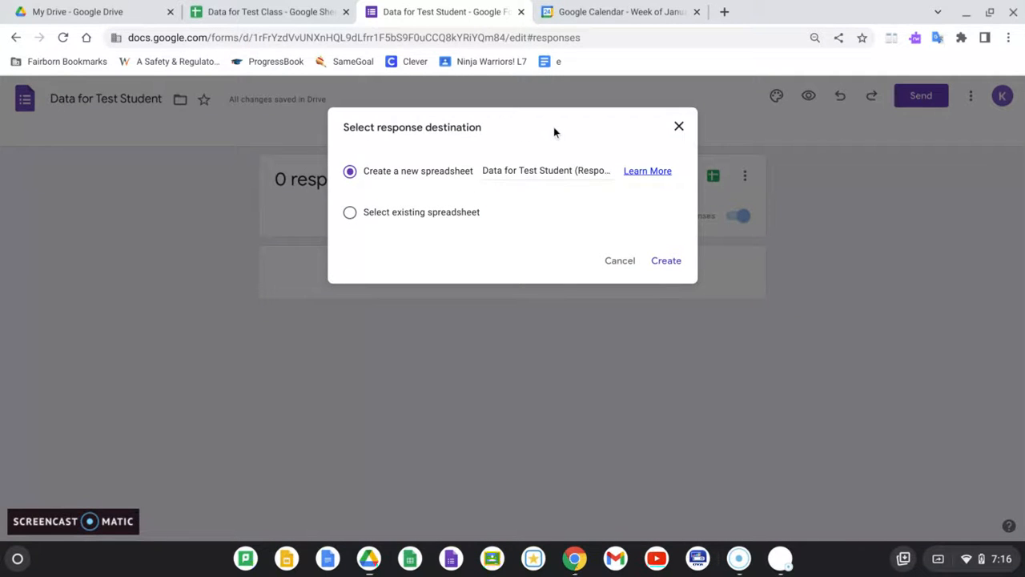
left_click(349, 212)
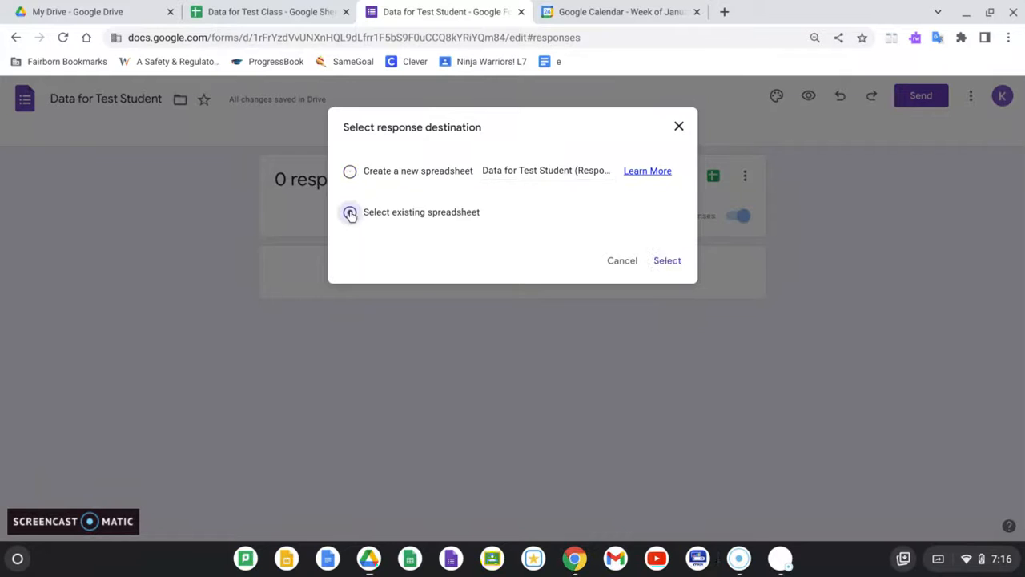
left_click(350, 212)
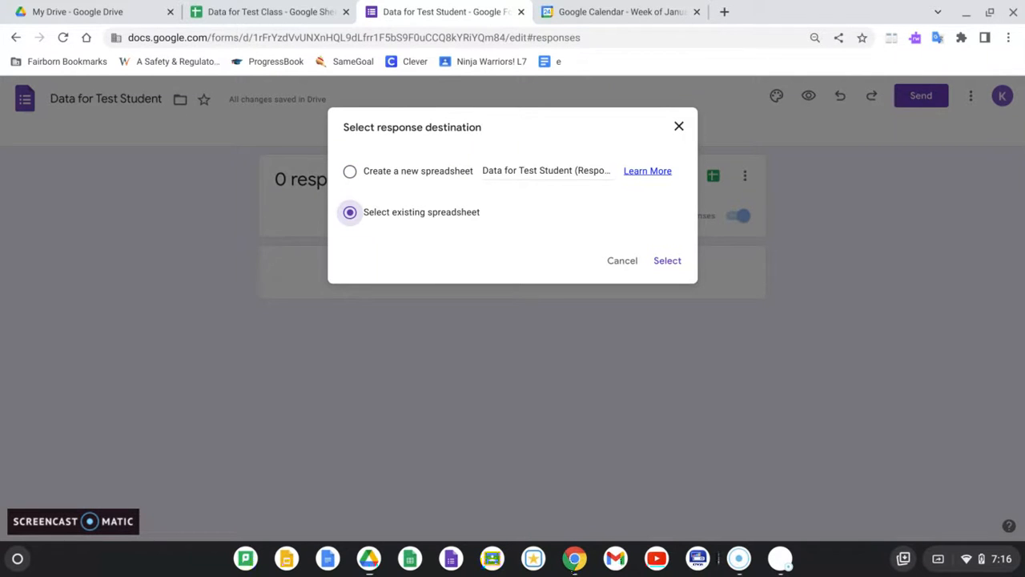
left_click(349, 211)
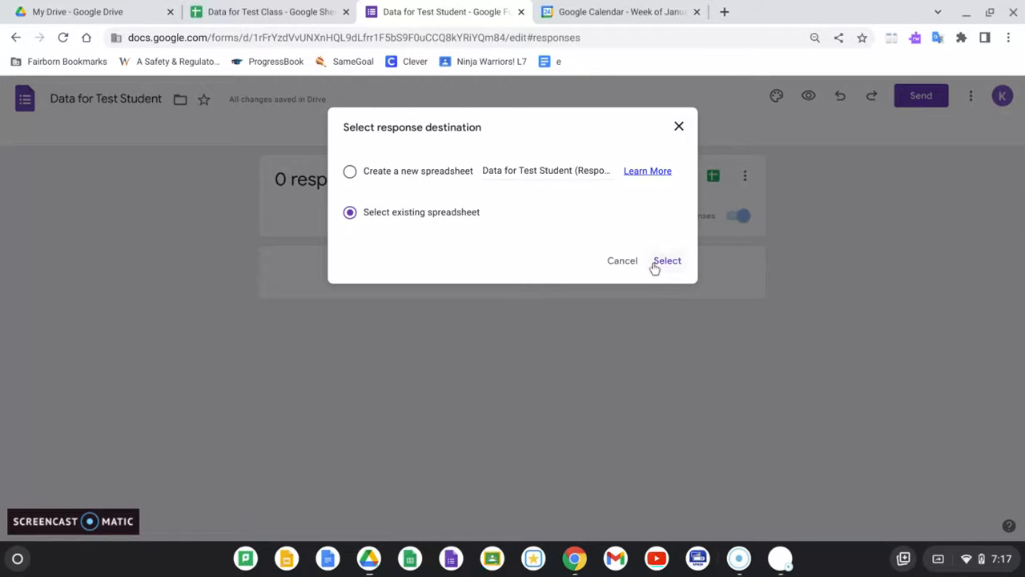
left_click(667, 260)
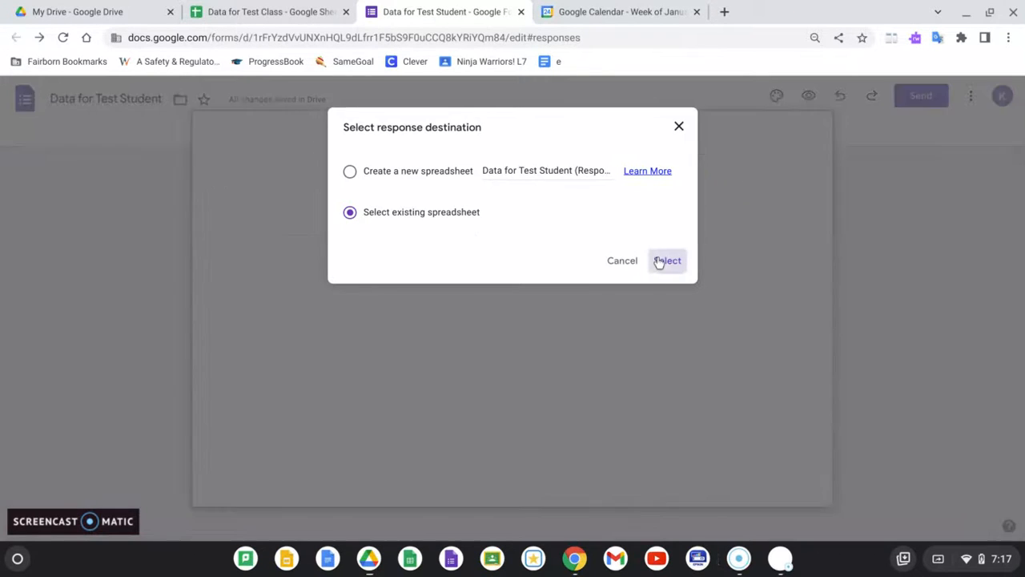
left_click(667, 261)
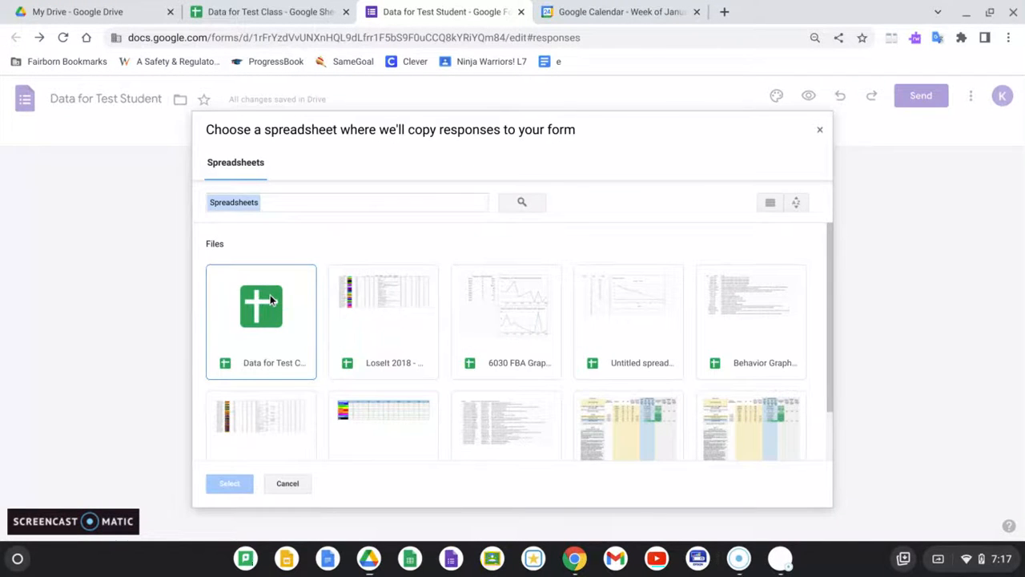
left_click(229, 482)
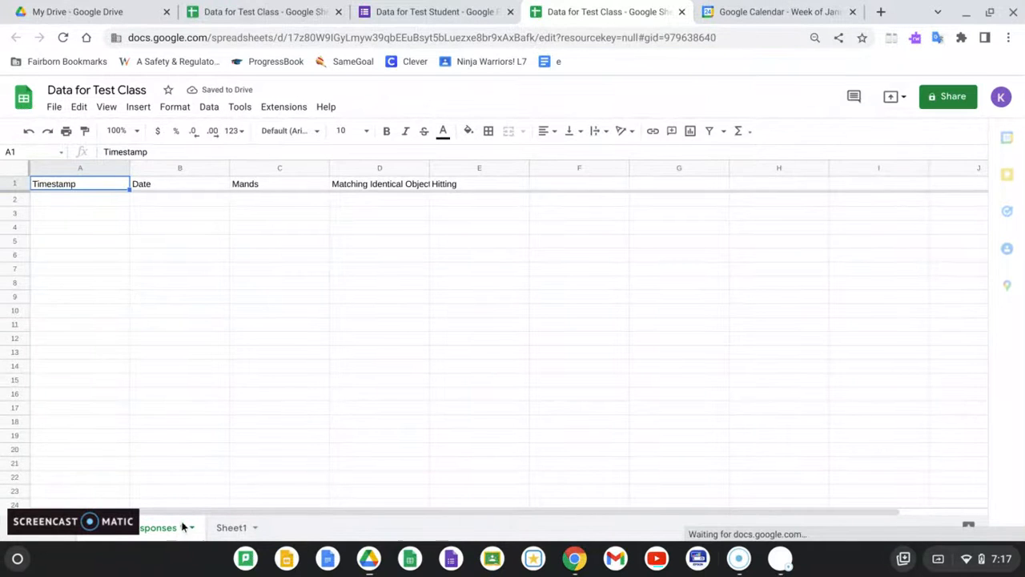
- Check the empty Date, Mands, Matching and Hitting cells B2–E2, then return to the form
left_click(158, 527)
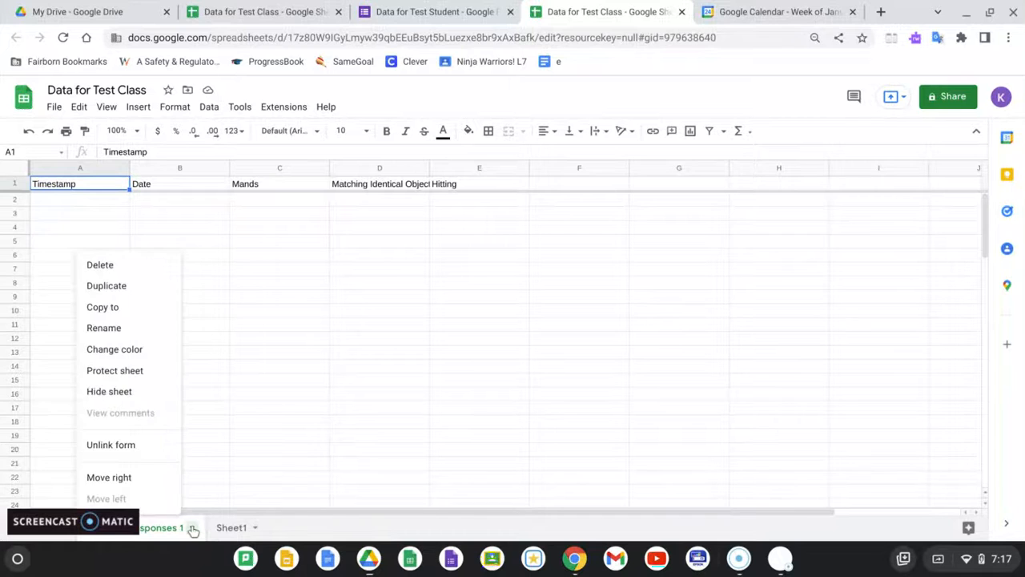
left_click(144, 339)
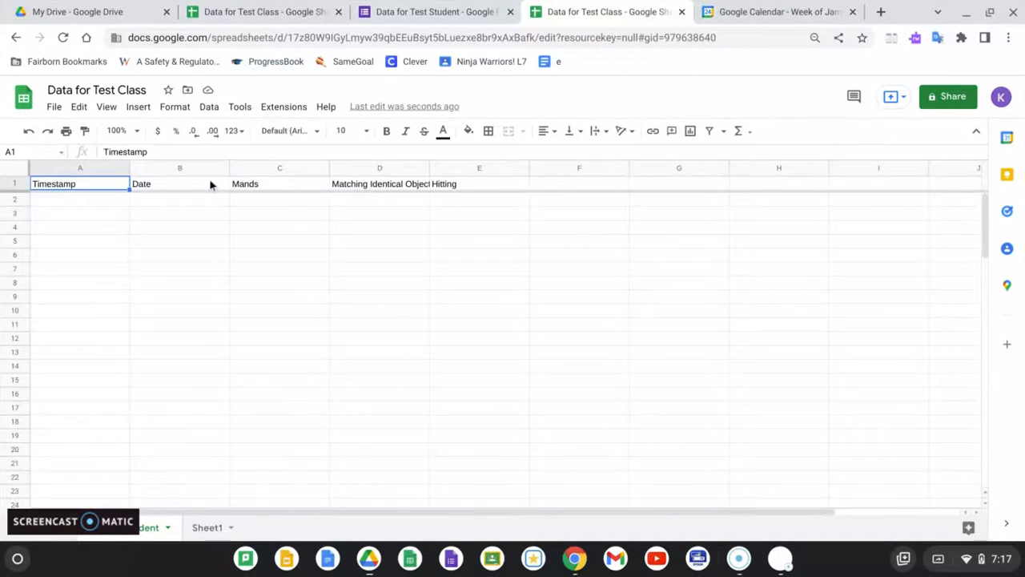
mouse_move(120, 208)
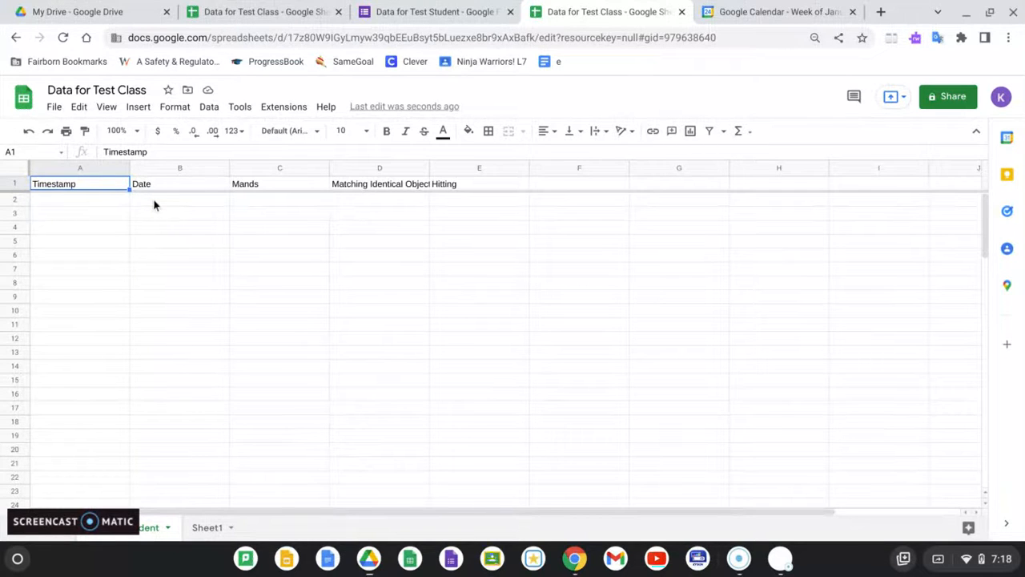
mouse_move(174, 208)
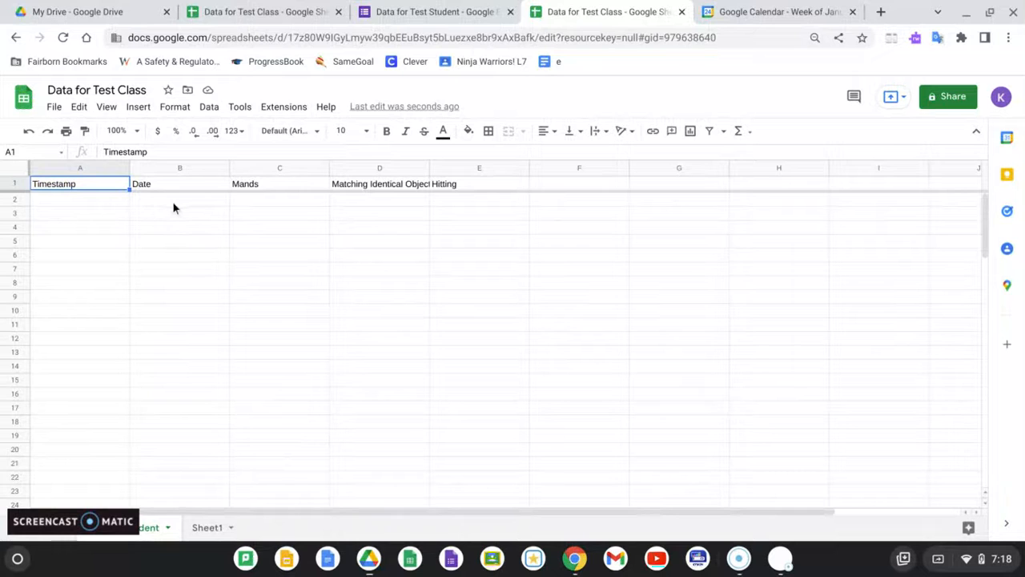
left_click(179, 199)
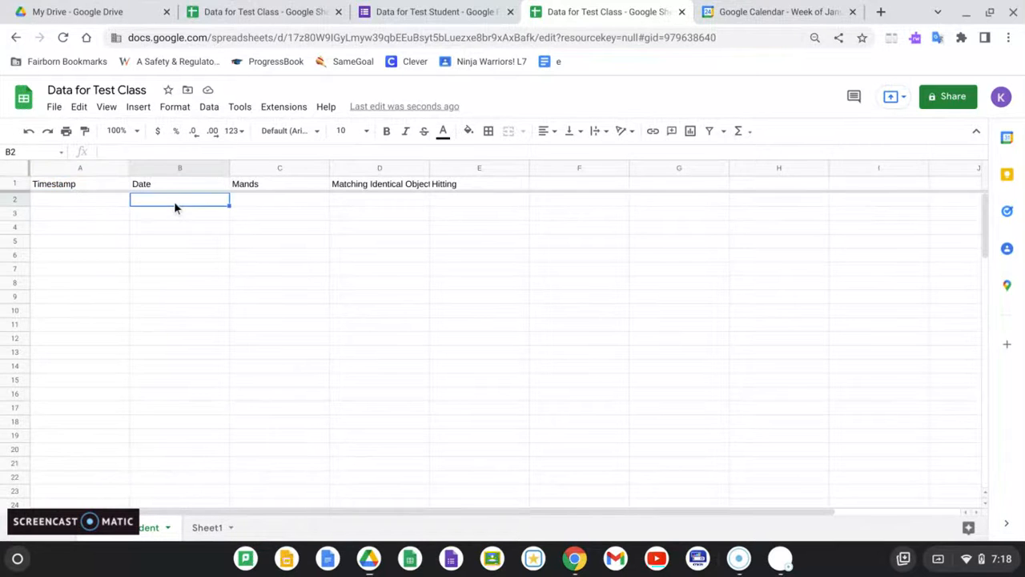
left_click(280, 198)
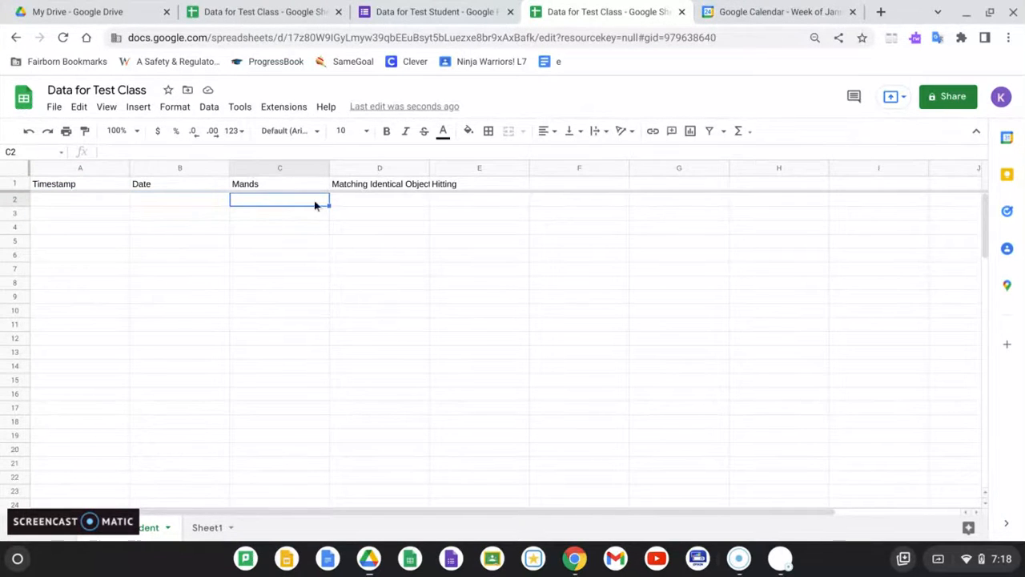
left_click(379, 199)
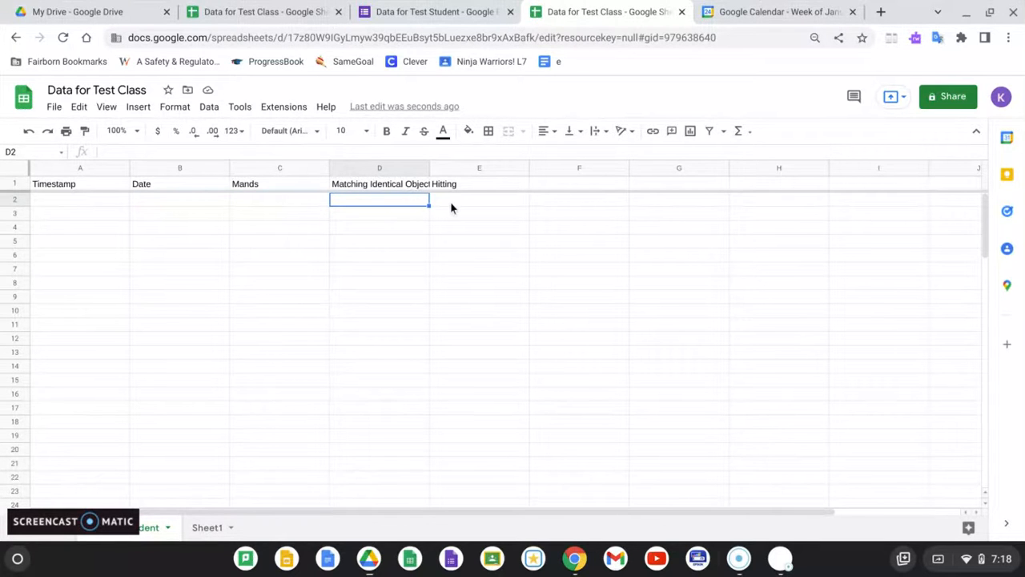
left_click(479, 198)
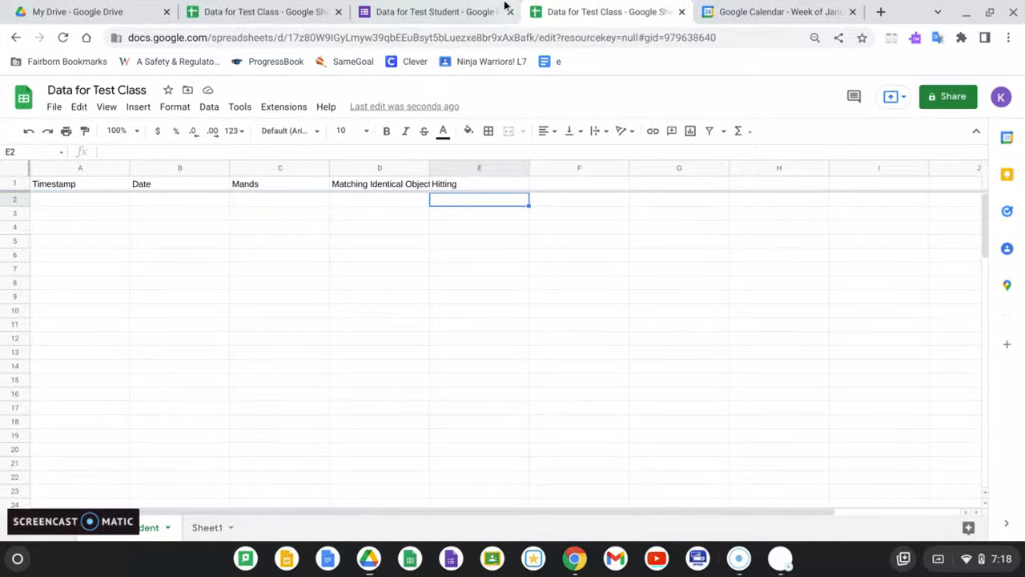
left_click(436, 12)
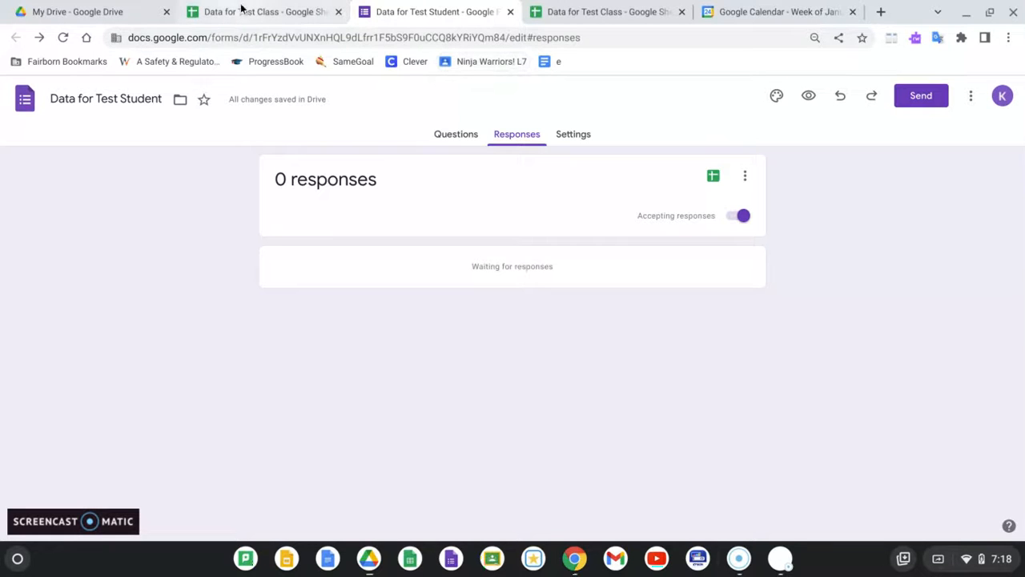
mouse_move(264, 11)
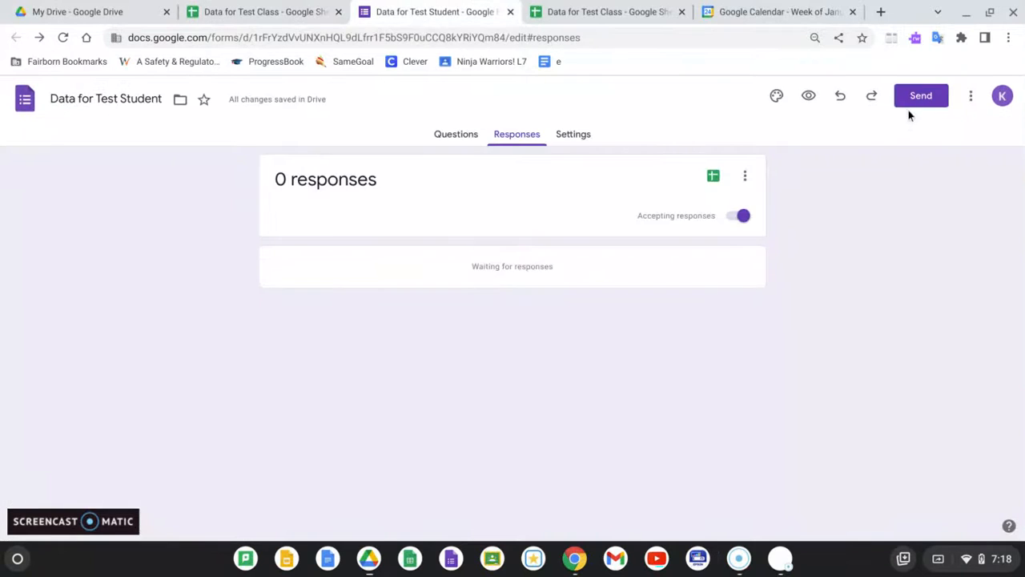
- Email the form invitation to your own Gmail address, fixing the typed domain
left_click(920, 95)
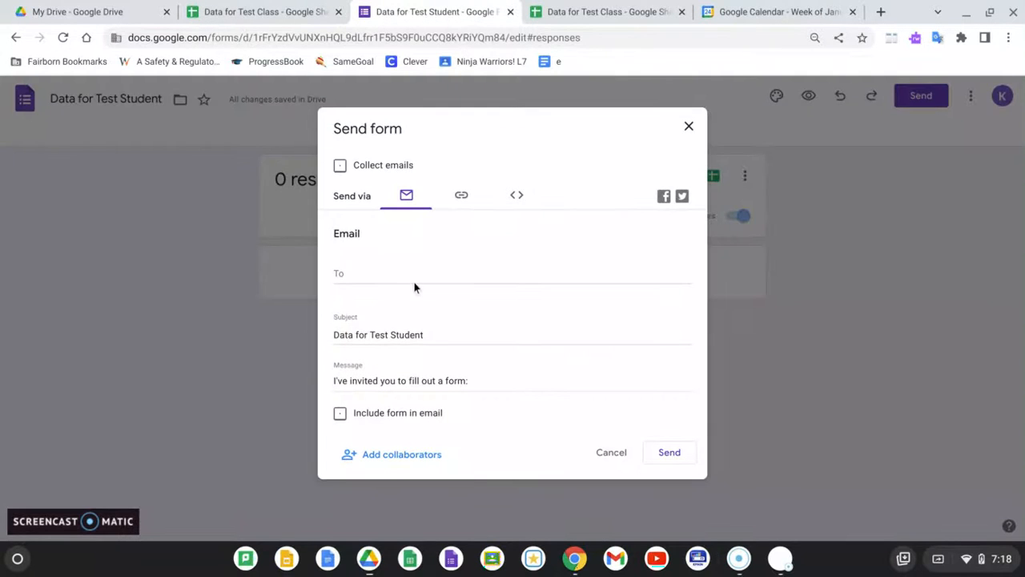
type("crea")
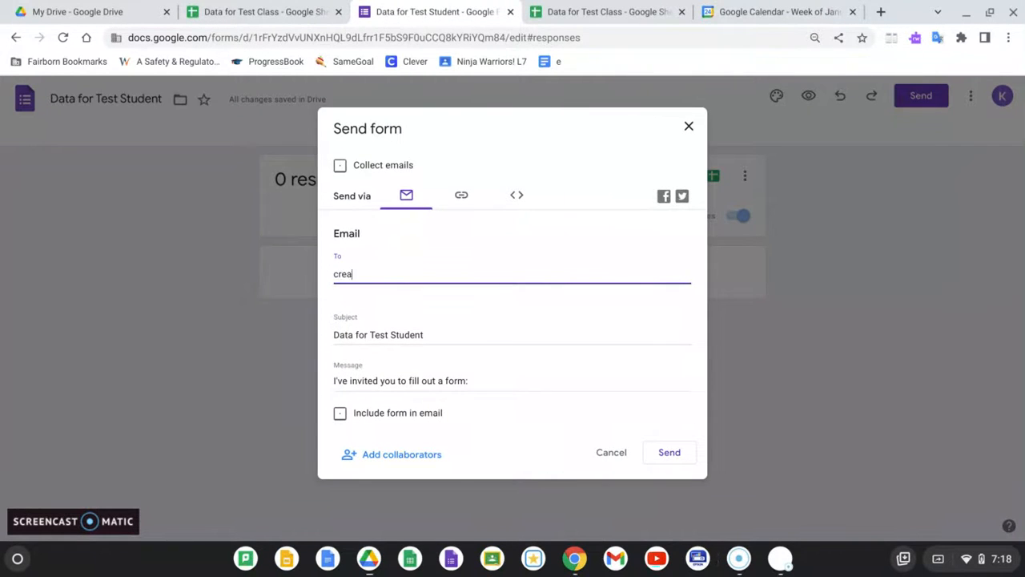
type("k")
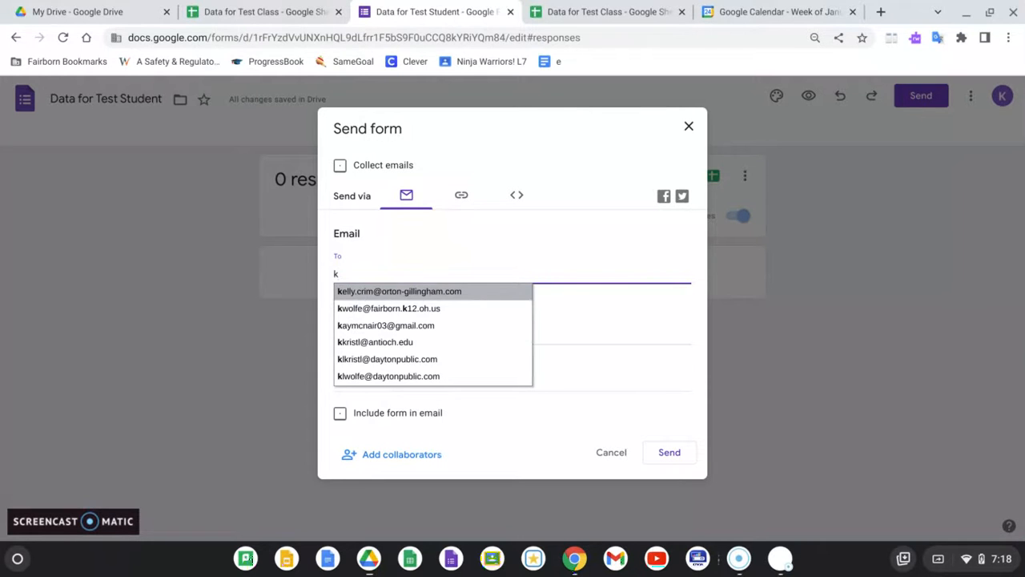
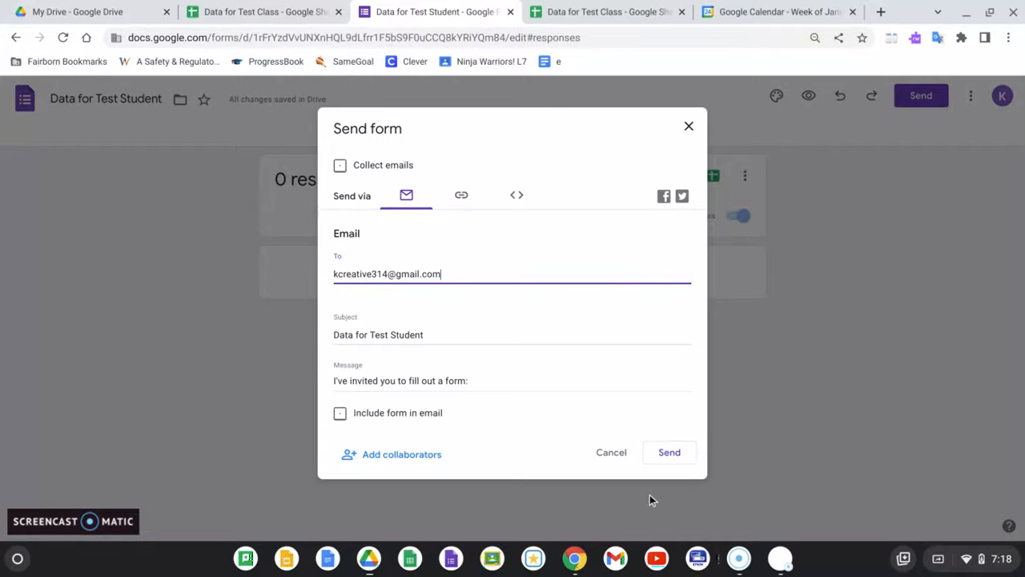
left_click(670, 451)
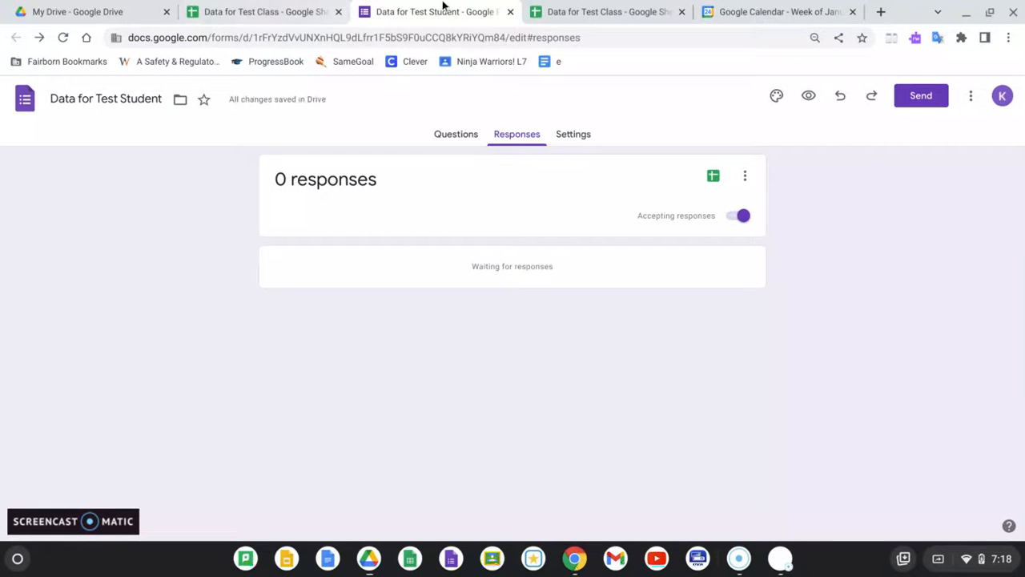
mouse_move(77, 11)
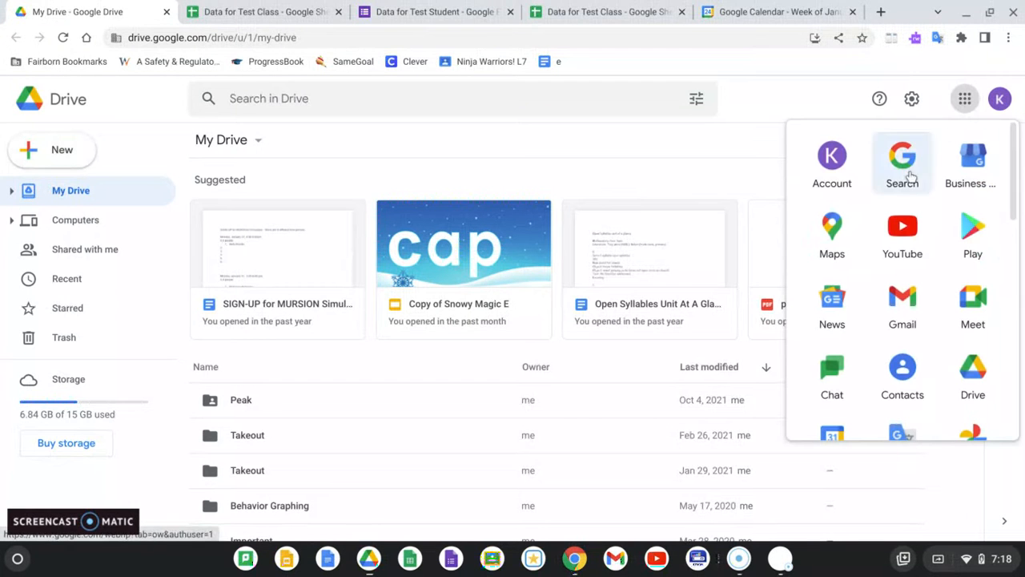
- Switch to Gmail and open the Data for Test Student invitation email
left_click(901, 156)
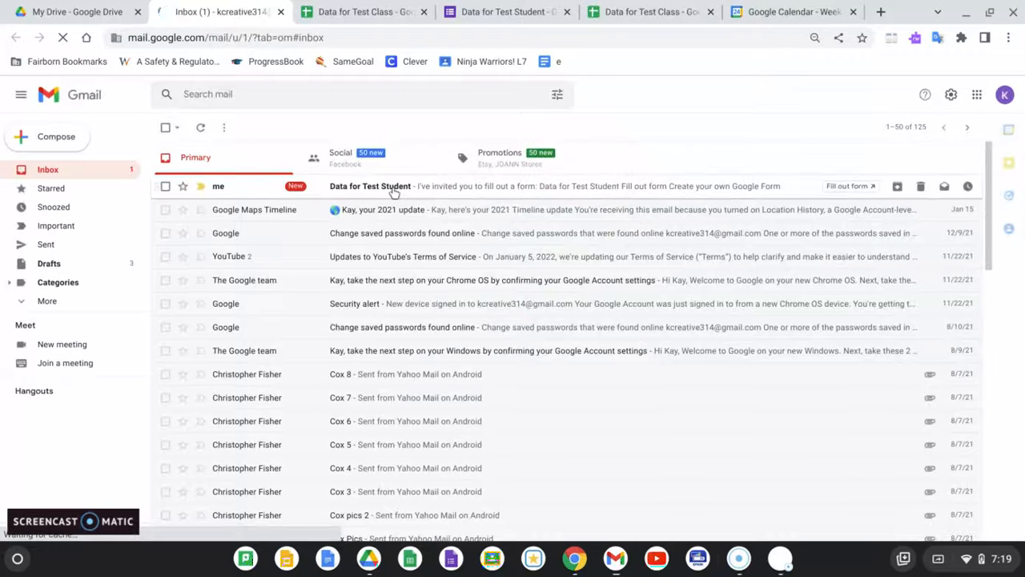
left_click(392, 186)
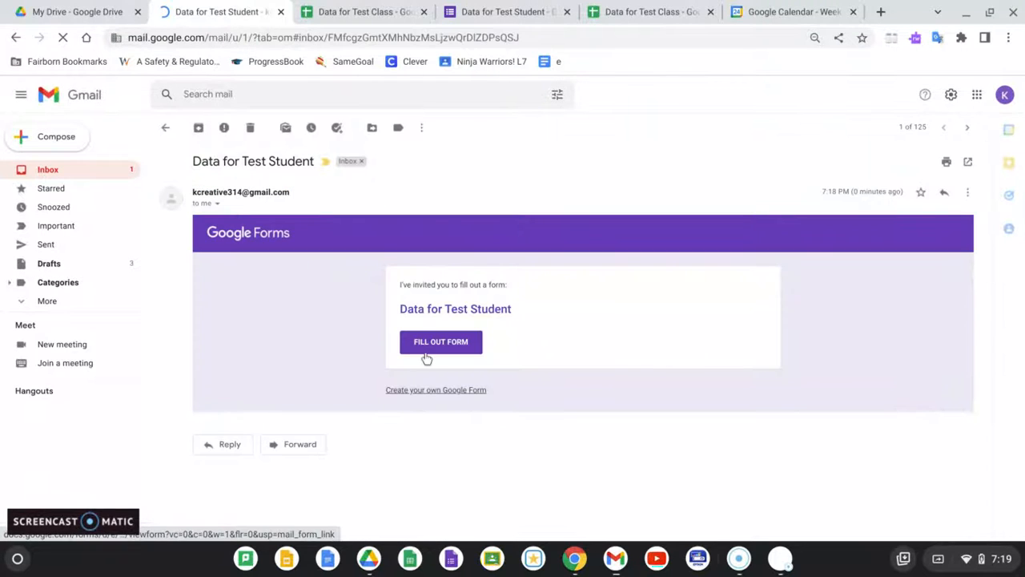
- Open the form and enter date 01/02/2022 with Mands 50
left_click(440, 341)
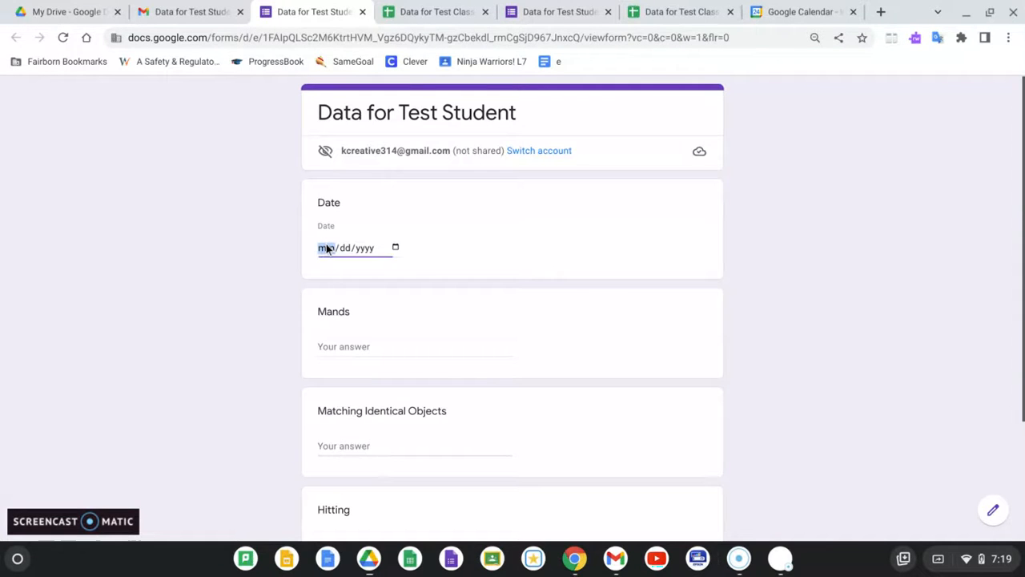
type("01/dd/yyyy")
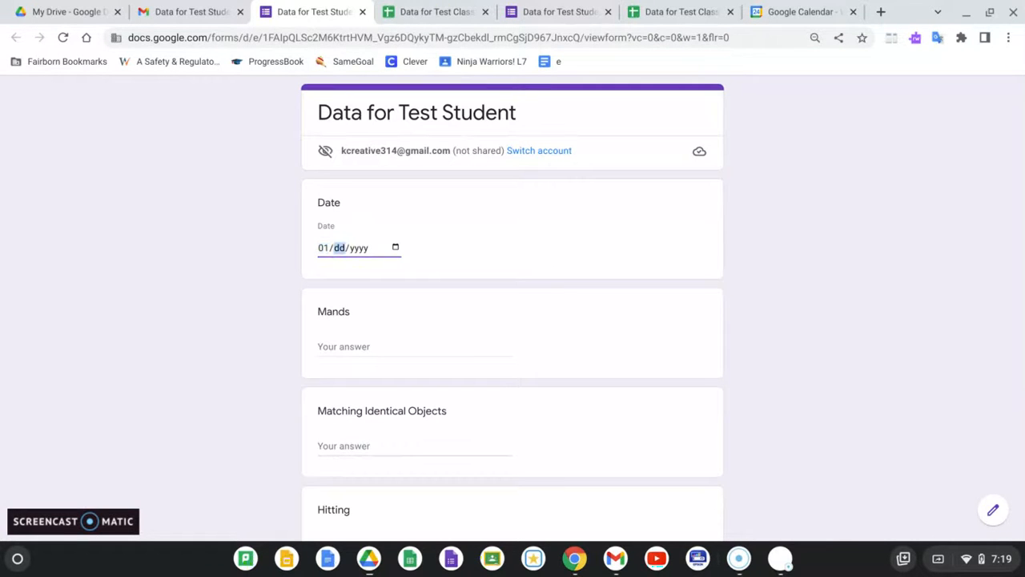
type("02")
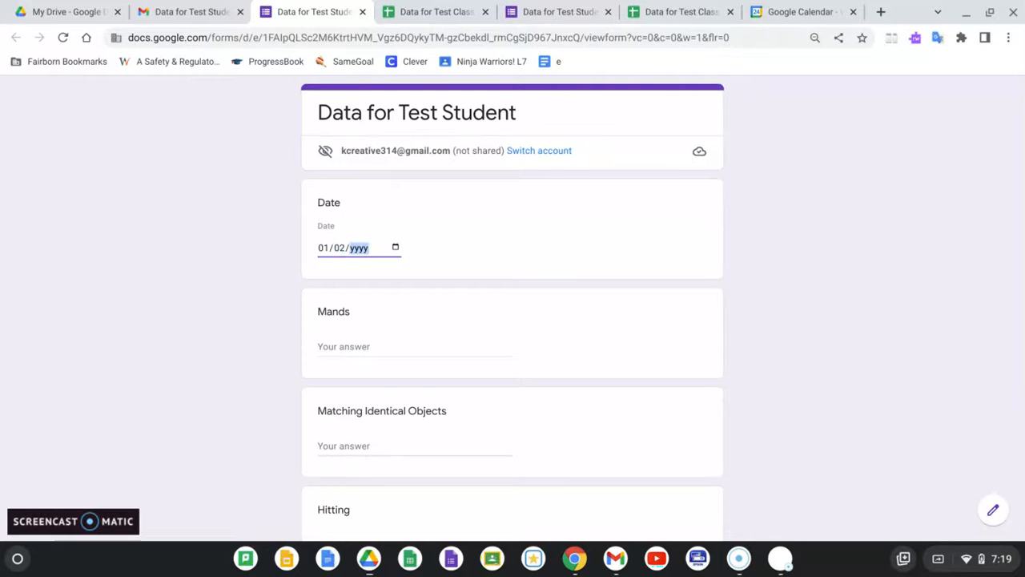
type("2022")
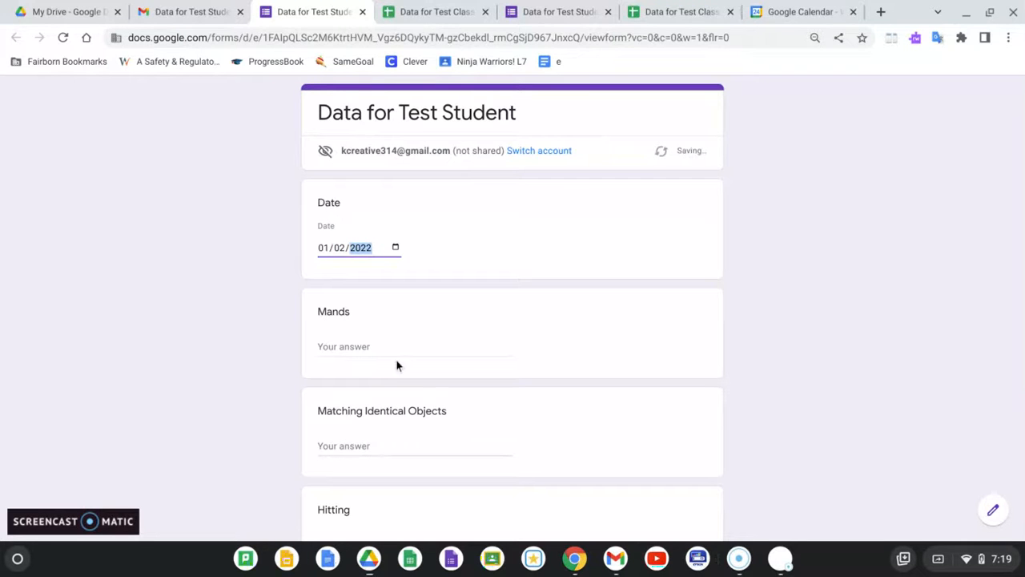
left_click(392, 346)
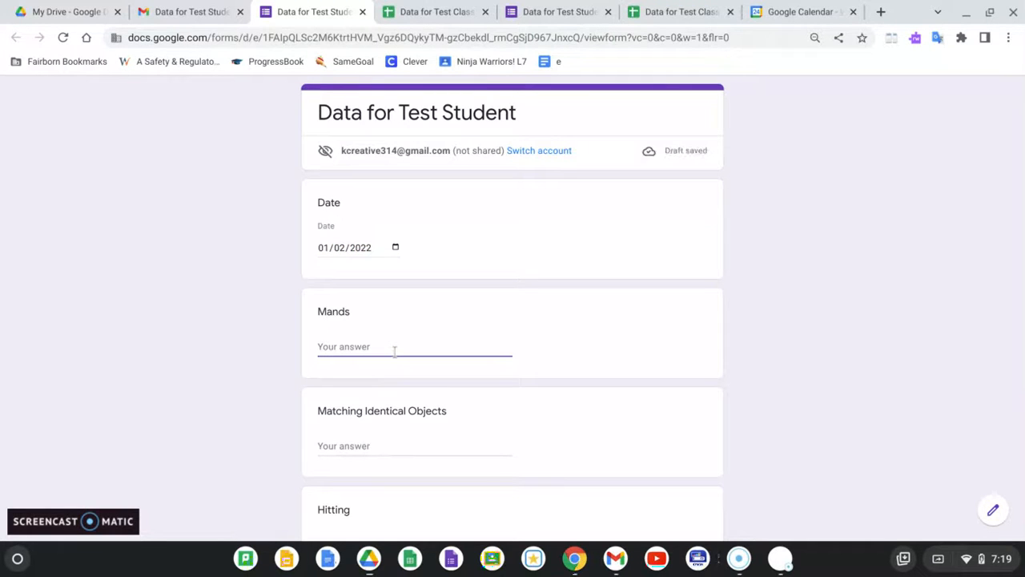
type("50")
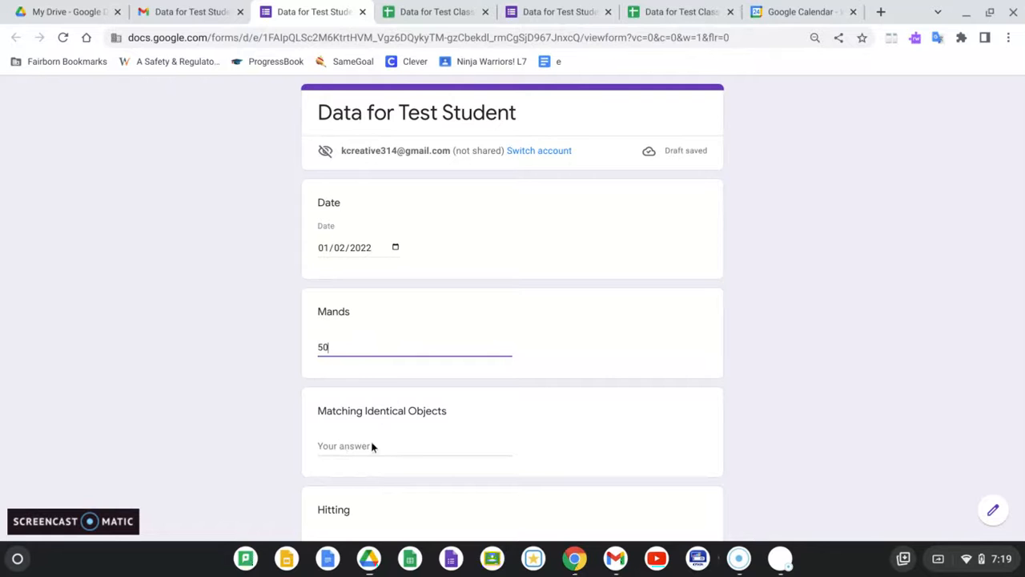
- Answer Matching 100% and Hitting 3, submit, and check the new spreadsheet row
left_click(414, 446)
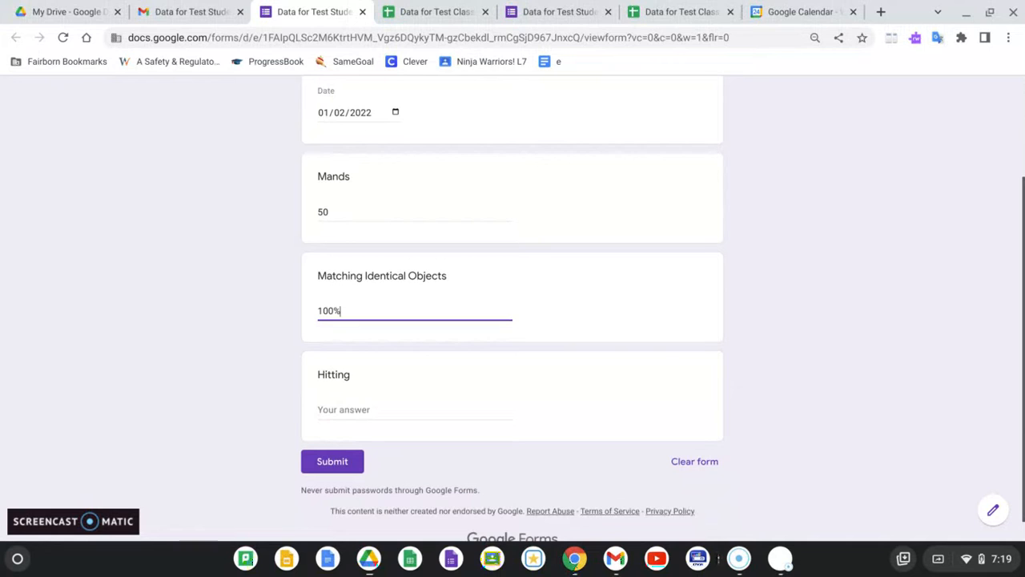
left_click(414, 409)
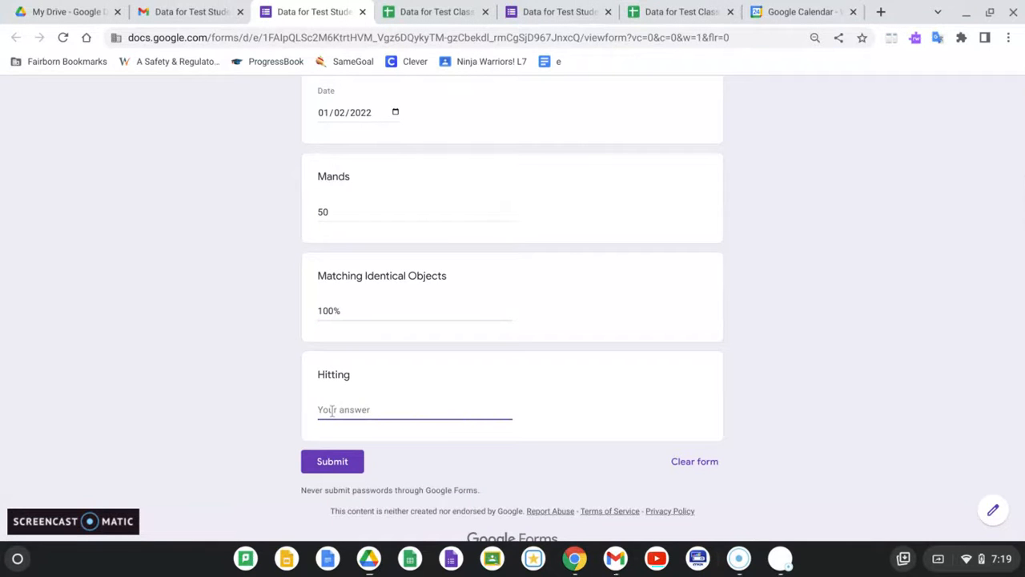
type("3")
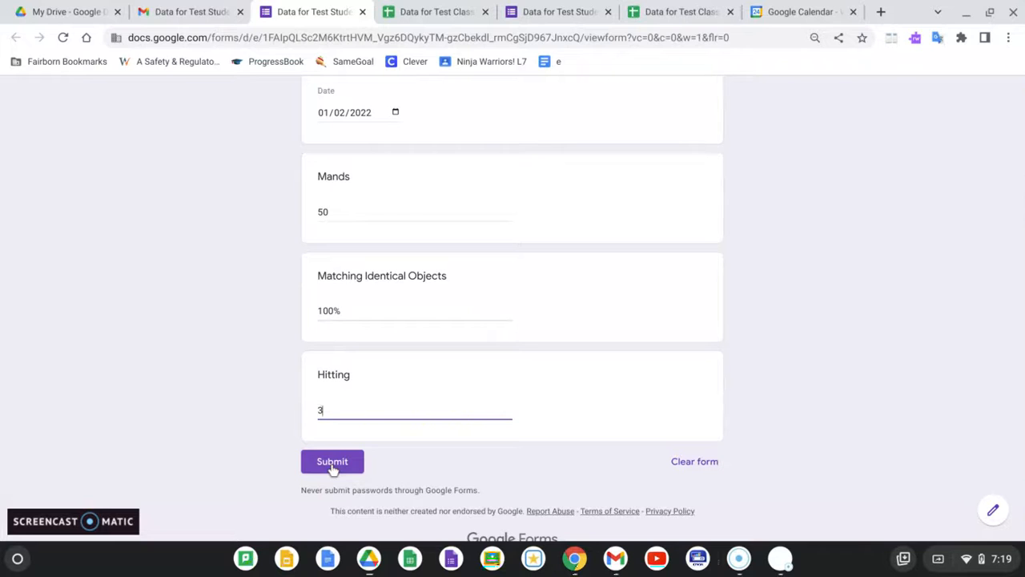
mouse_move(359, 467)
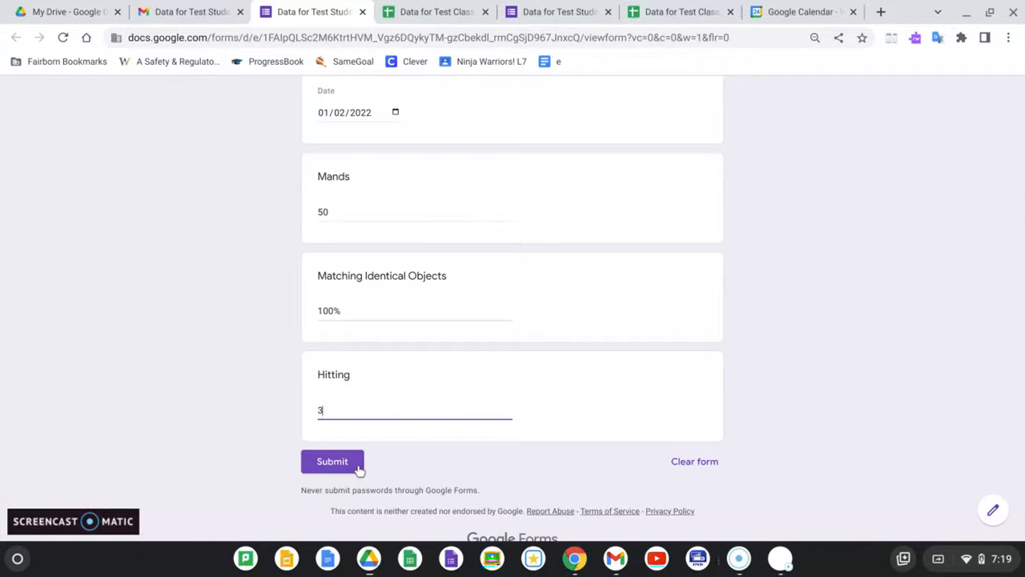
left_click(332, 461)
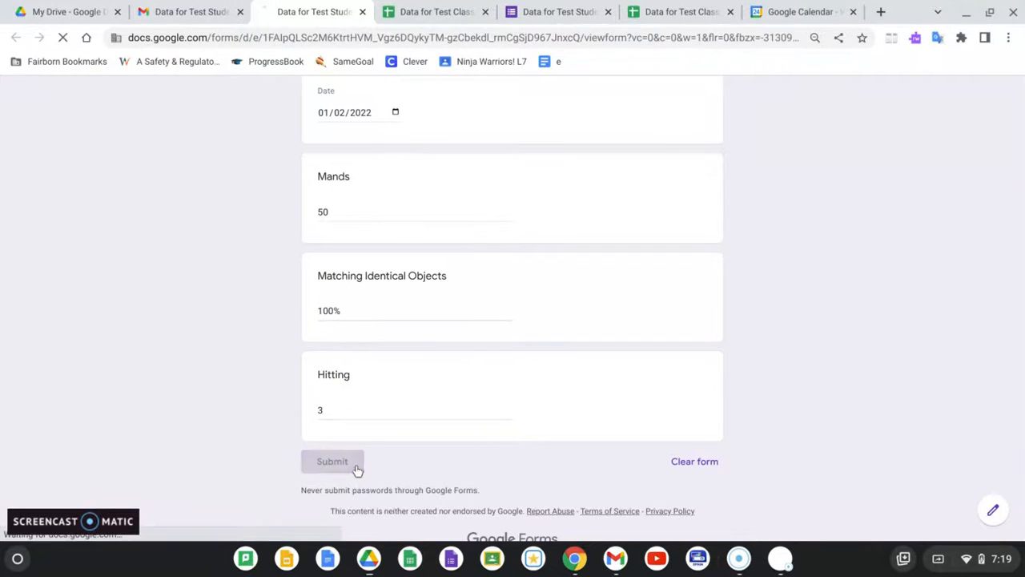
left_click(333, 461)
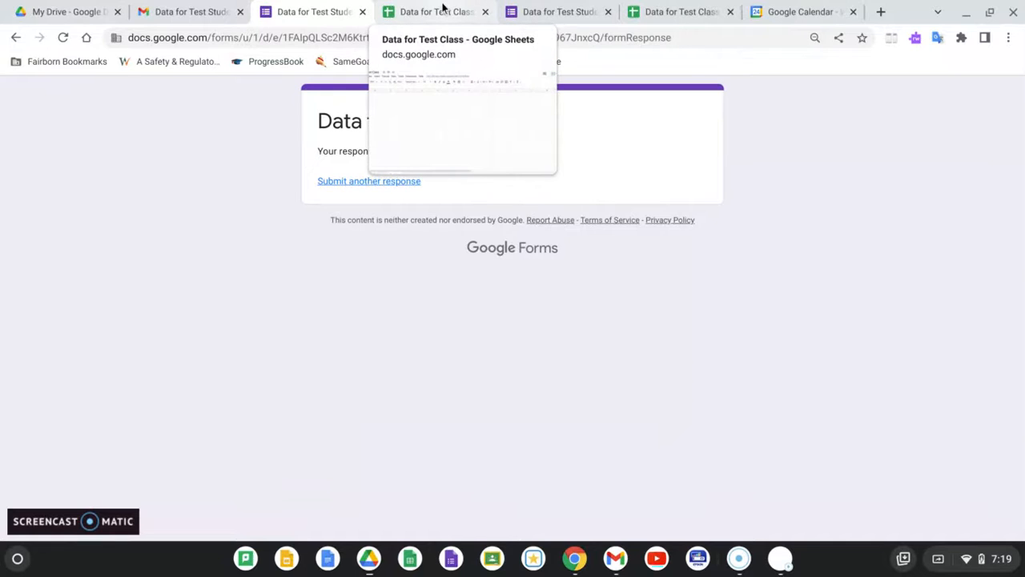
left_click(434, 11)
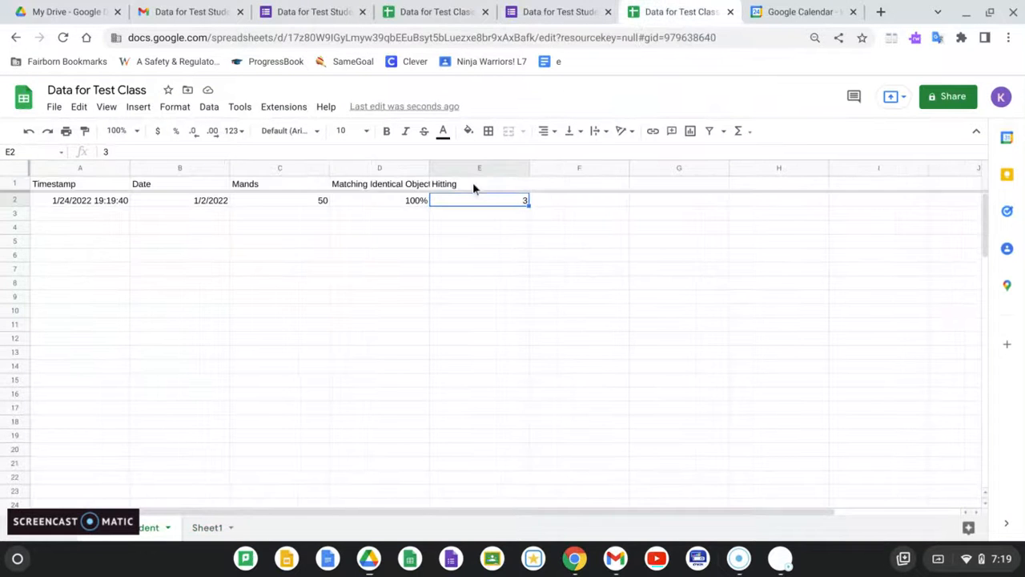
mouse_move(415, 204)
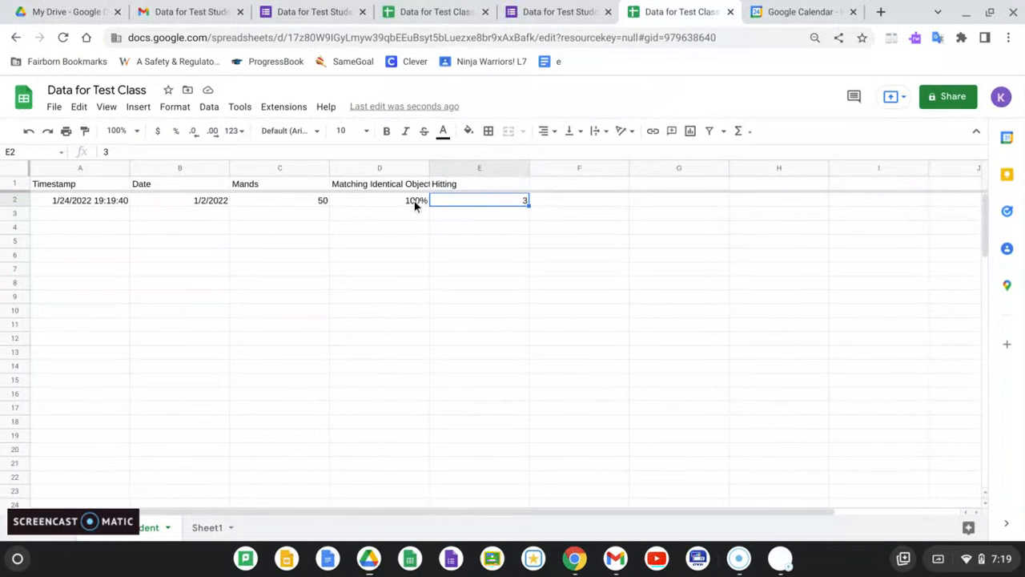
left_click(312, 11)
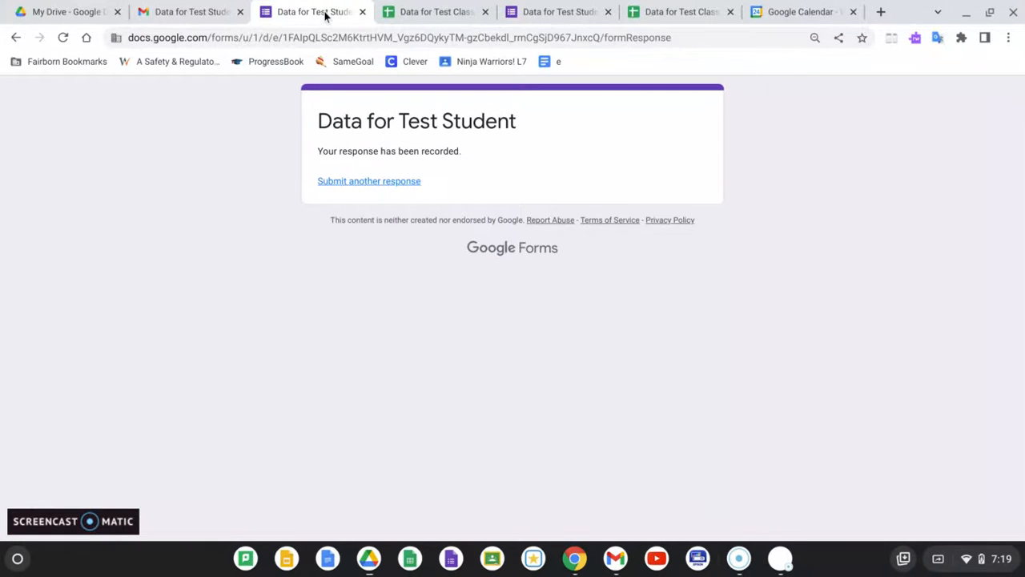
mouse_move(384, 181)
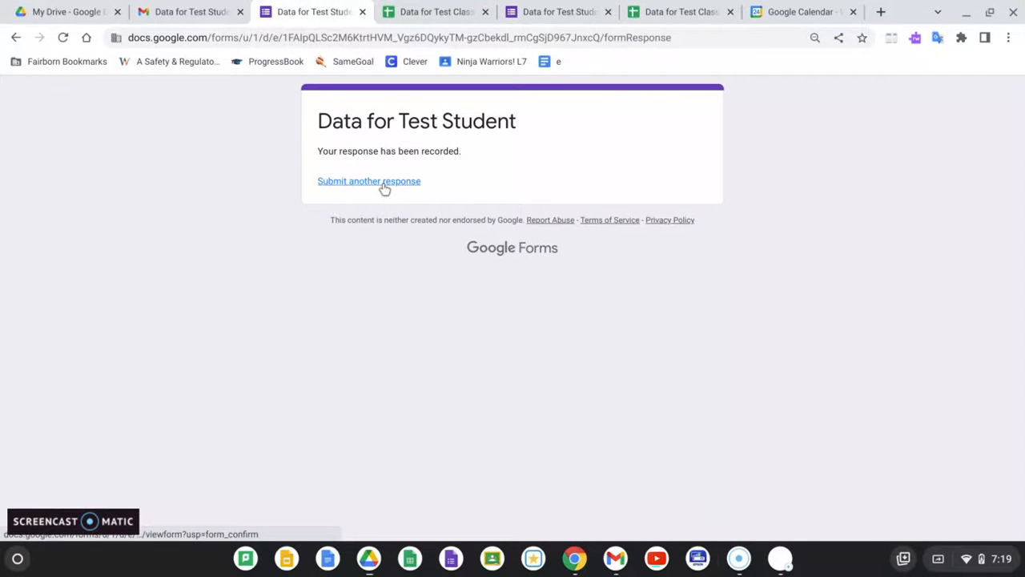
- Submit a response for 01/03/2022 with Mands 47, Matching 66%, Hitting 5
left_click(369, 181)
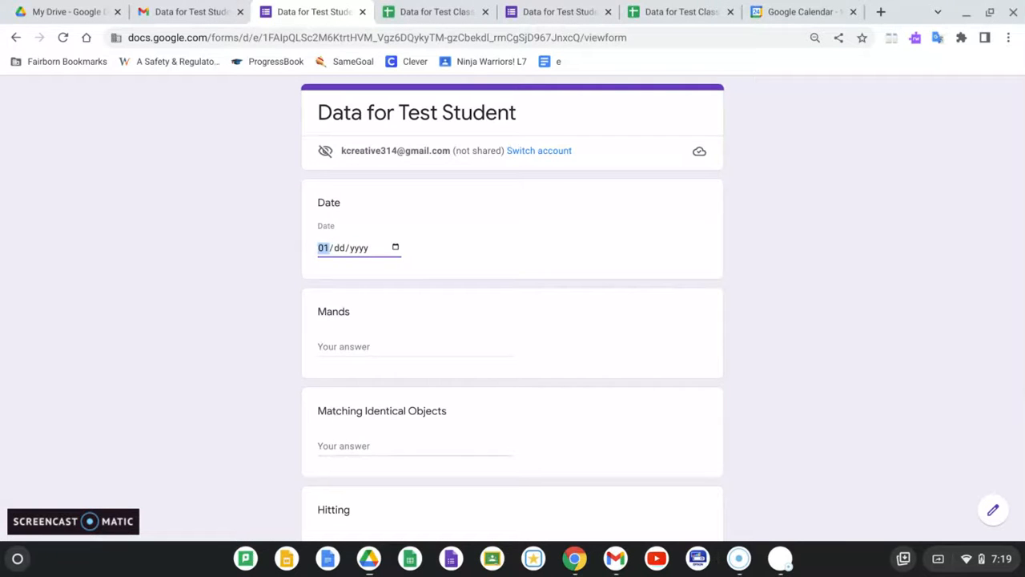
type("03")
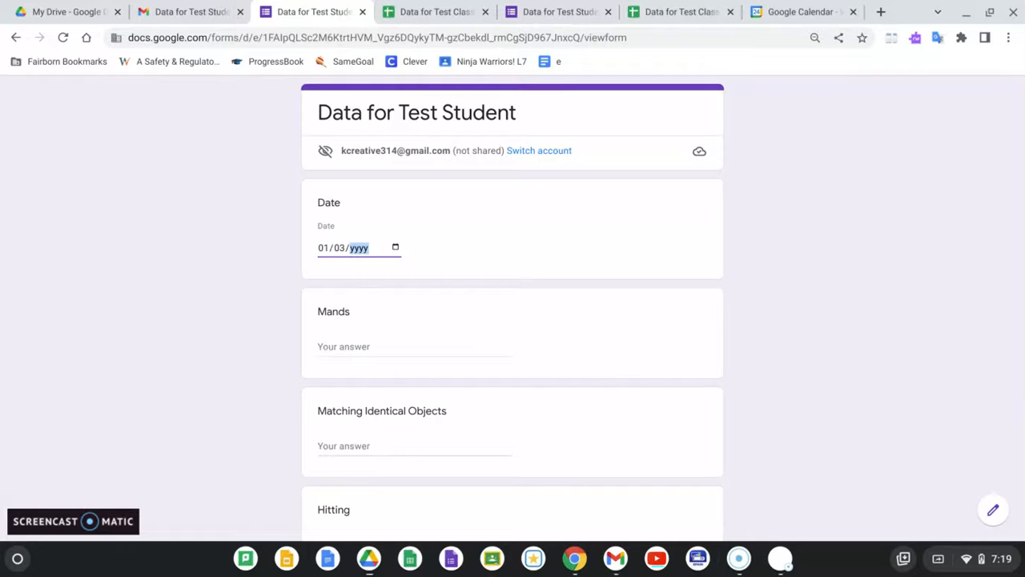
type("2022")
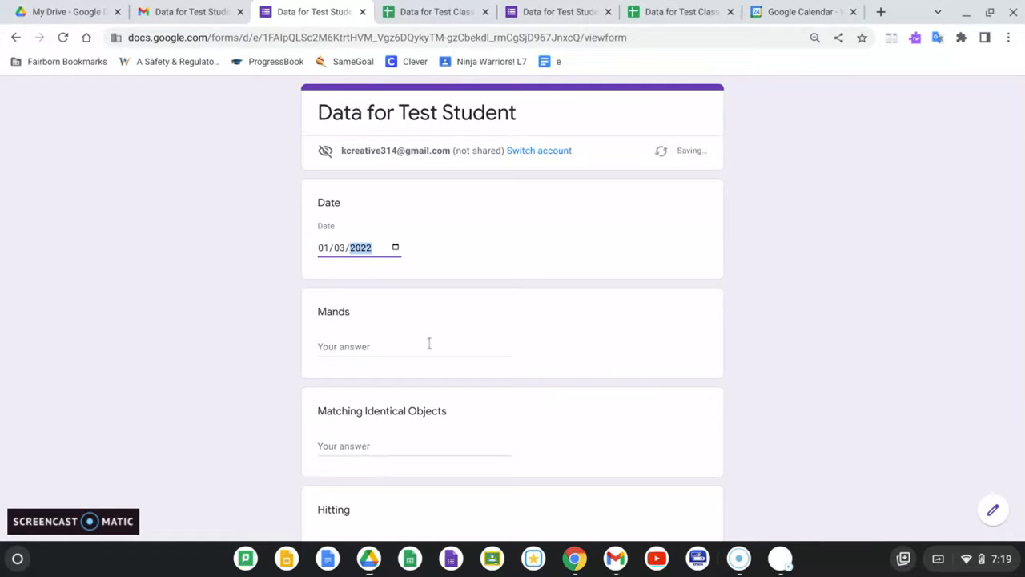
left_click(414, 346)
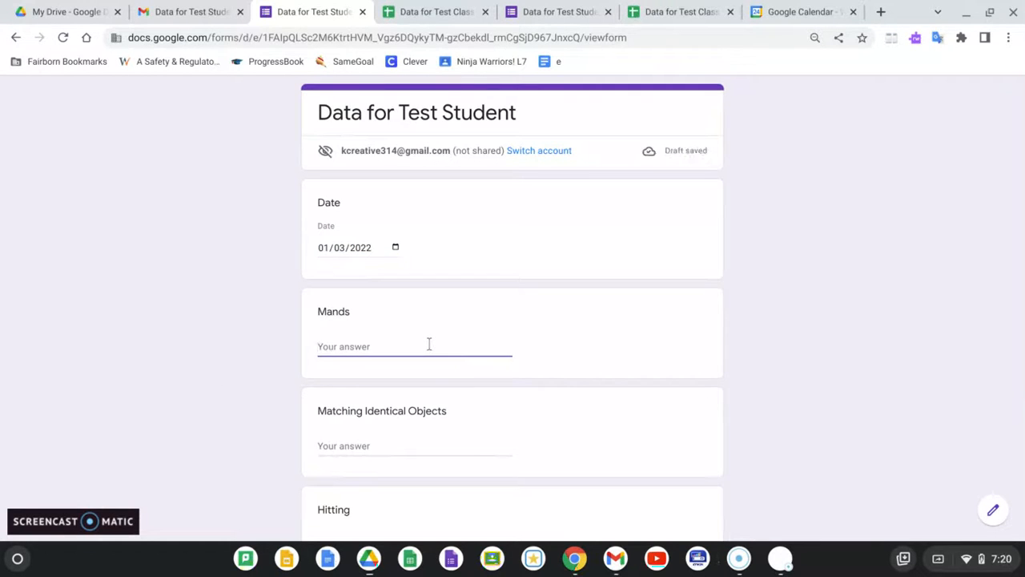
type("4")
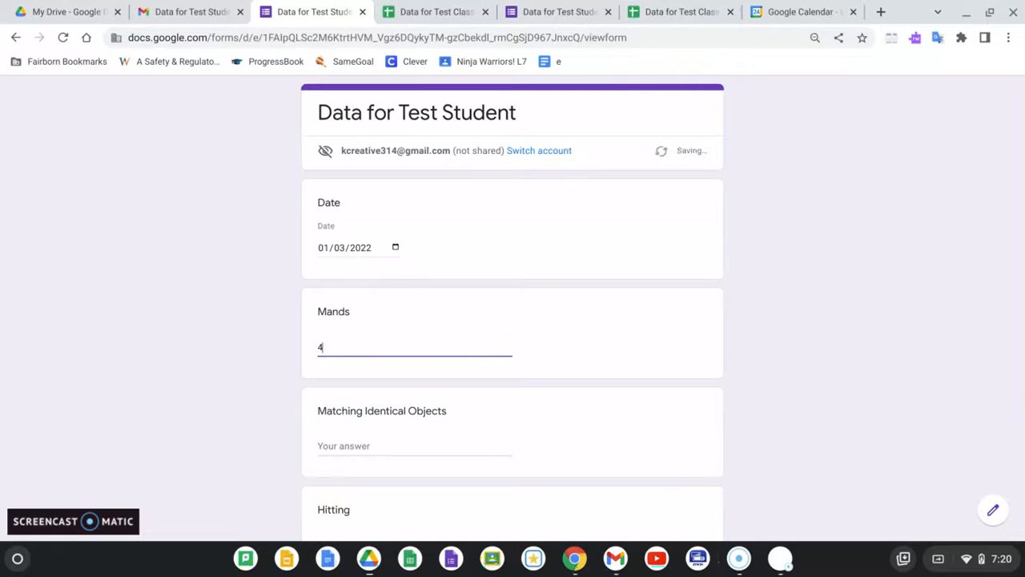
type("7")
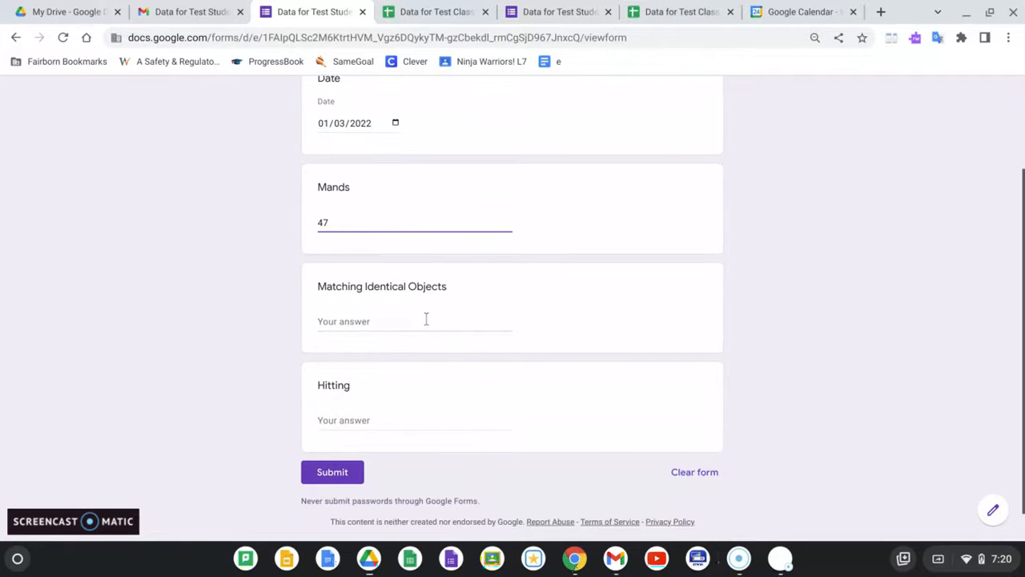
type("66%")
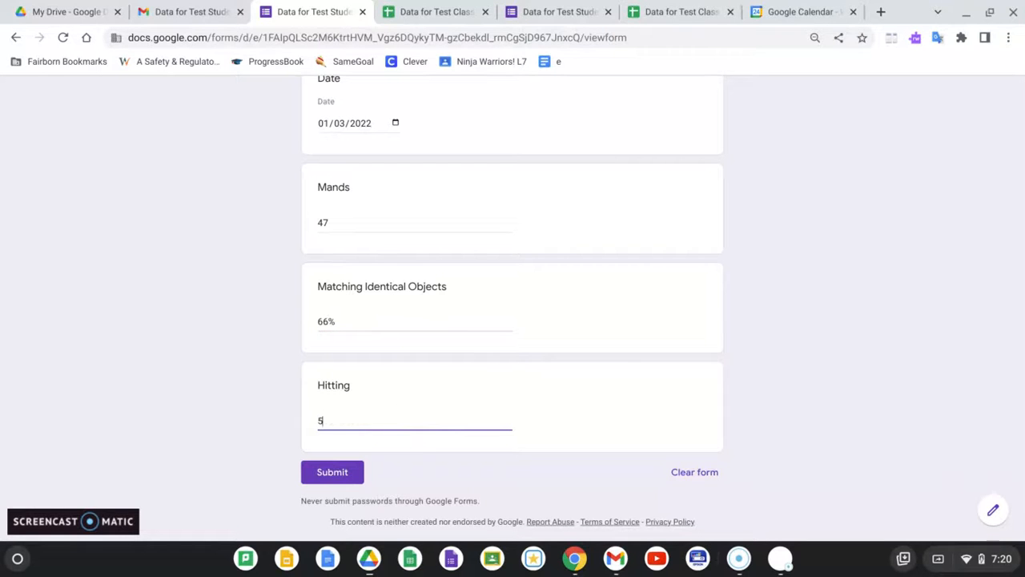
left_click(332, 472)
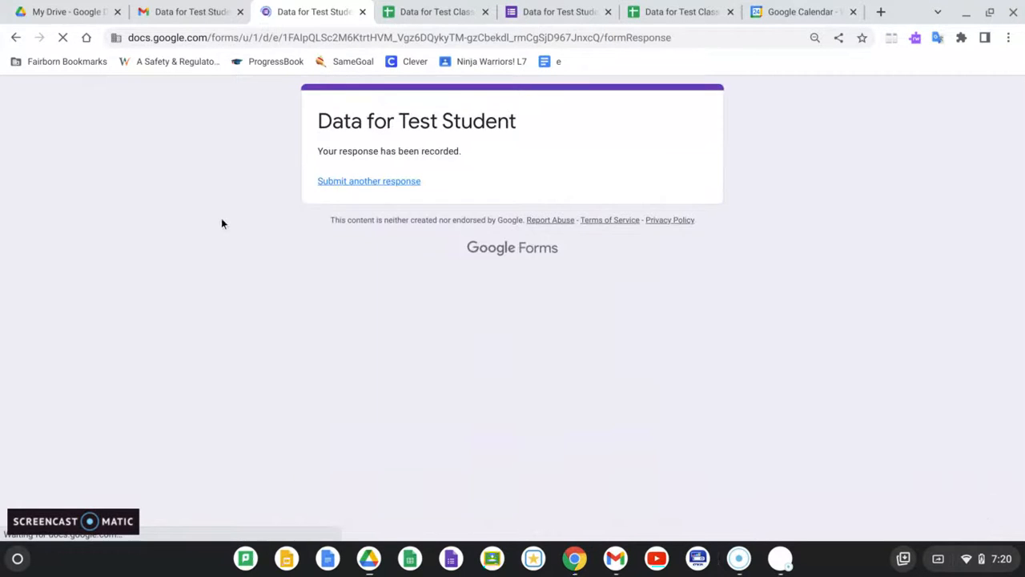
- Submit a response for 01/04/2022 with Mands 65, Matching 100%, Hitting 1
left_click(368, 180)
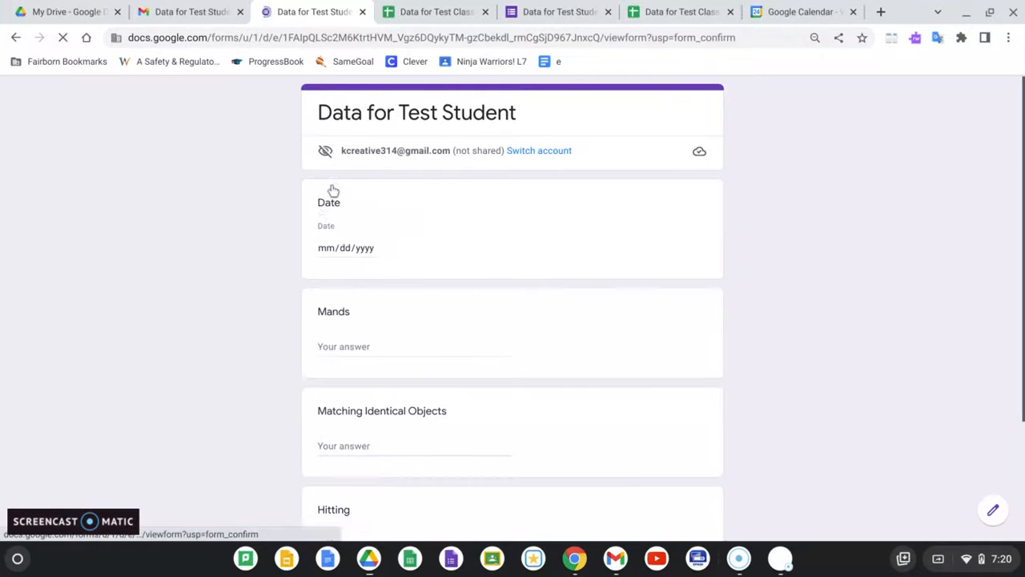
left_click(344, 248)
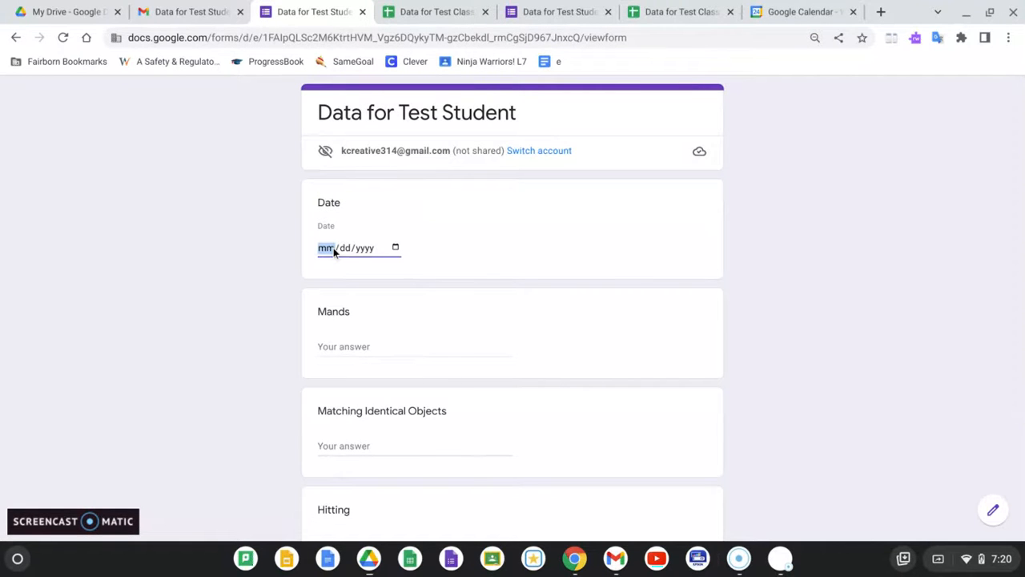
type("0103")
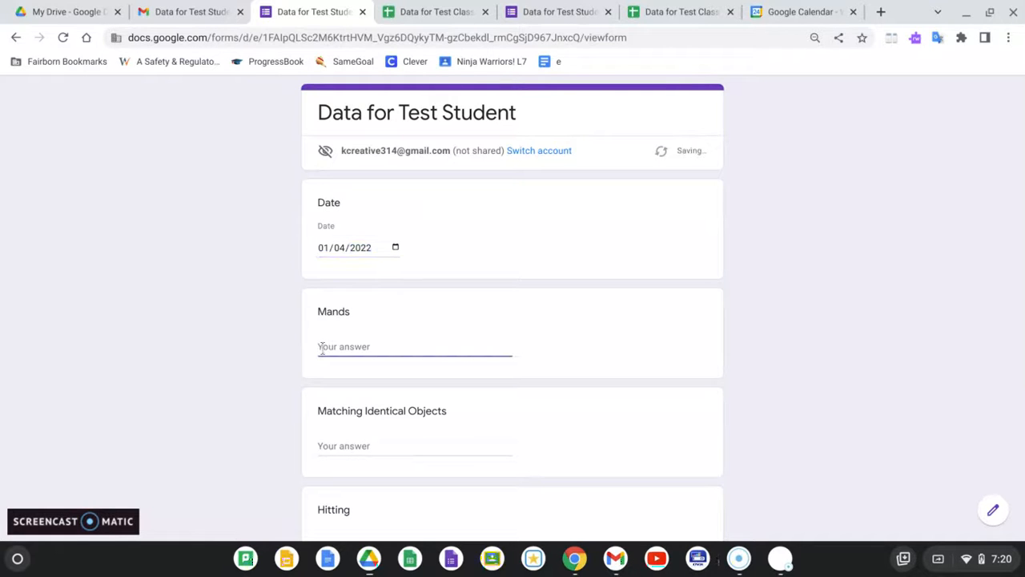
type("66")
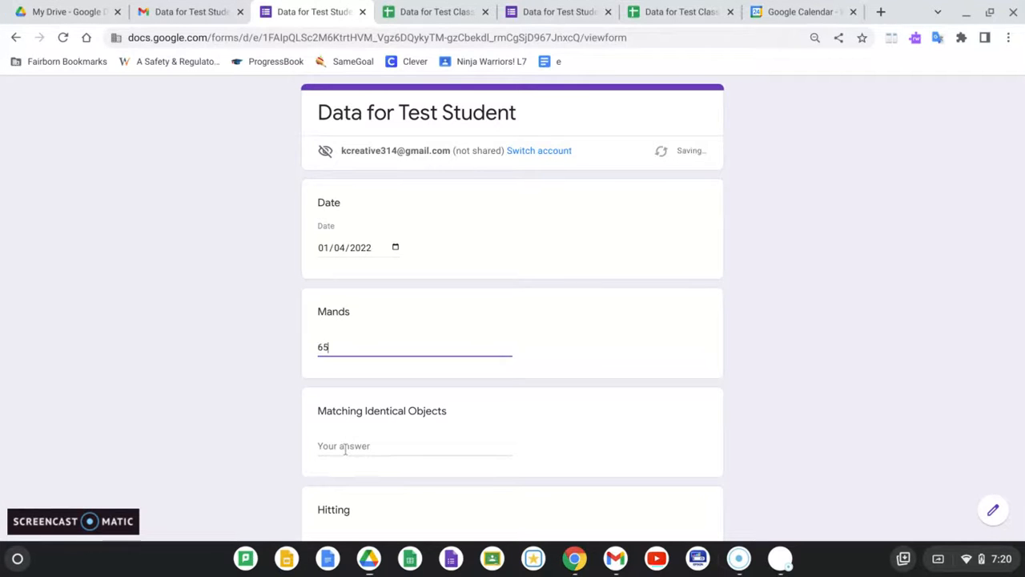
type("100%")
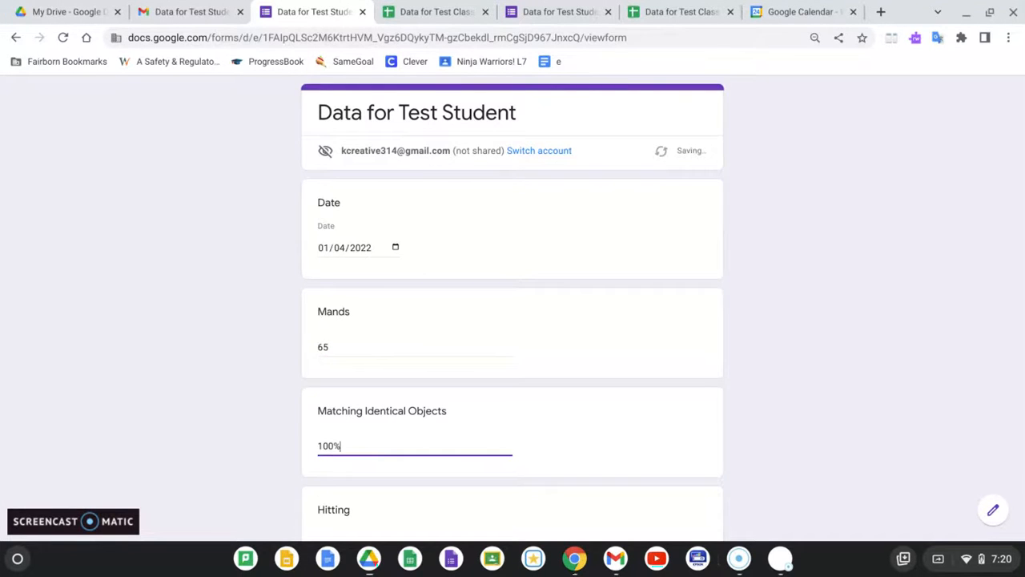
scroll("down", 3)
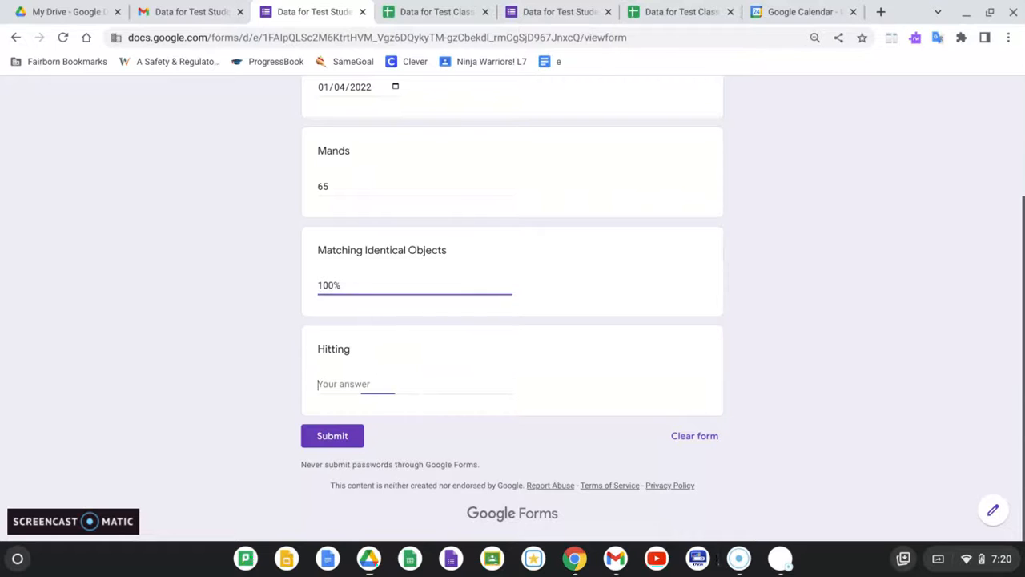
left_click(332, 434)
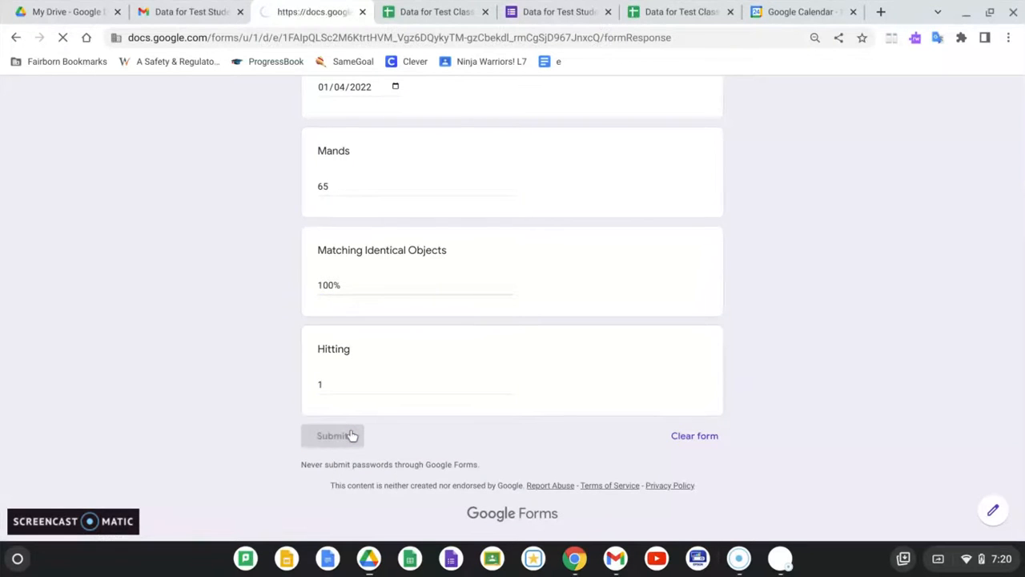
left_click(333, 435)
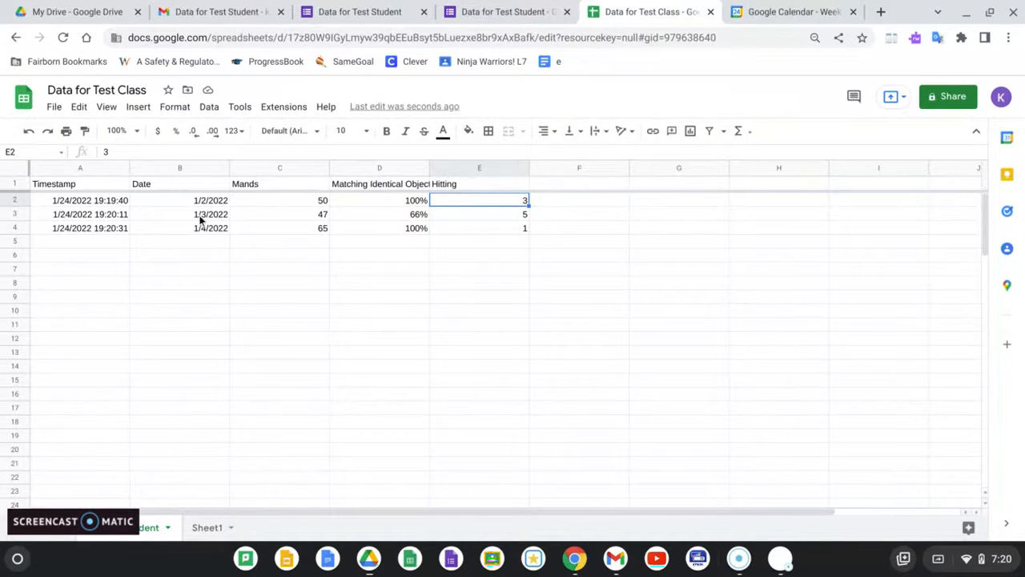
mouse_move(395, 207)
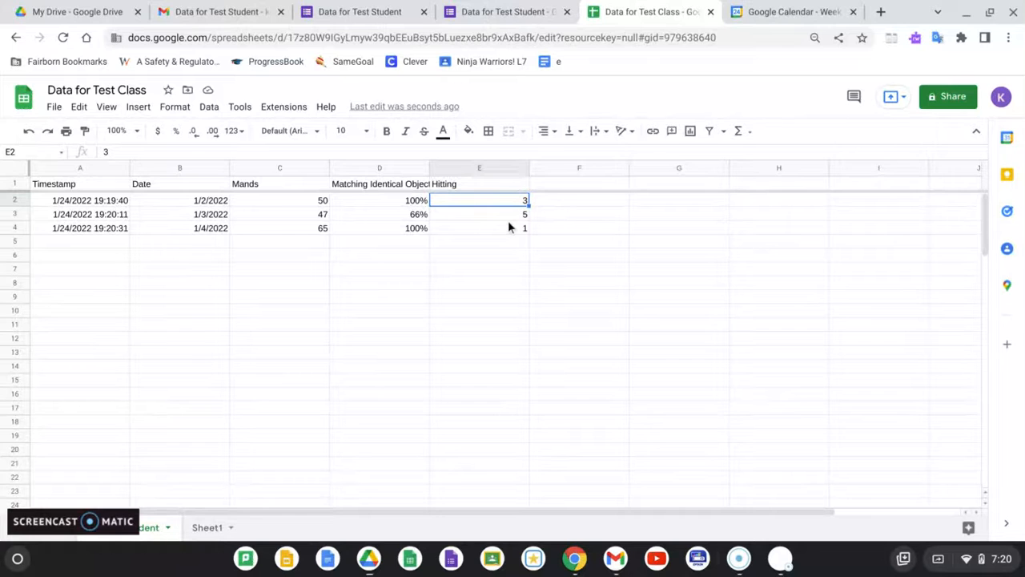
mouse_move(297, 260)
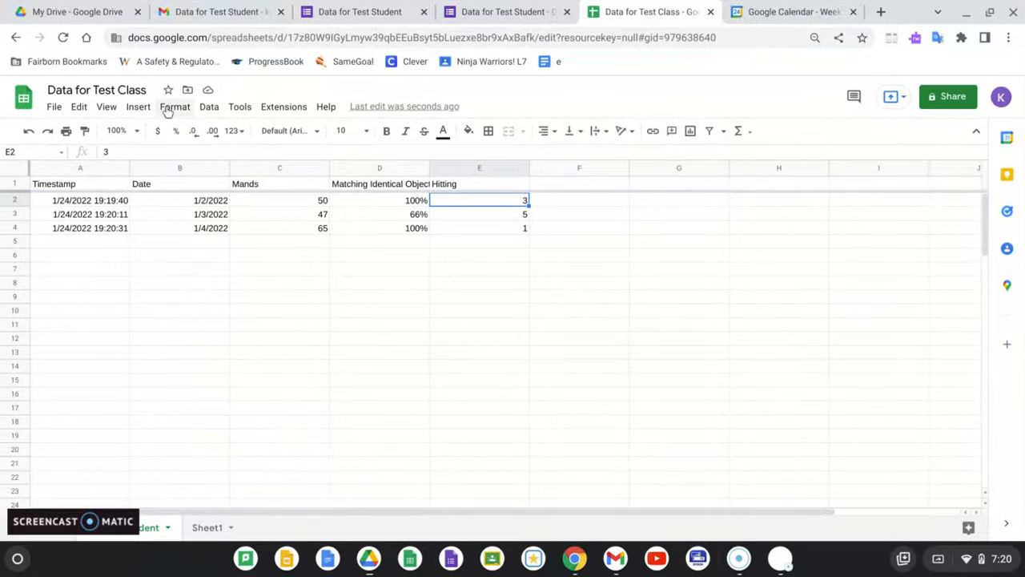
- Select the Date and Mands cells B2:C4 and insert a chart
left_click(137, 105)
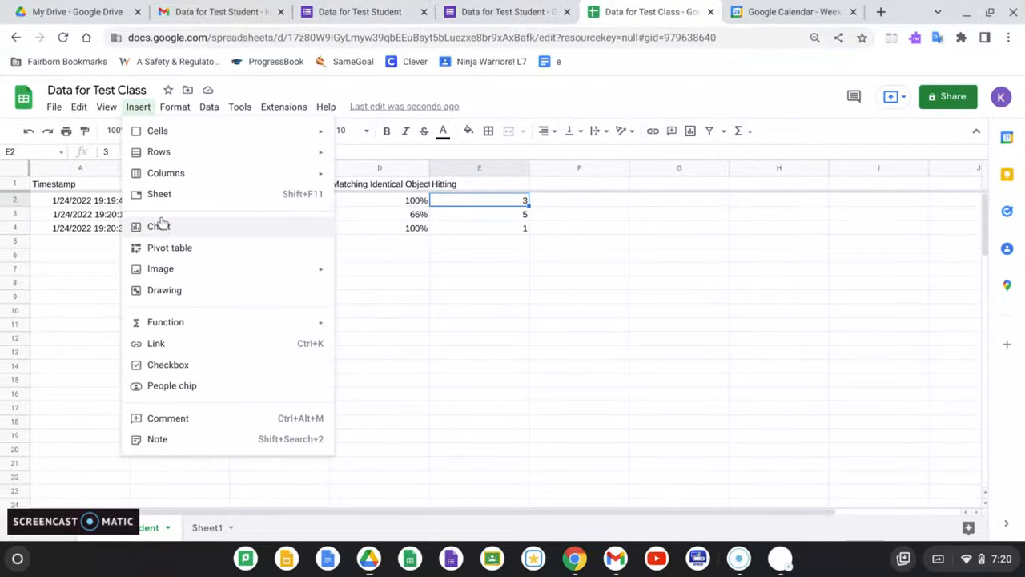
left_click(157, 227)
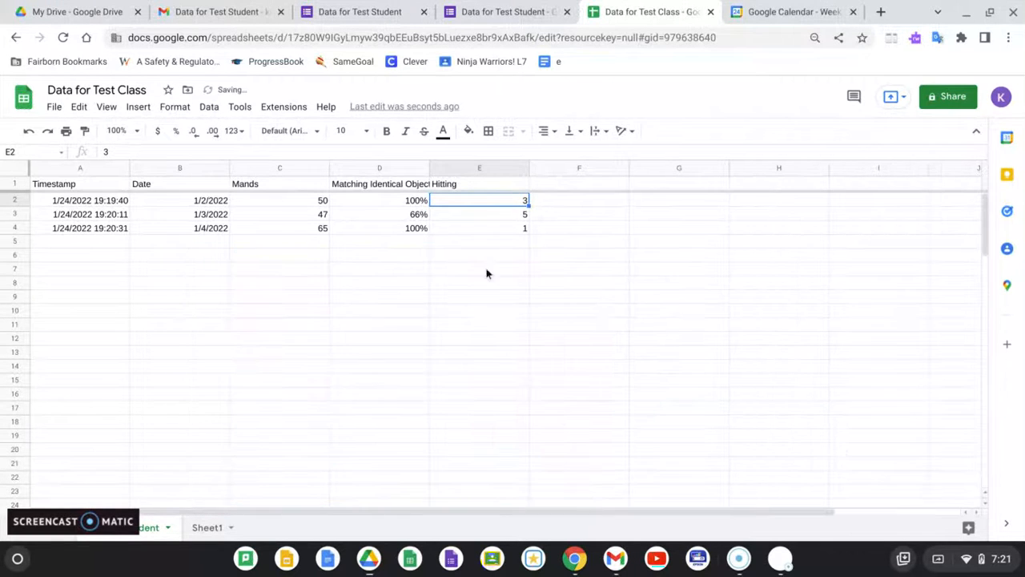
left_click_drag(180, 200, 279, 227)
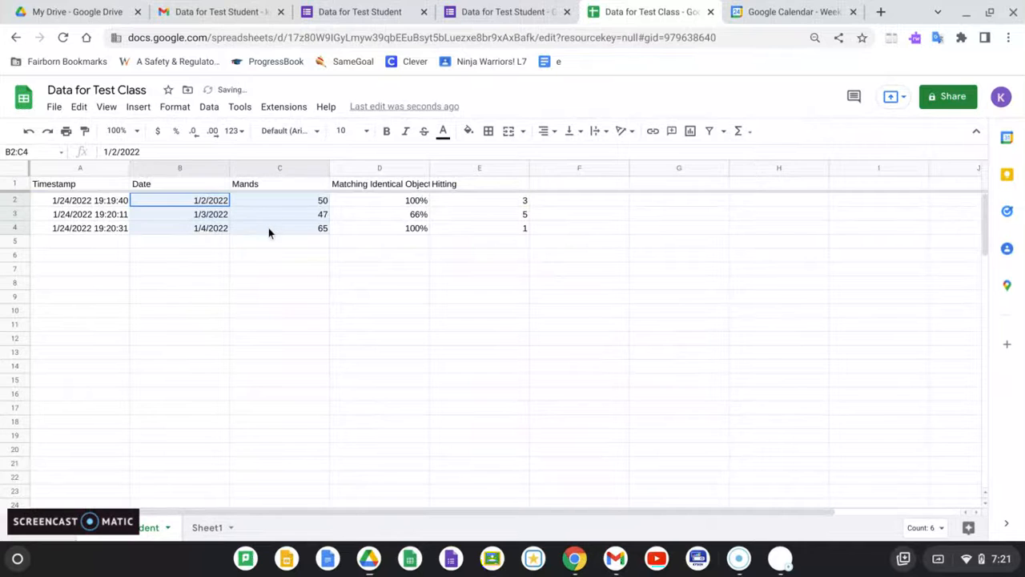
left_click(209, 106)
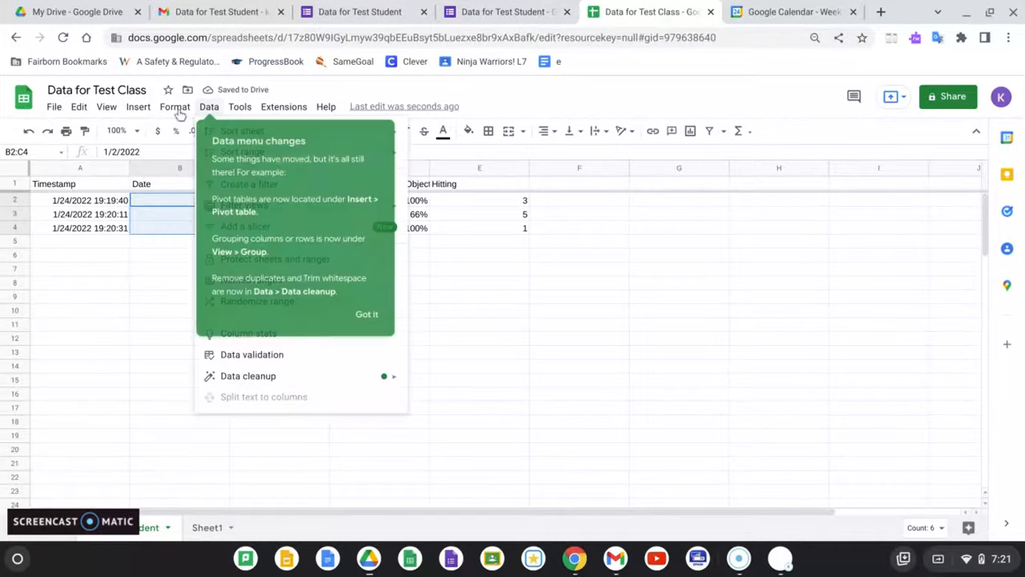
left_click(138, 106)
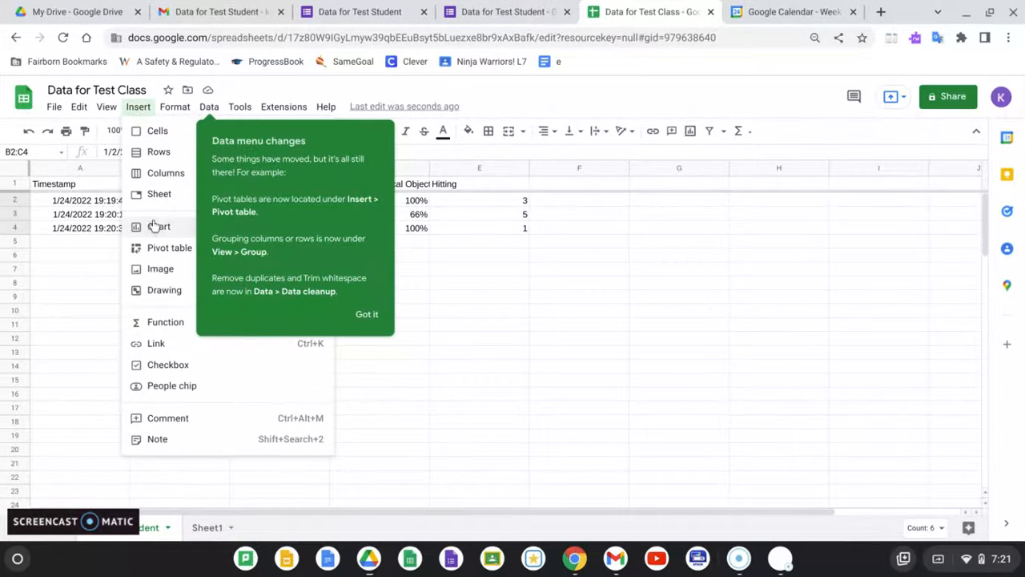
left_click(159, 226)
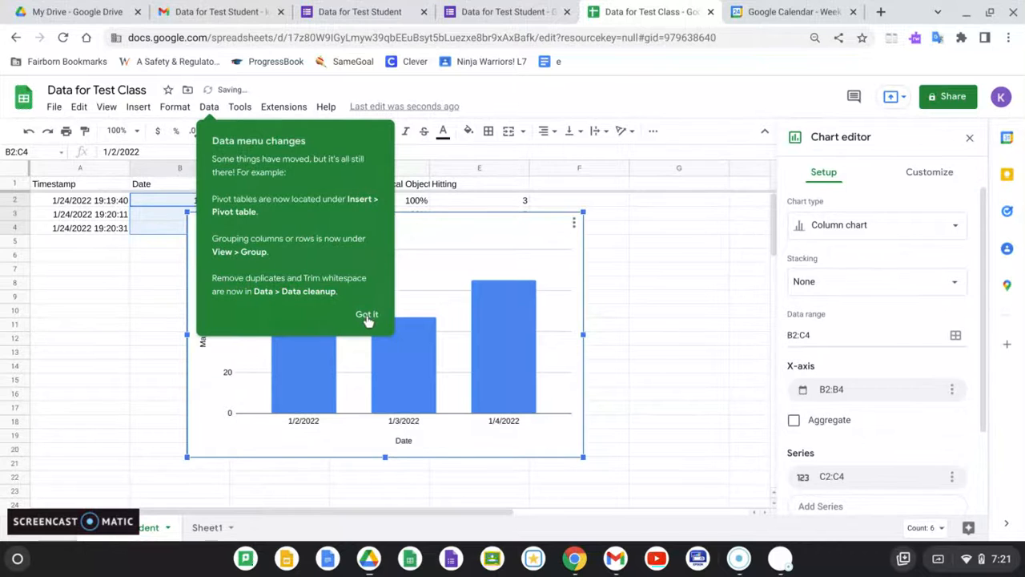
left_click(366, 314)
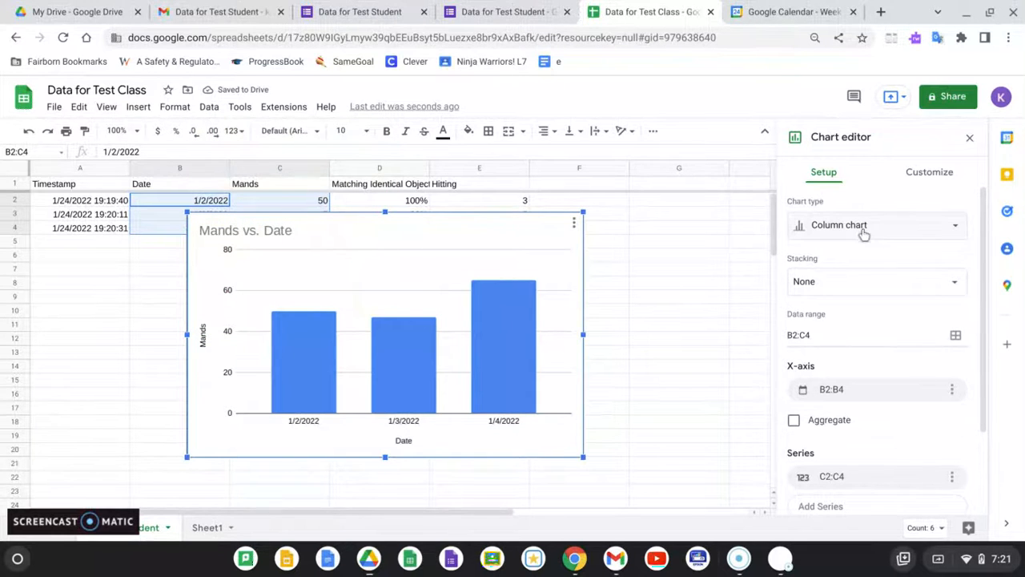
- Change the chart type to the suggested line chart
left_click(873, 224)
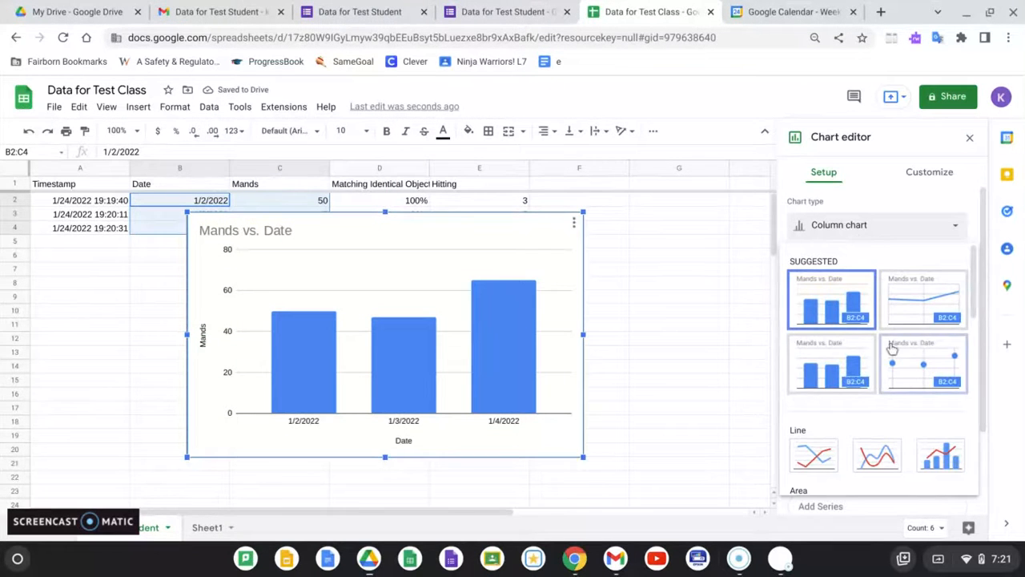
left_click(922, 299)
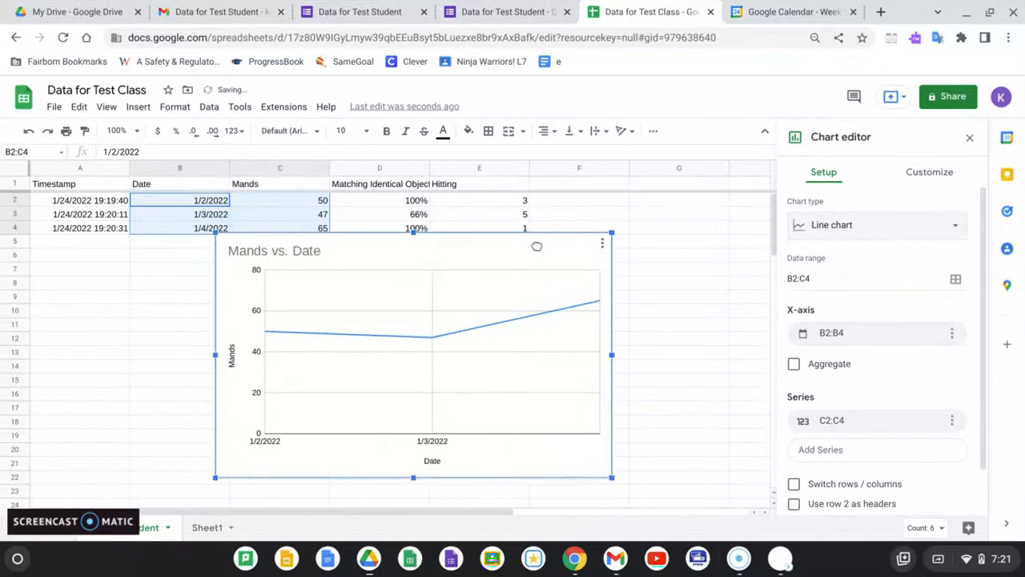
mouse_move(469, 408)
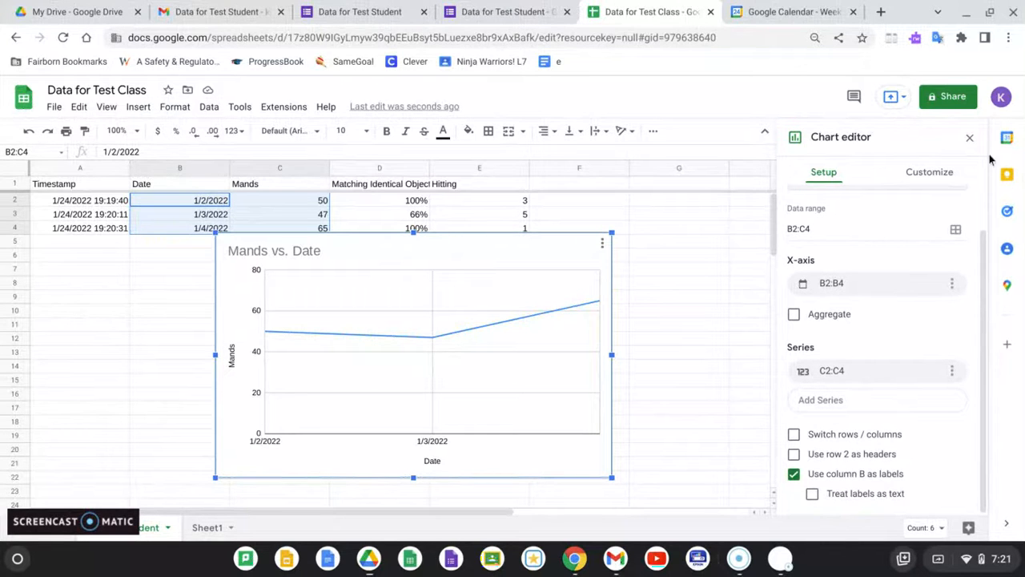
left_click(929, 172)
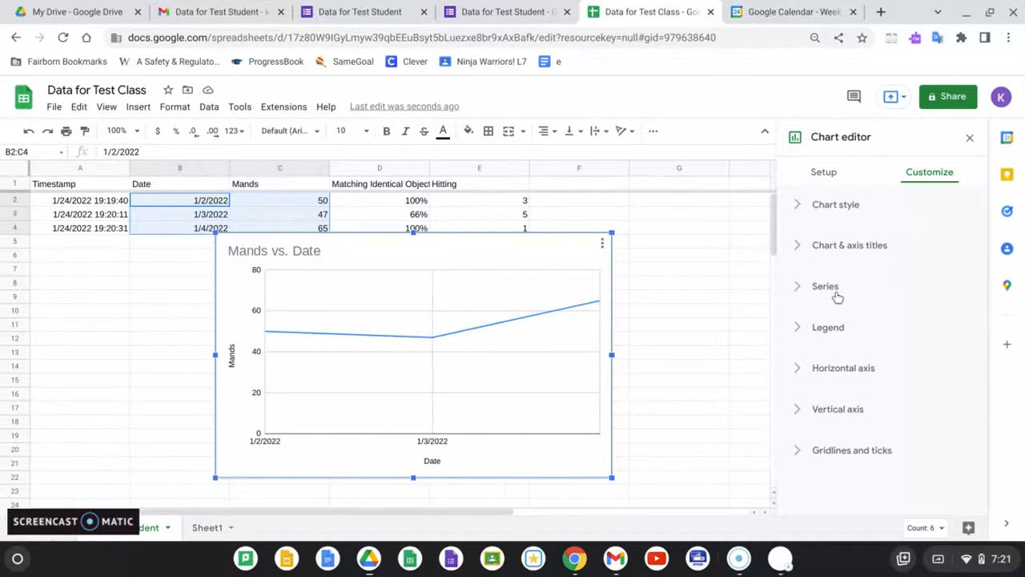
- Give the series a black line with 10px square point markers
left_click(824, 285)
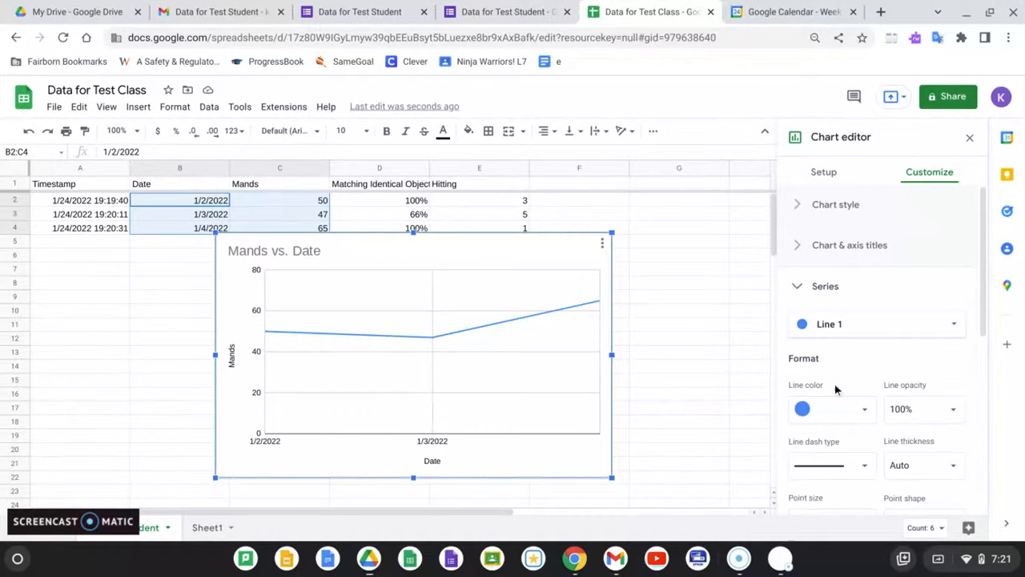
left_click(802, 409)
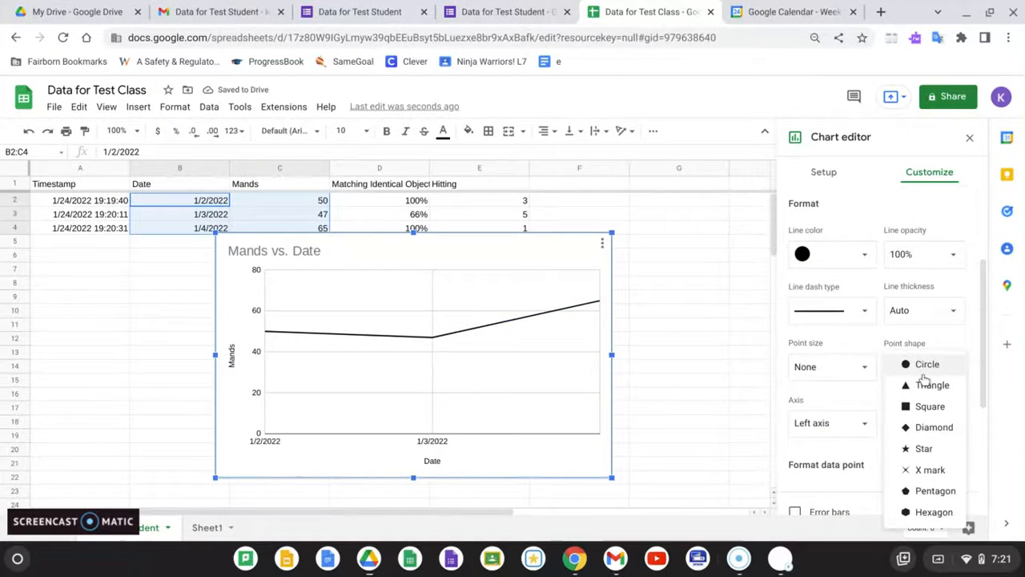
left_click(929, 406)
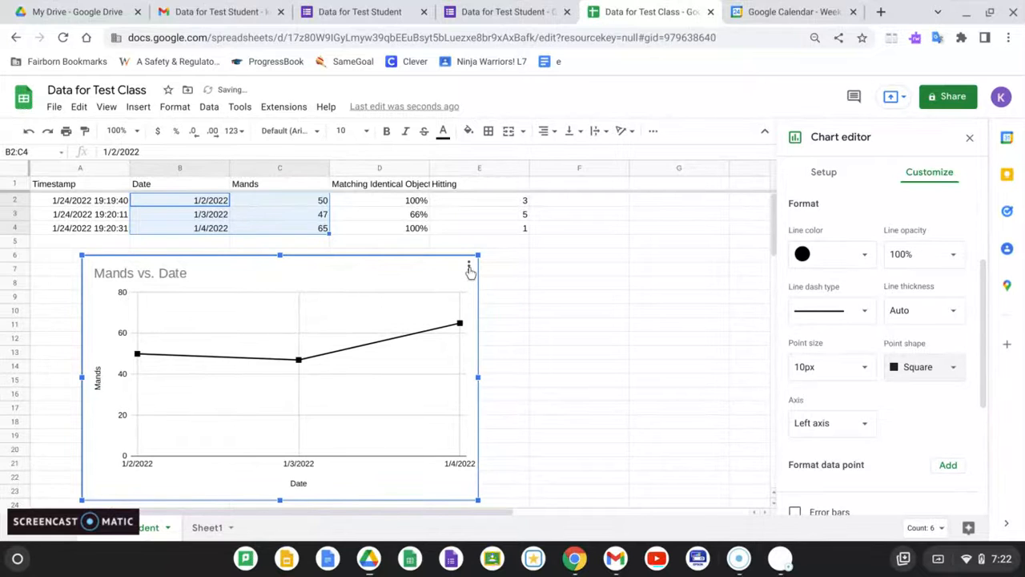
left_click(470, 266)
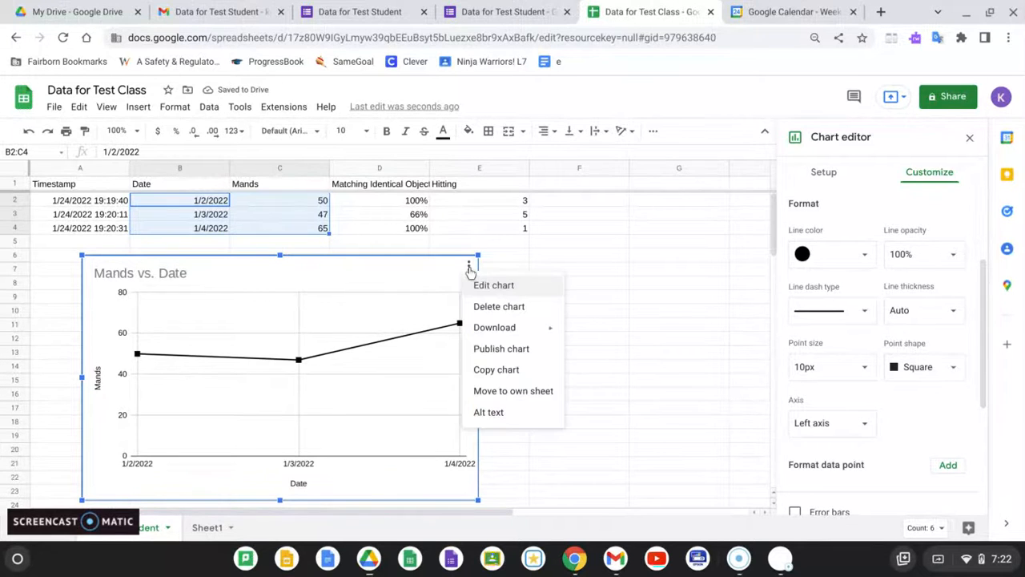
mouse_move(479, 298)
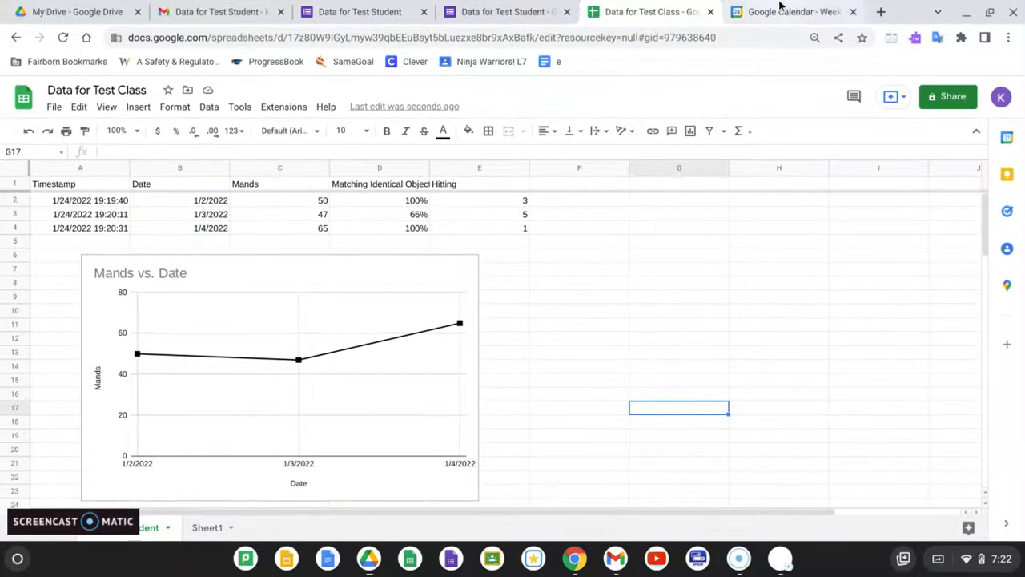
mouse_move(359, 12)
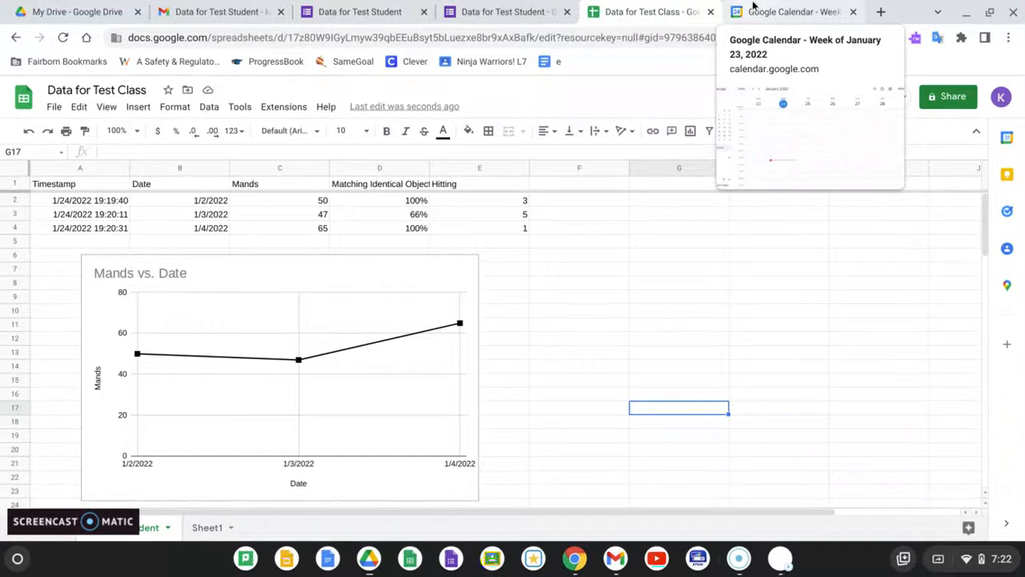
- Switch to Google Calendar and open the new Monday 2–3pm event
left_click(793, 11)
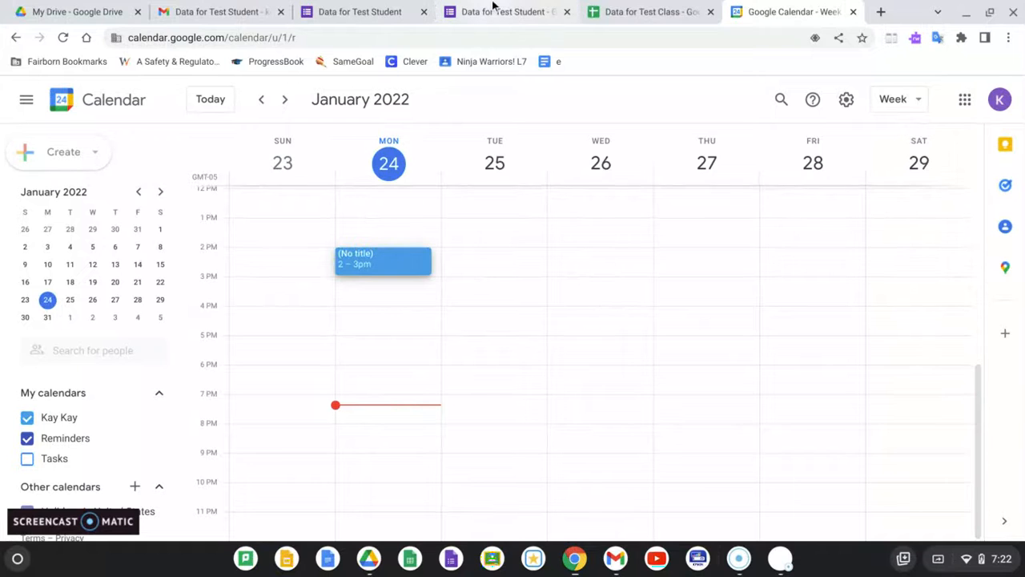
left_click(382, 260)
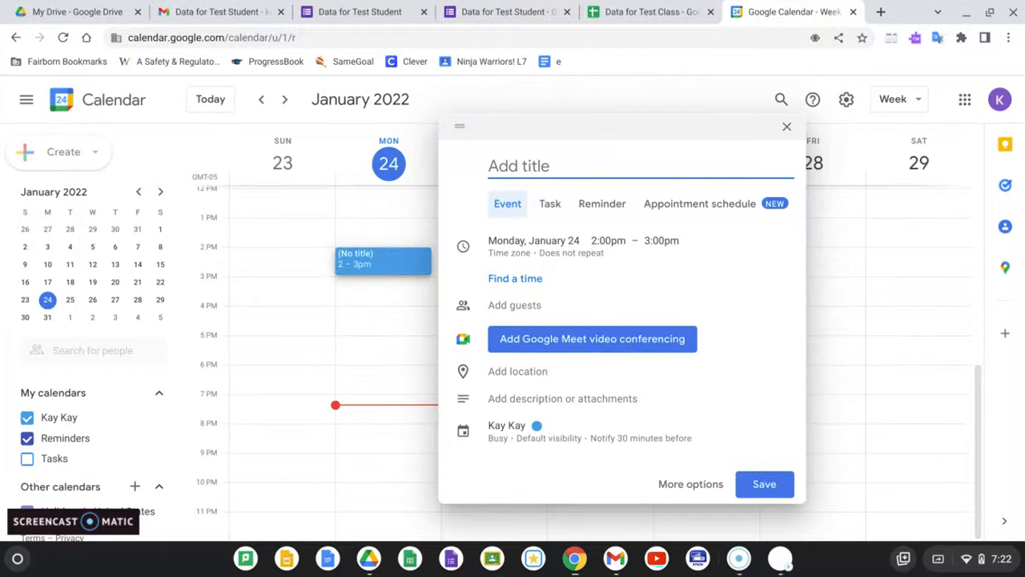
- Create a 'Test Student Data' event Monday 2:00–2:05pm repeating every weekday
type("T")
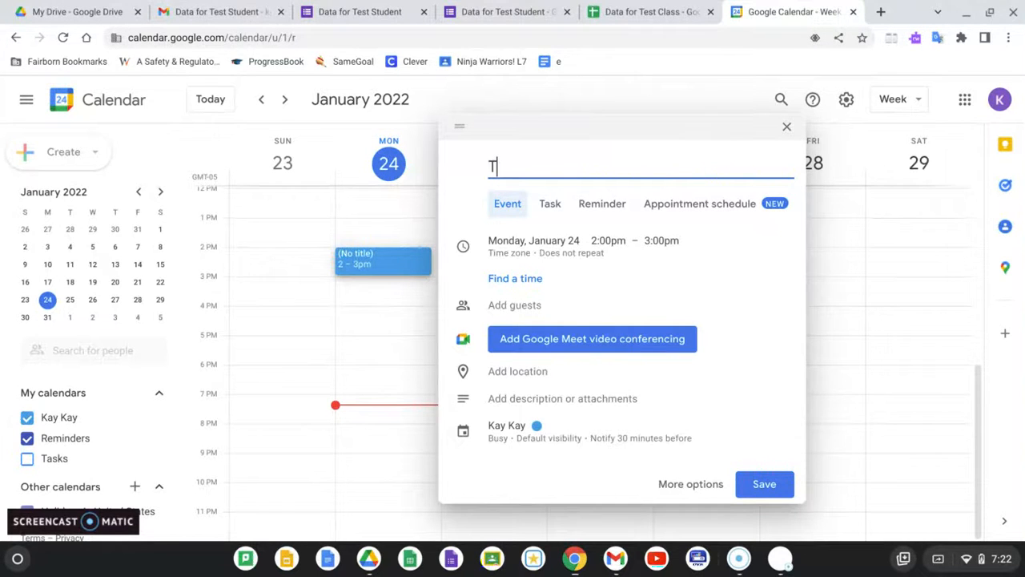
type("Test Student Data")
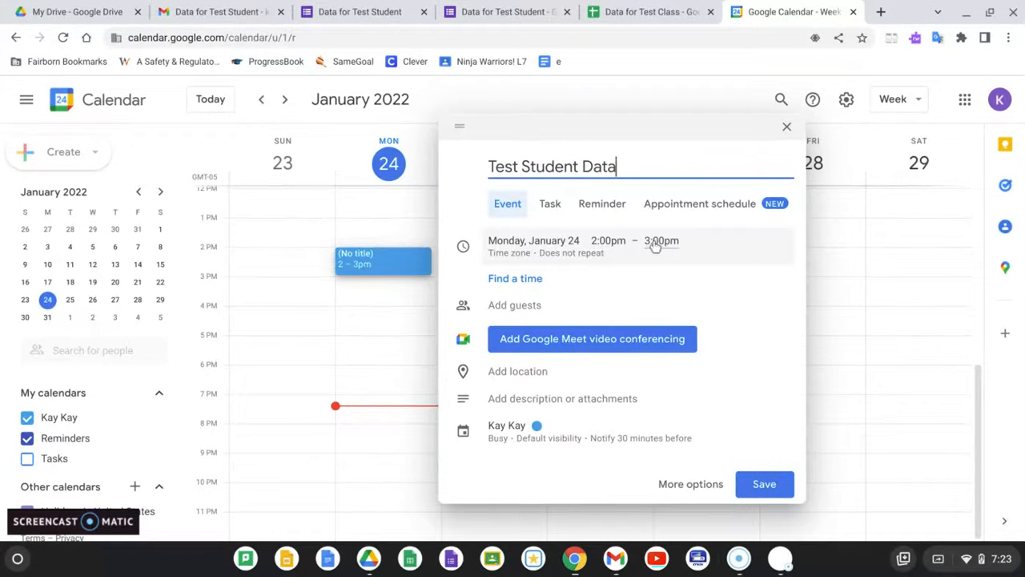
left_click(661, 240)
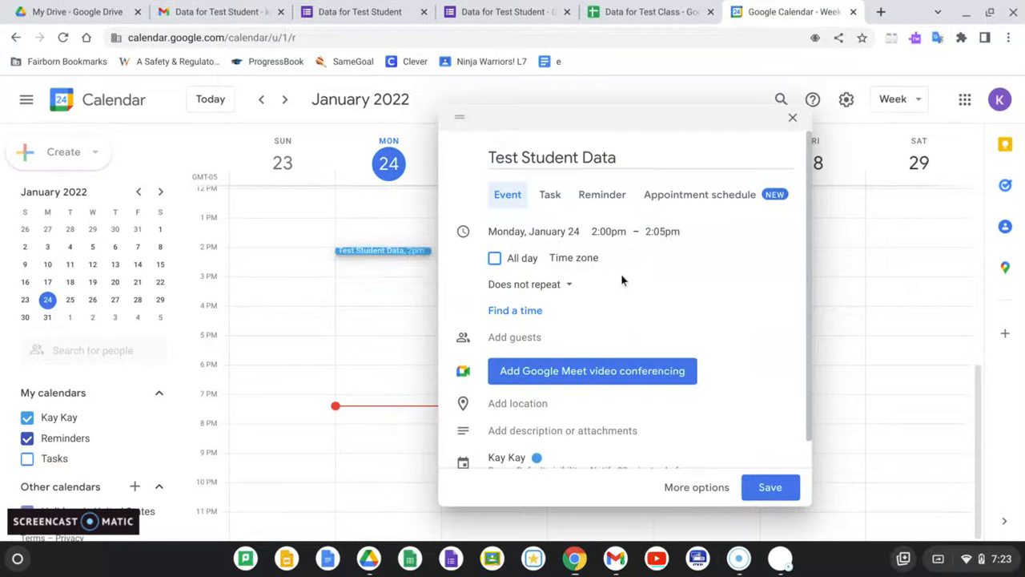
mouse_move(587, 284)
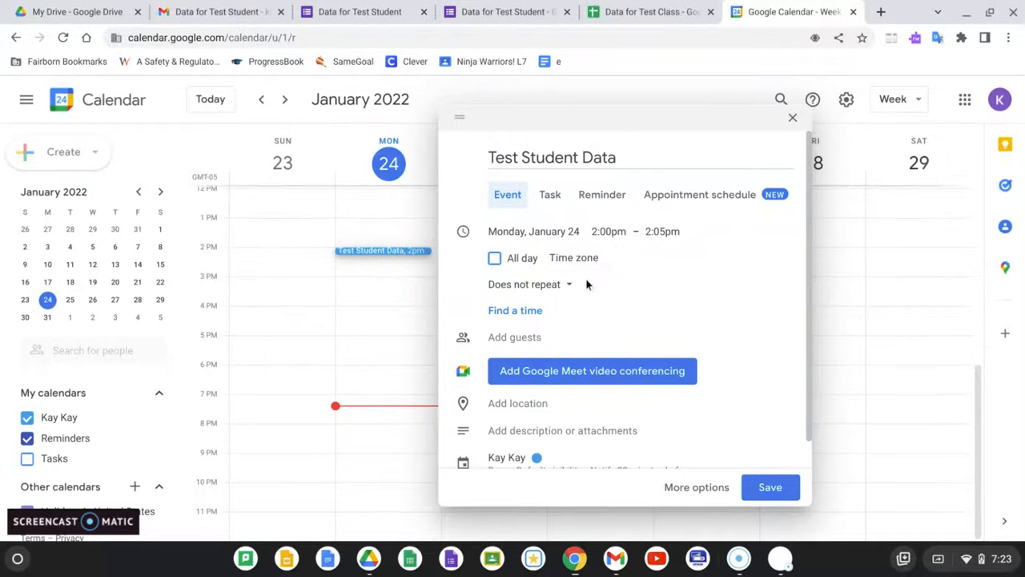
left_click(528, 283)
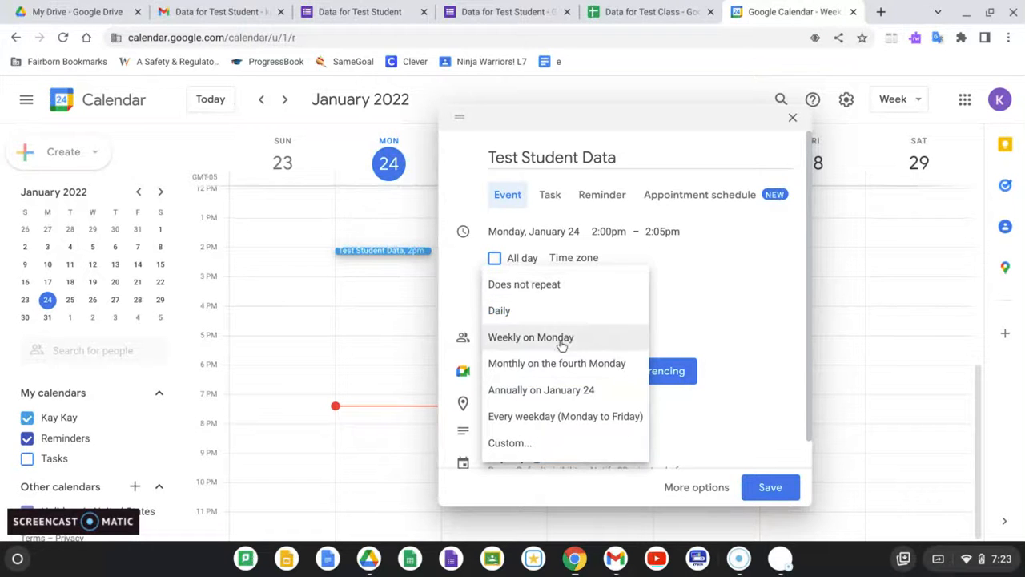
left_click(564, 416)
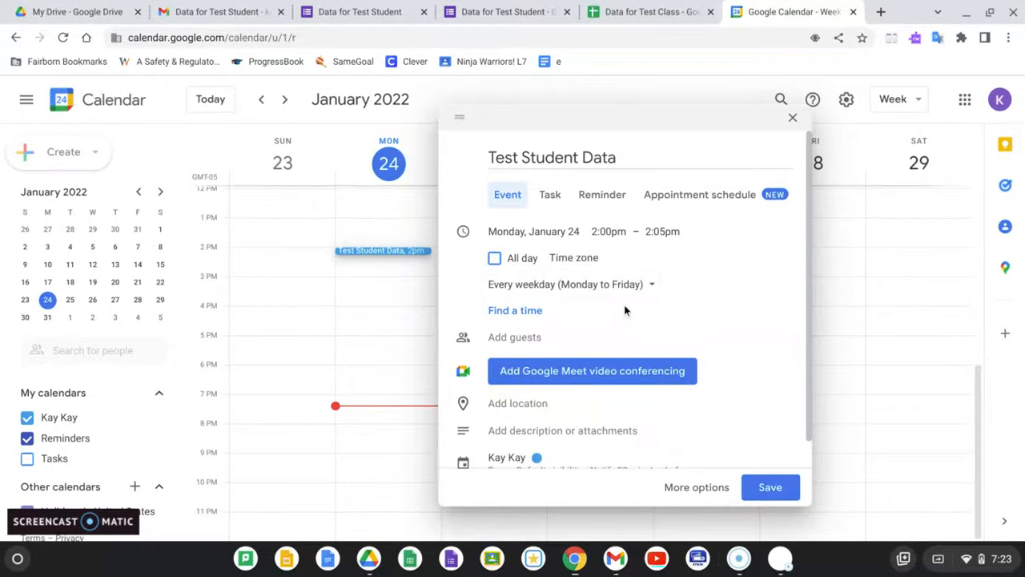
scroll("down", 3)
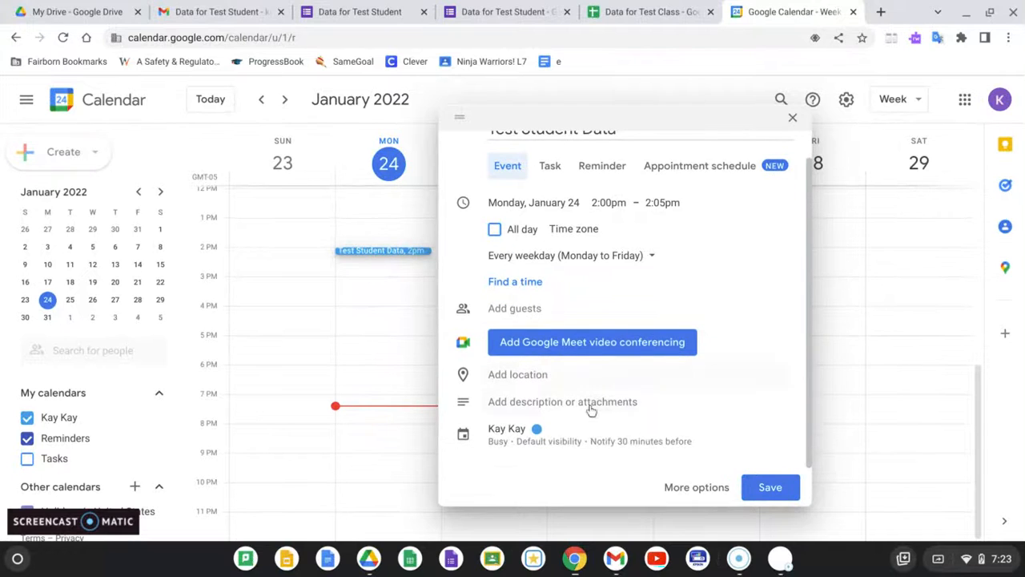
left_click(562, 401)
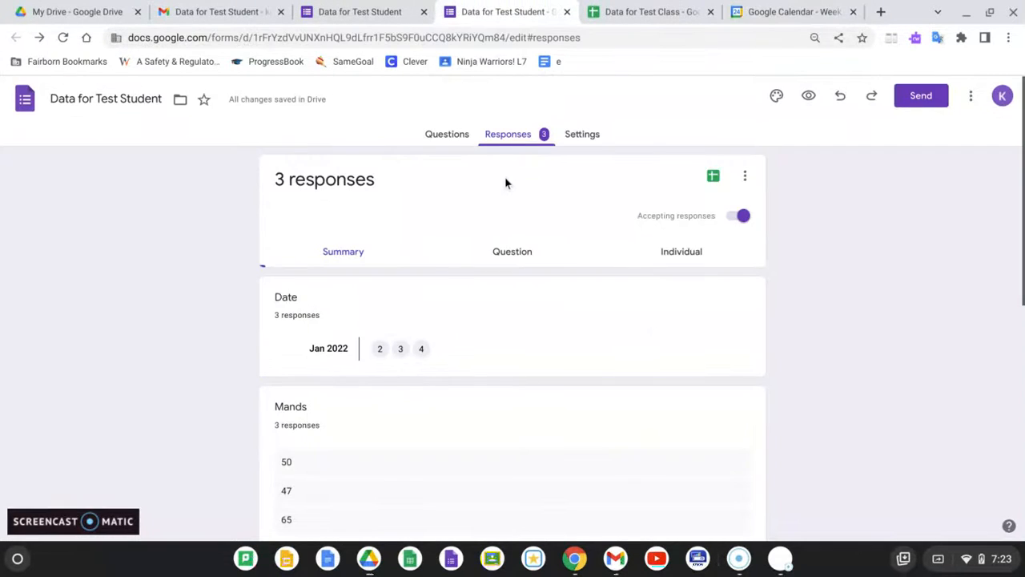
- Copy the form's shareable link from the Send form dialog
left_click(920, 96)
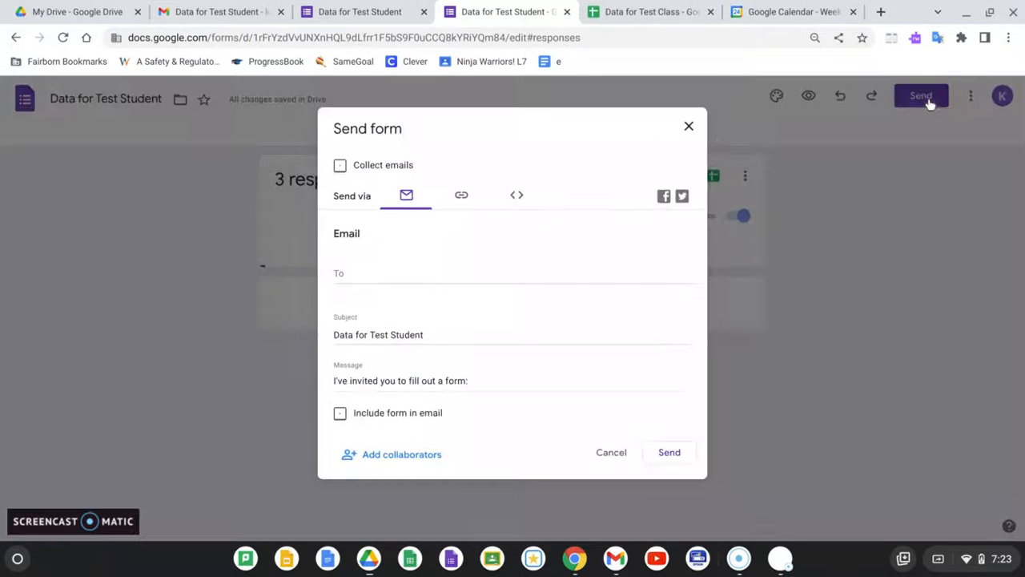
left_click(461, 195)
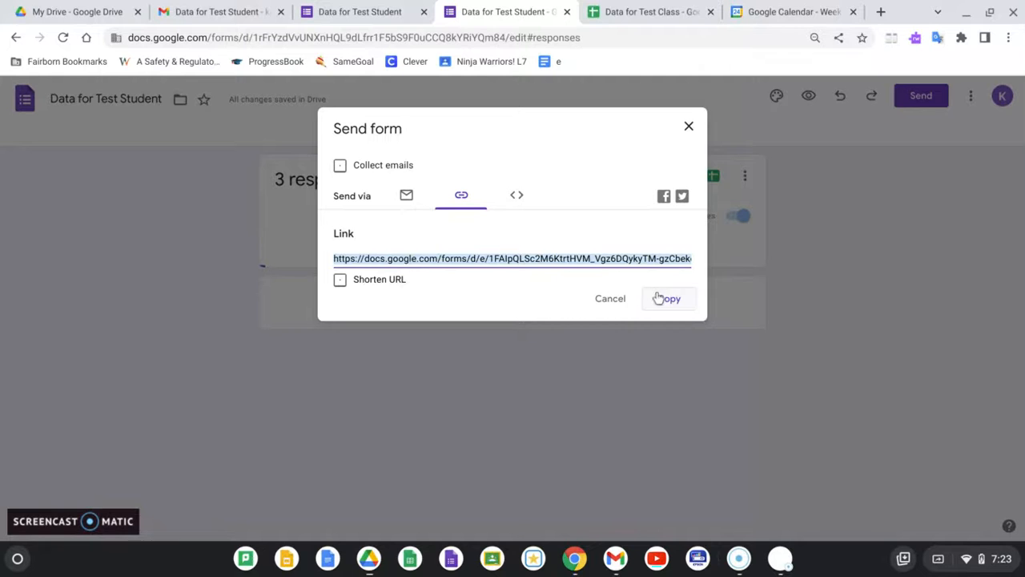
left_click(792, 11)
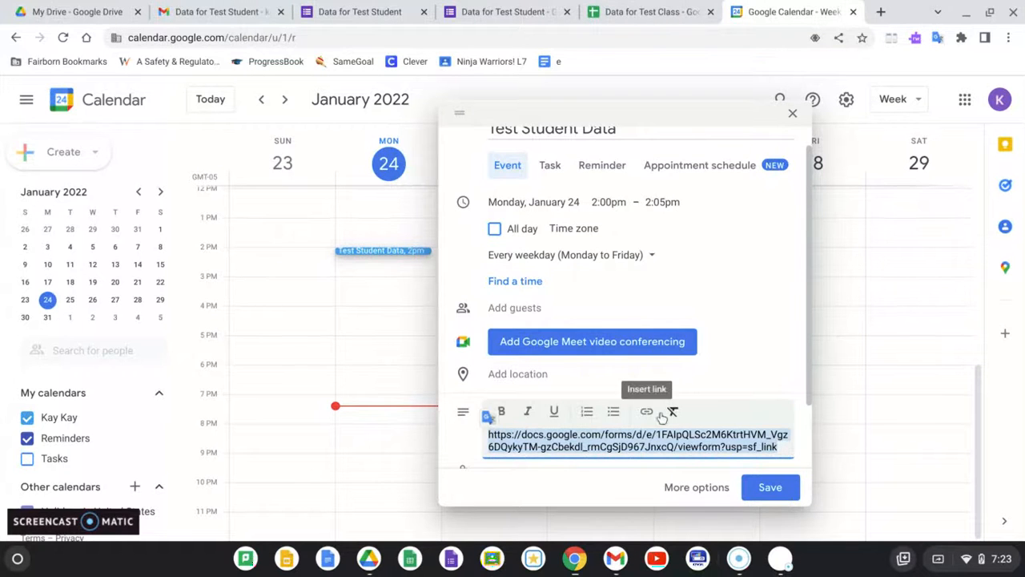
- Change the pasted link's display text to 'Test Student Data Form'
left_click(645, 412)
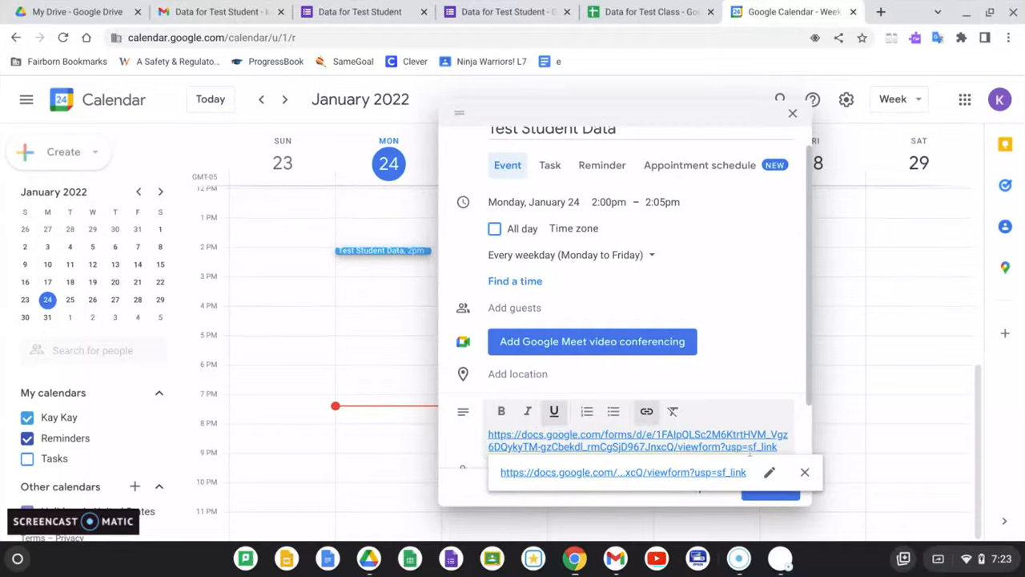
left_click(768, 471)
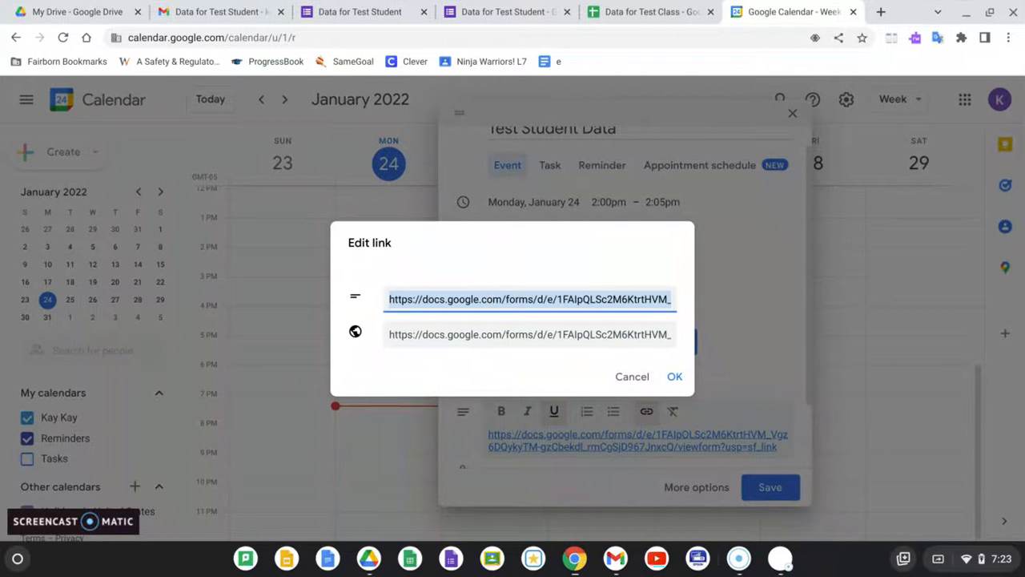
type("Test Student Data Form")
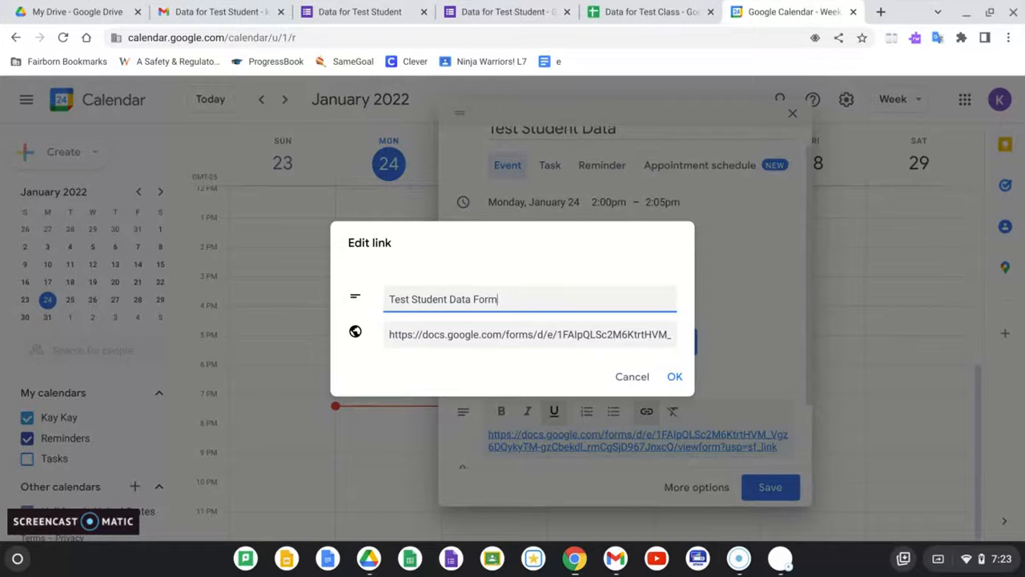
left_click(674, 376)
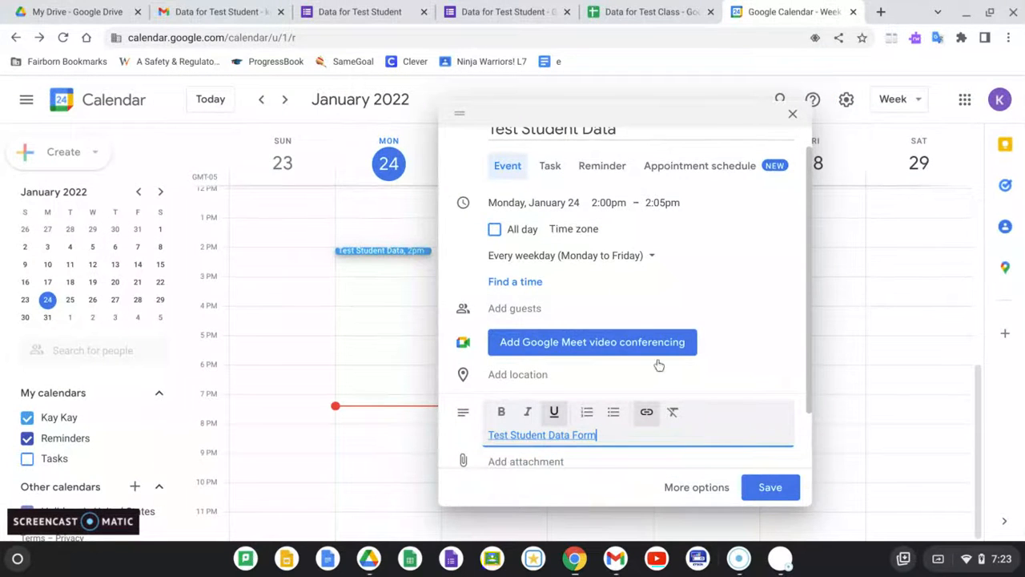
scroll("down", 3)
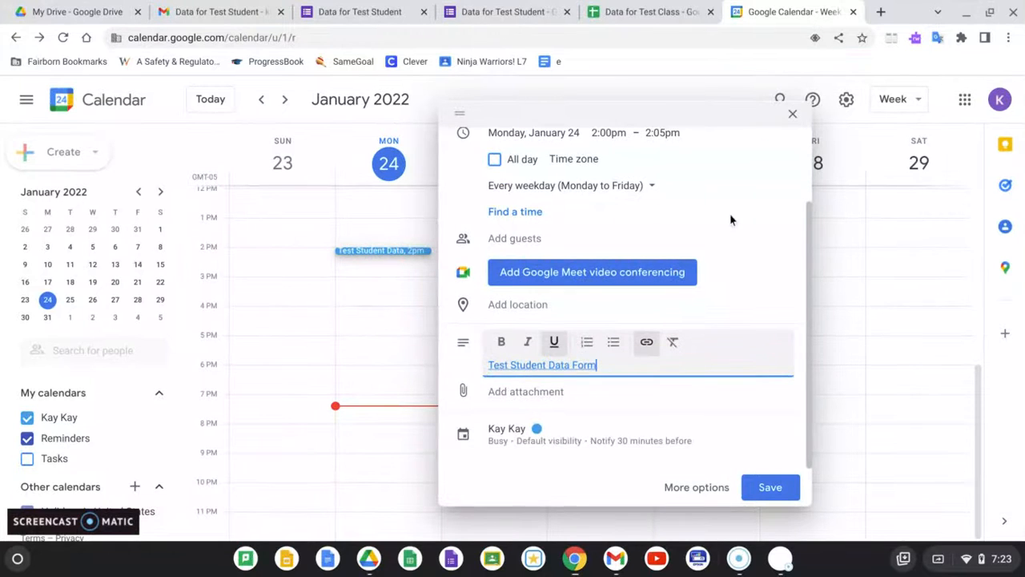
mouse_move(627, 228)
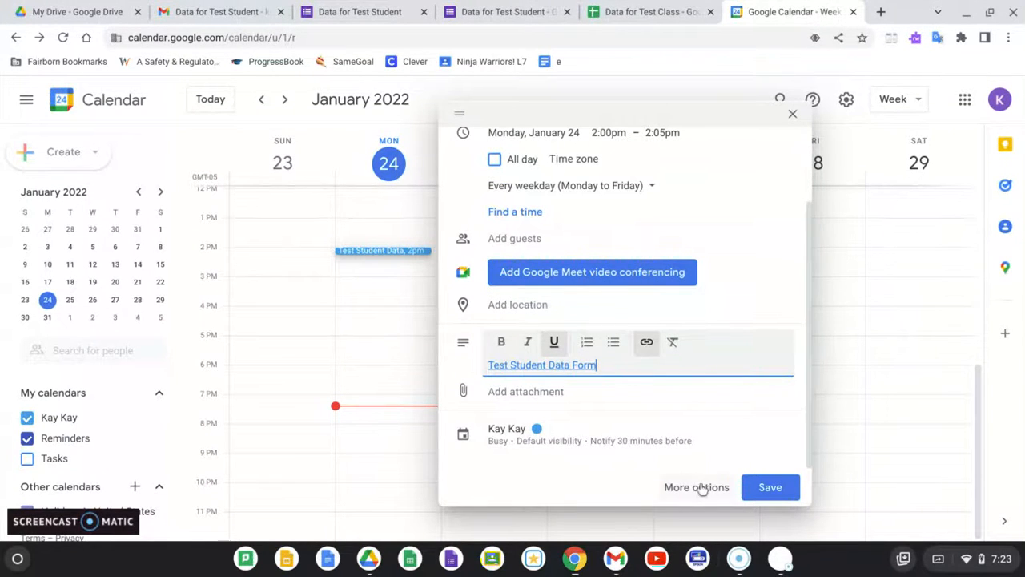
- Set an email notification at 0 minutes and save the recurring event
left_click(696, 487)
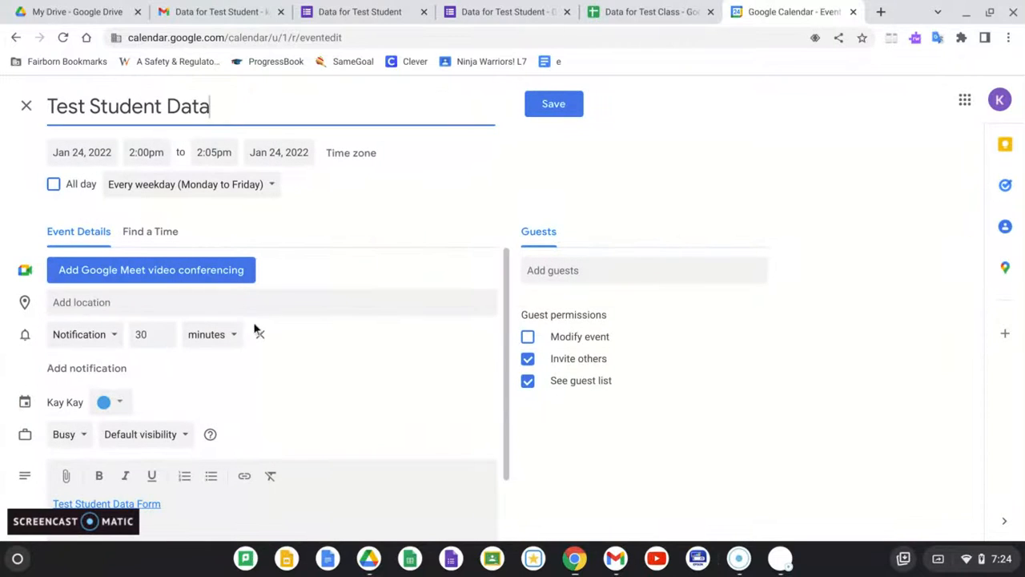
left_click(79, 334)
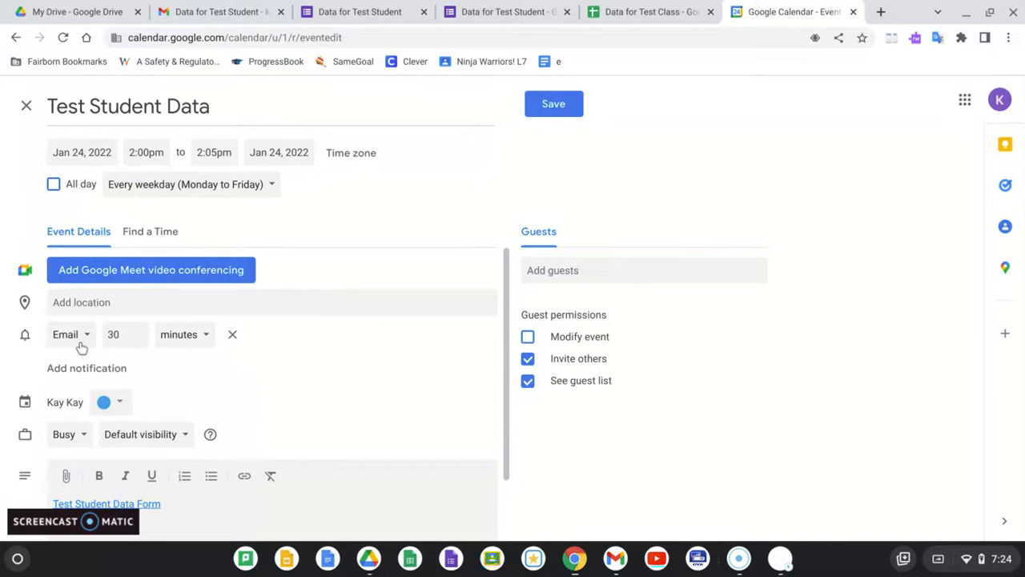
left_click(113, 333)
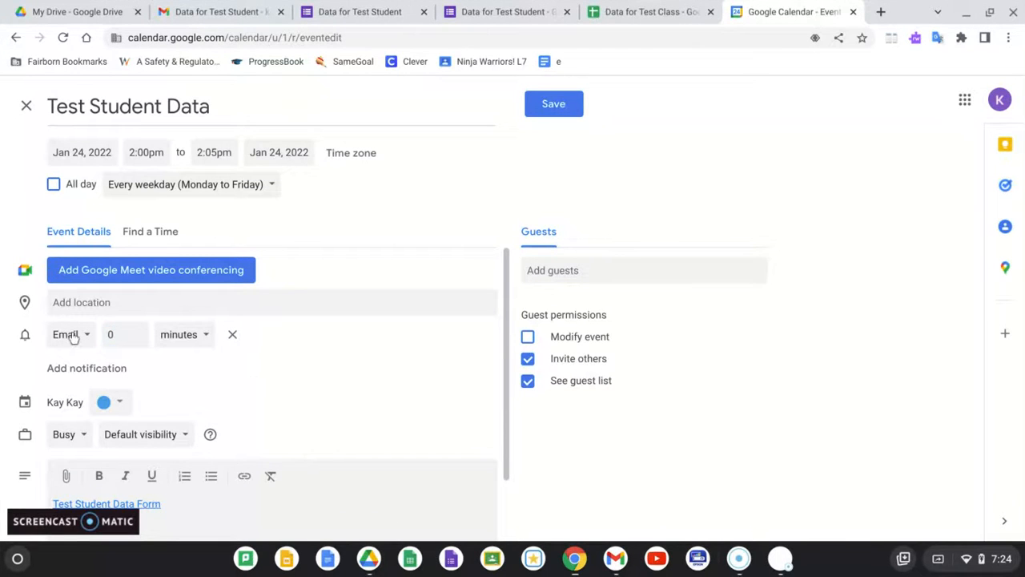
mouse_move(232, 334)
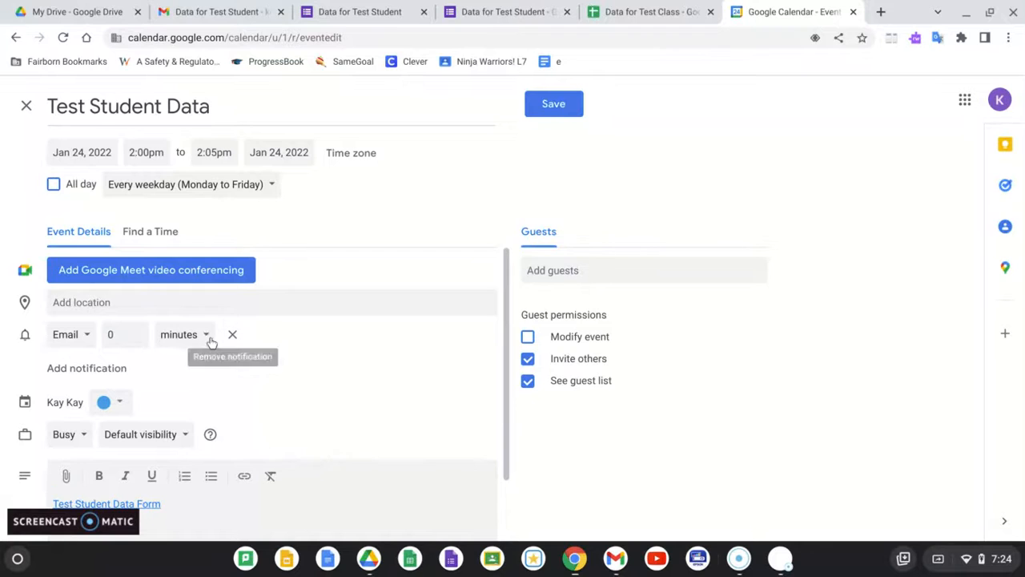
mouse_move(263, 345)
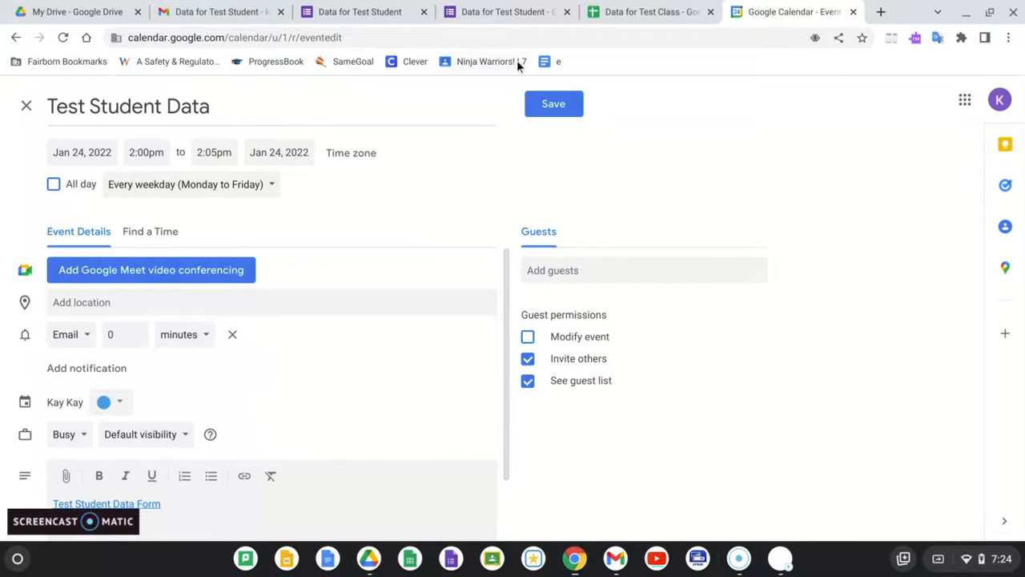
mouse_move(553, 103)
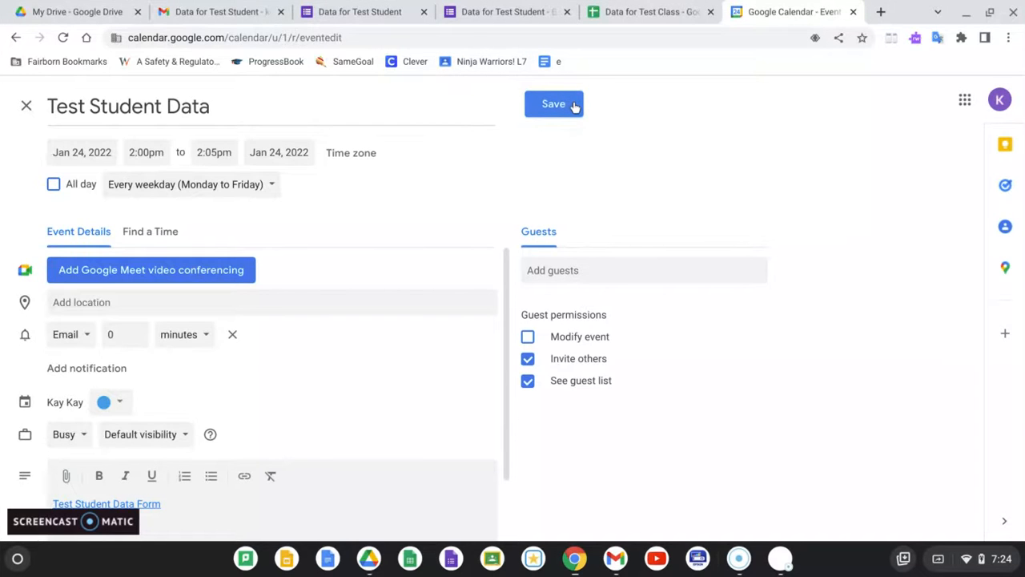
left_click(553, 103)
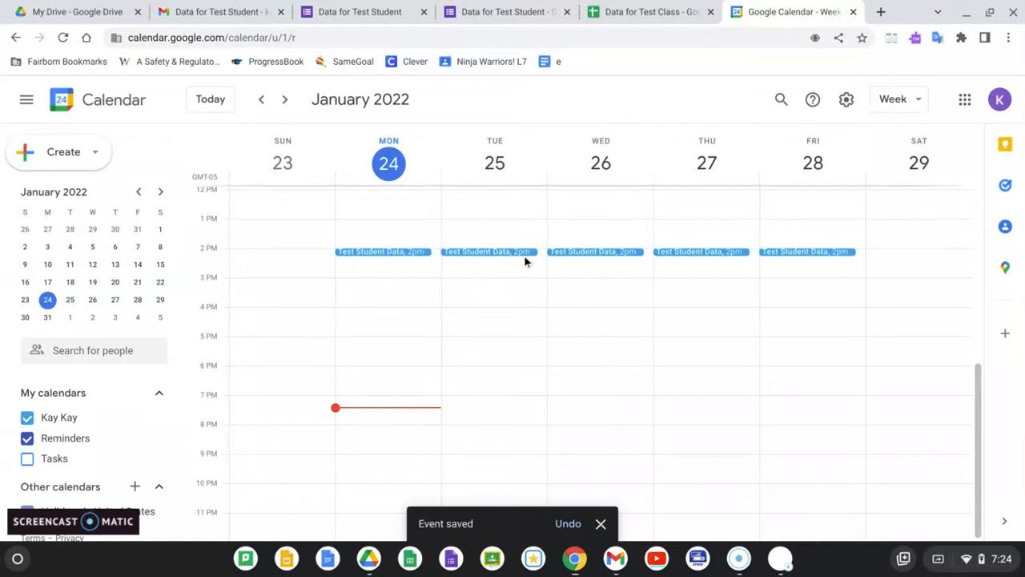
mouse_move(332, 236)
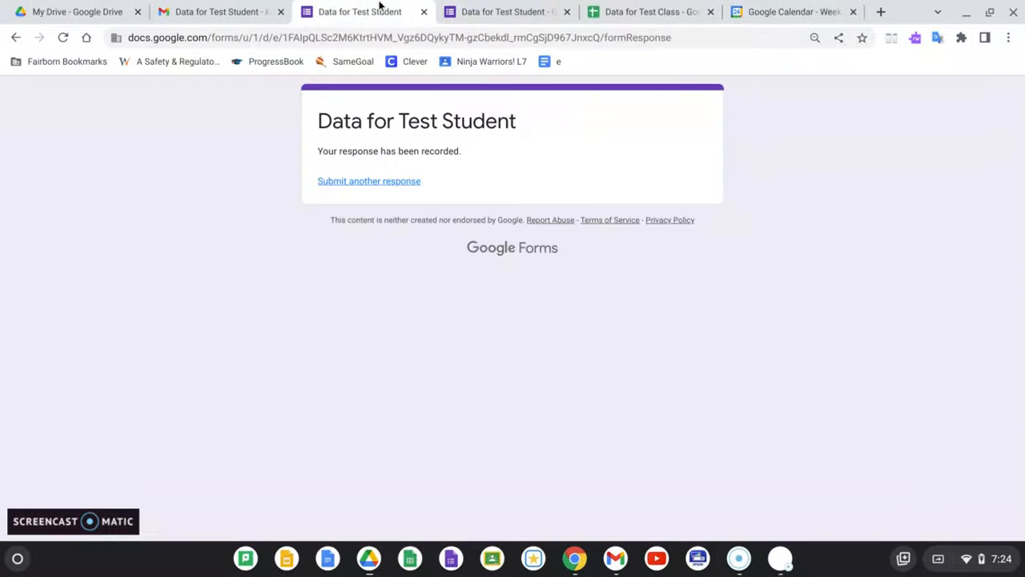
- Submit another response: 01/06/2022, 72 Mands, 100% Matching Identical Objects, 2 Hitting
left_click(369, 180)
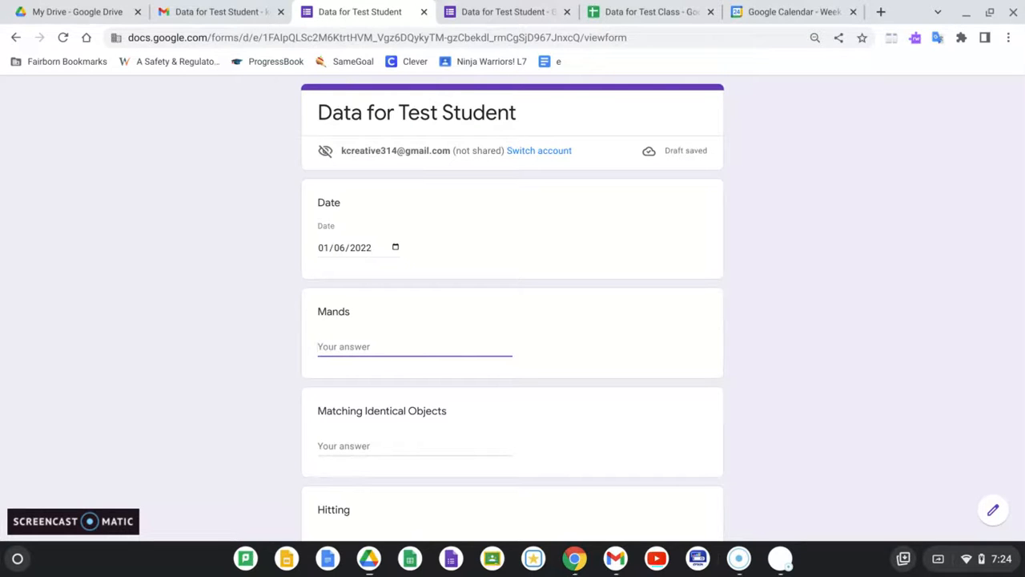
type("72")
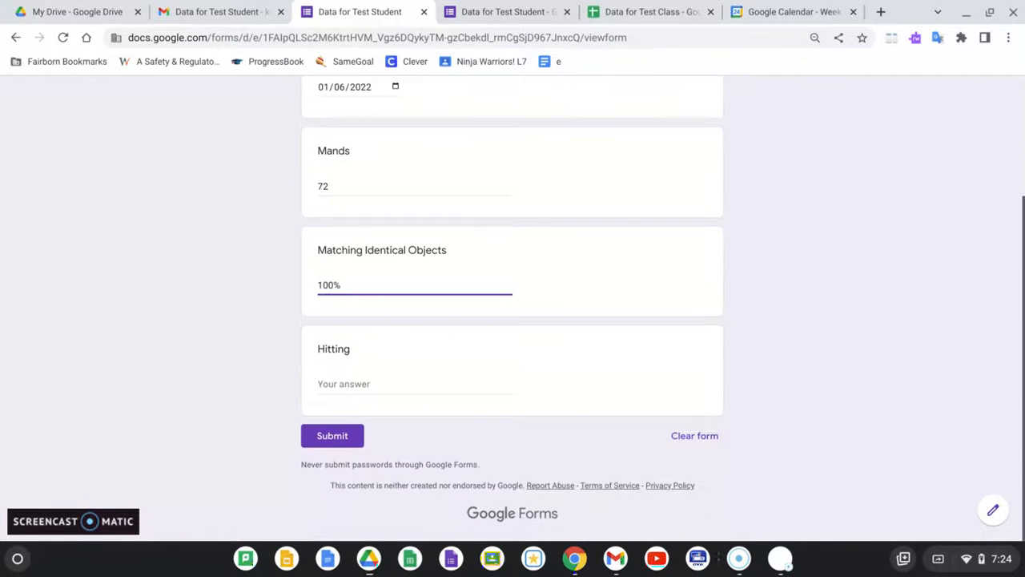
left_click(414, 383)
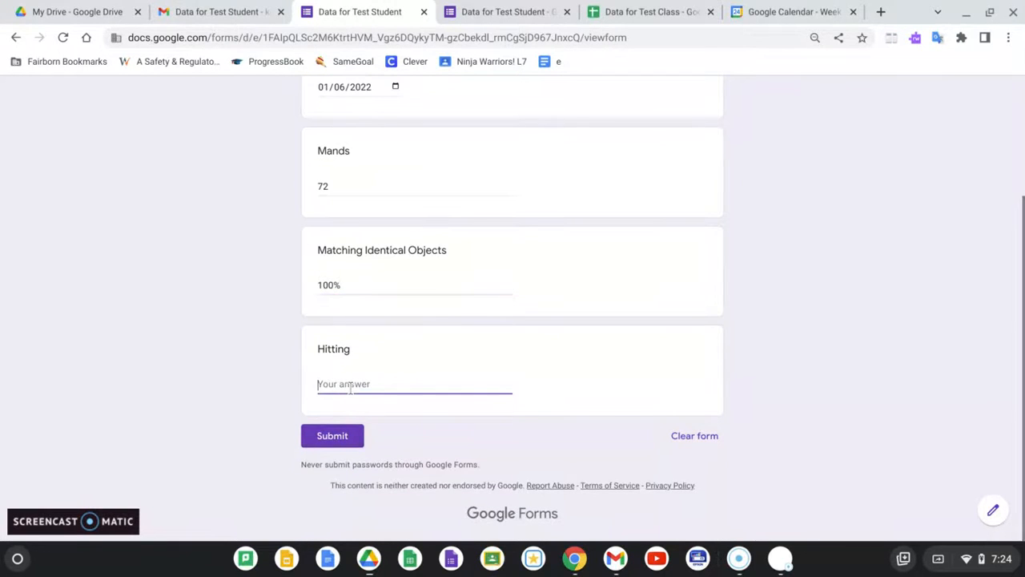
left_click(331, 435)
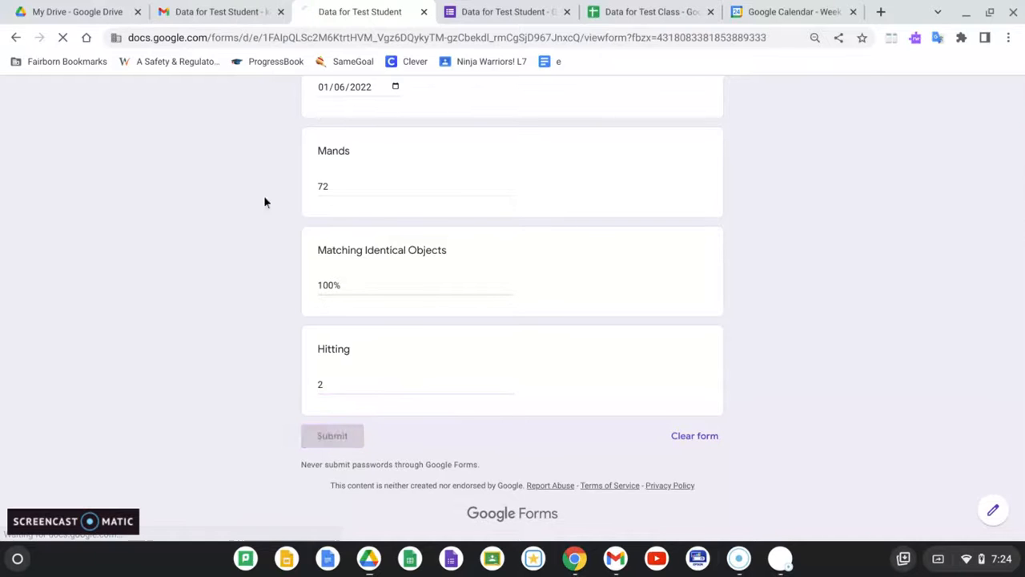
left_click(332, 435)
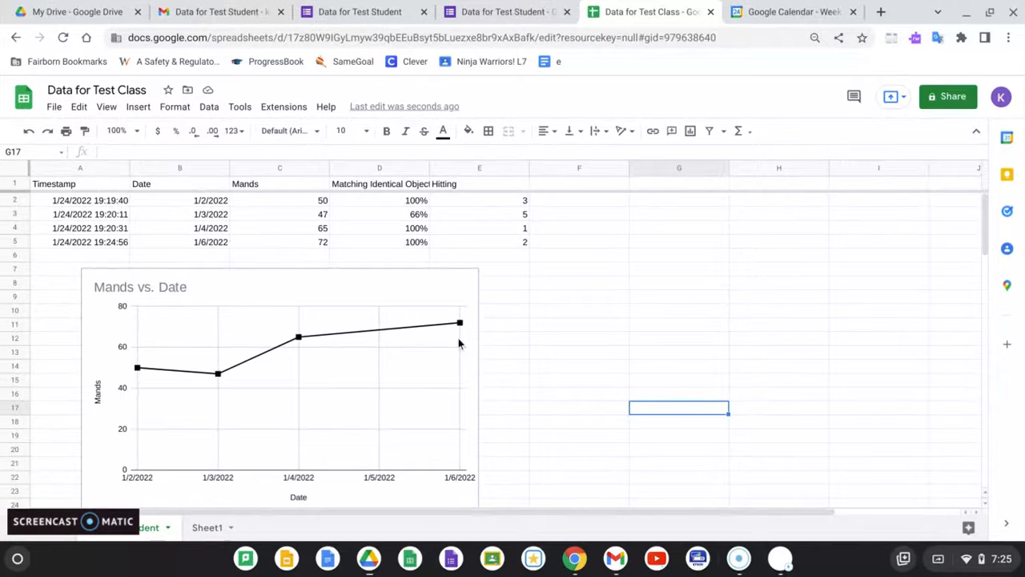
mouse_move(480, 327)
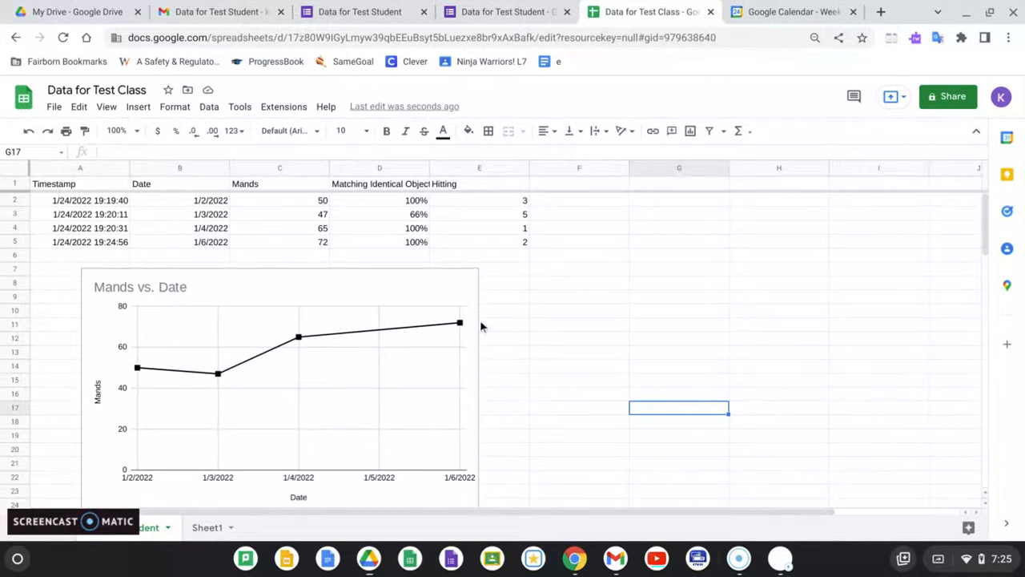
mouse_move(456, 296)
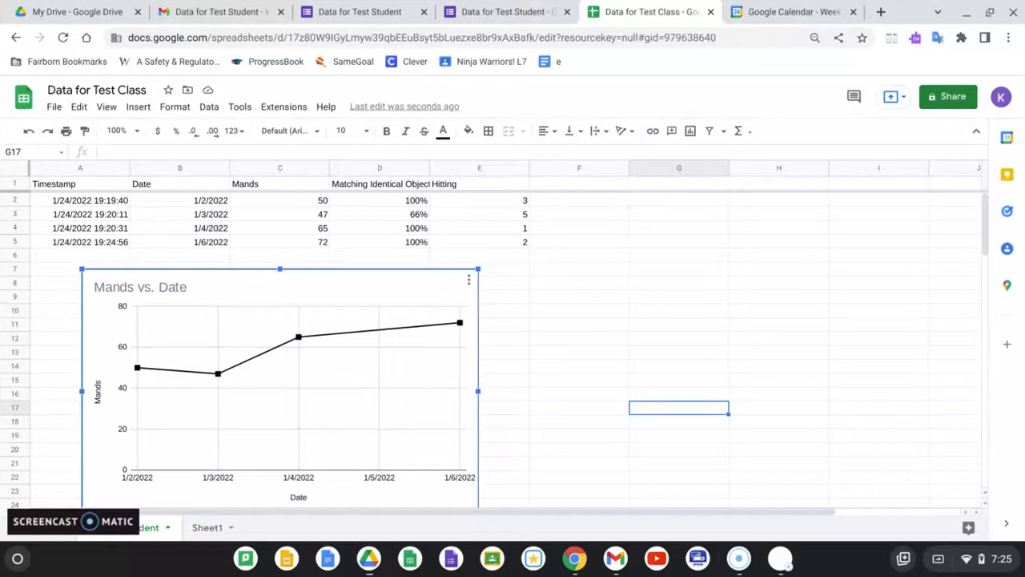
left_click(468, 279)
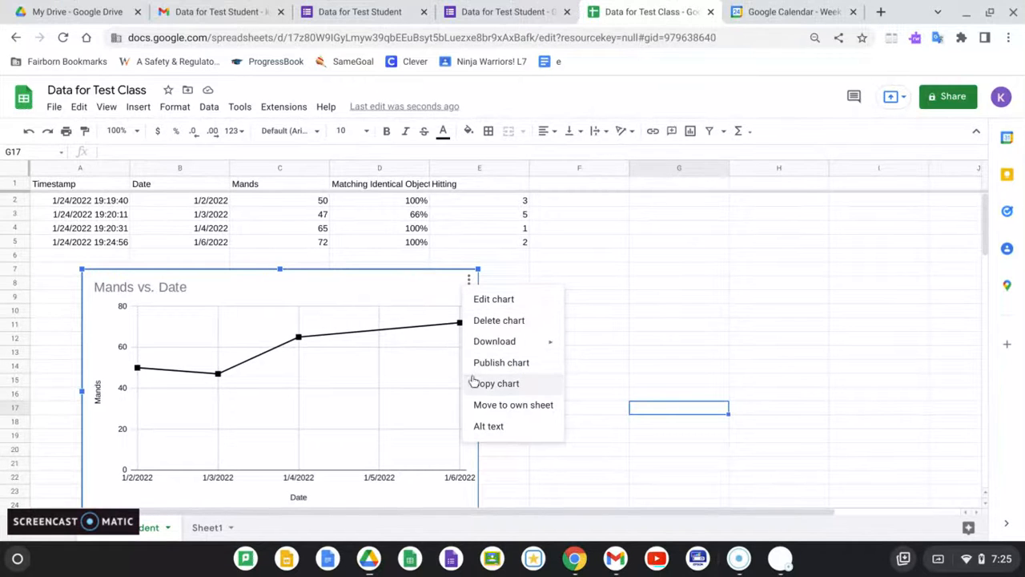
left_click(436, 305)
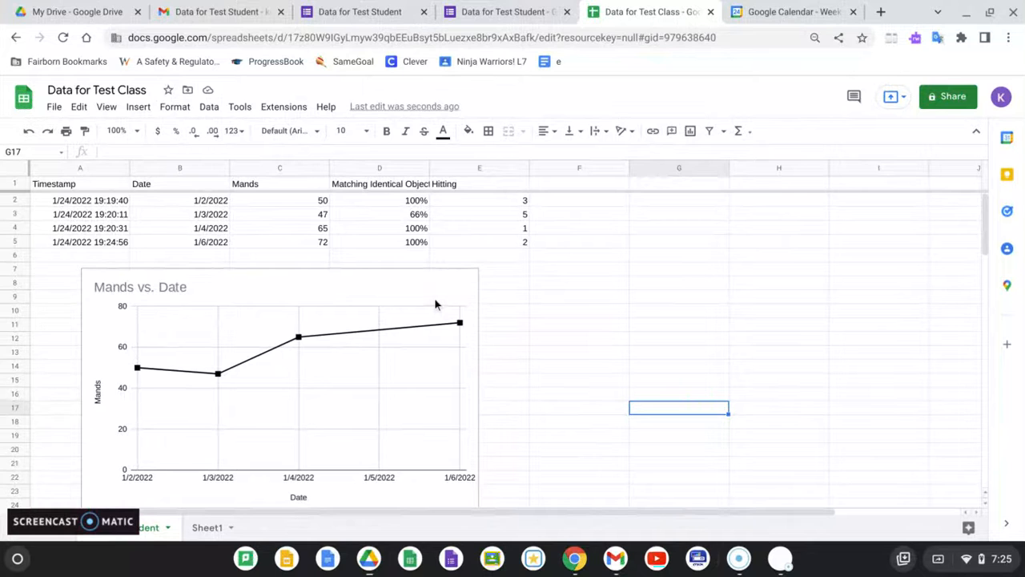
mouse_move(192, 399)
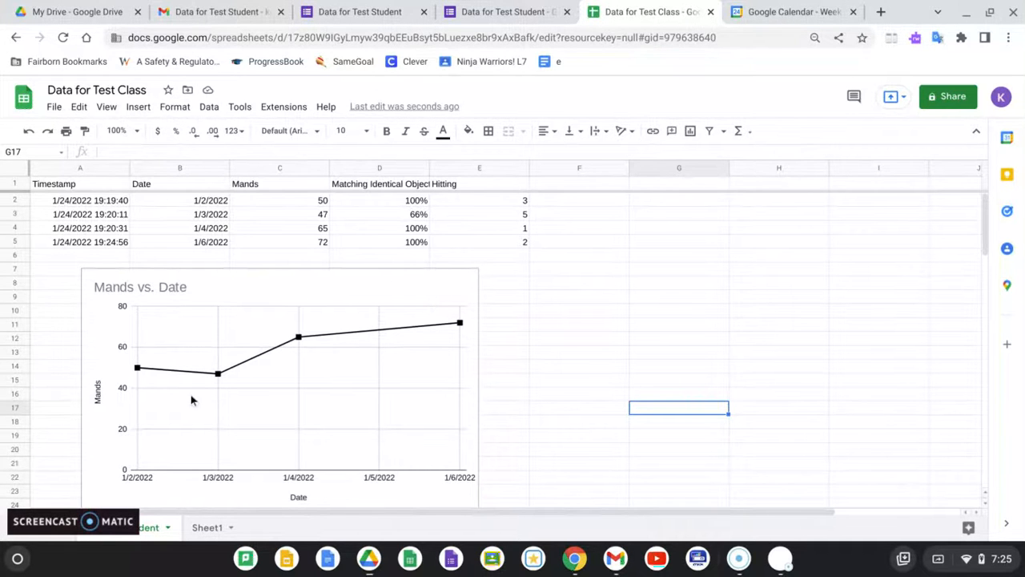
mouse_move(604, 483)
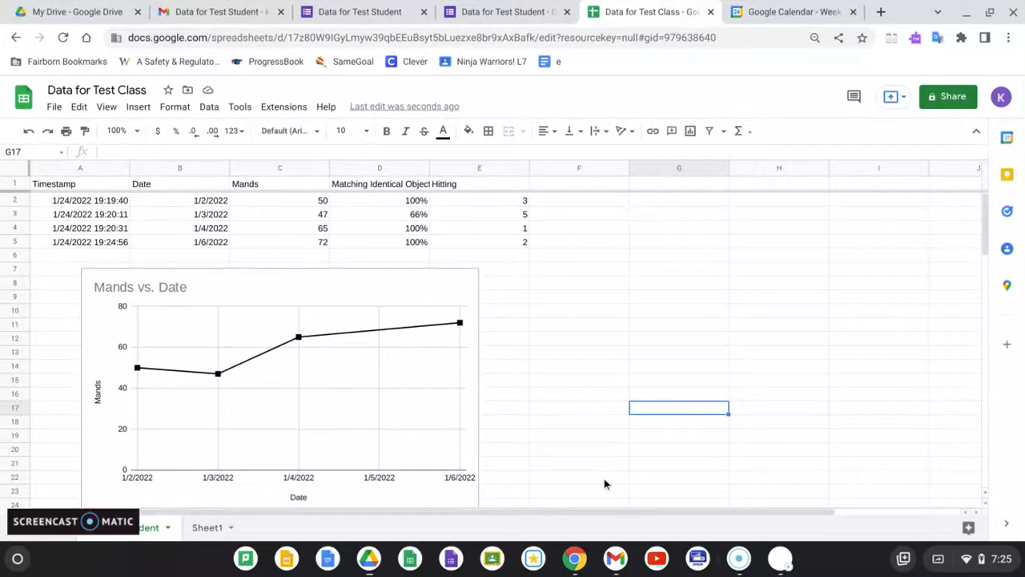